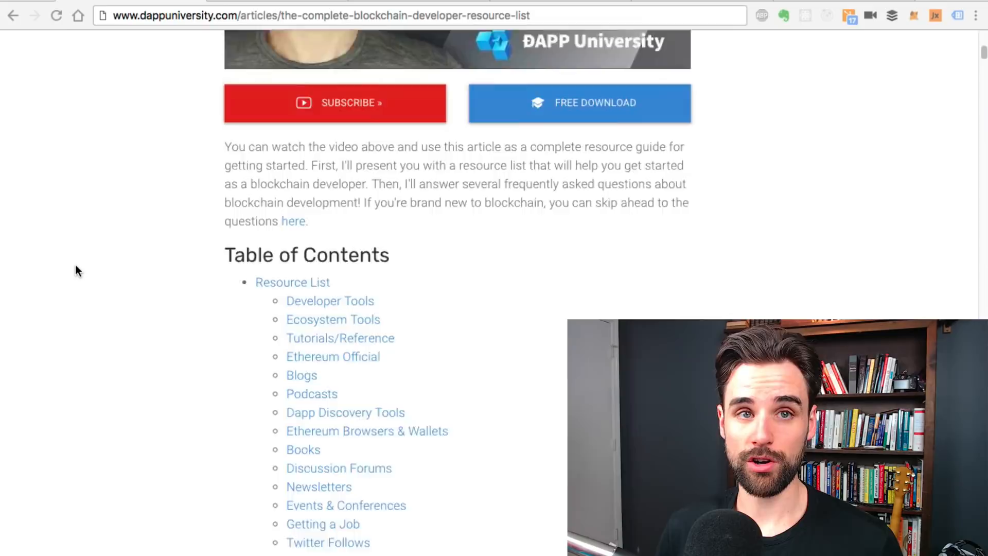
# Scroll the article past the Table of Contents to the Developer Tools frameworks list
pyautogui.scroll(-3)
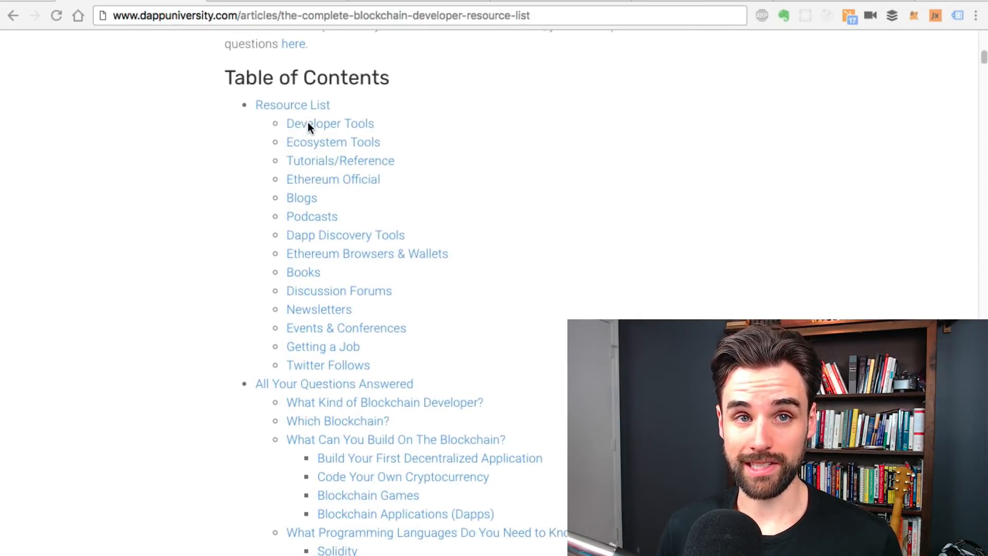
pyautogui.moveTo(351, 148)
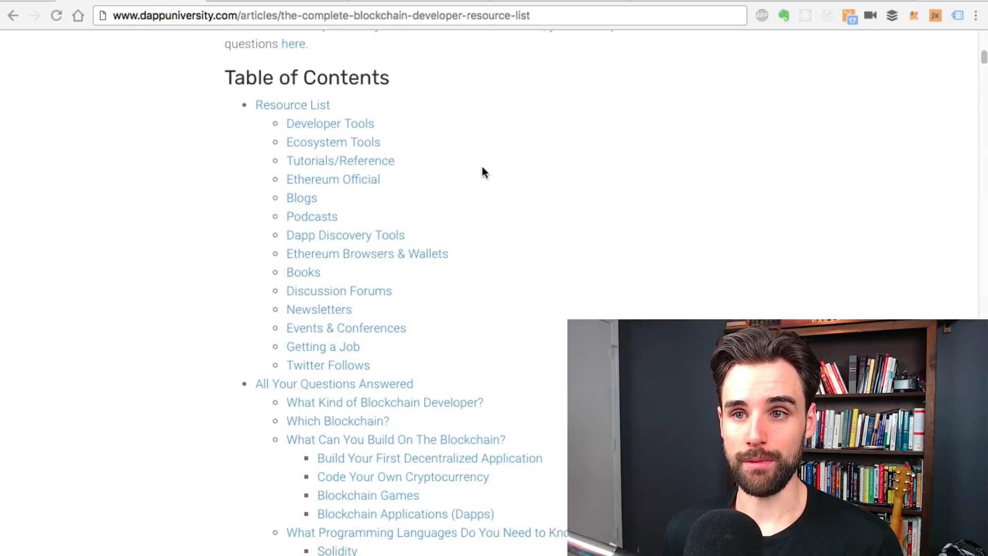
pyautogui.moveTo(276, 297)
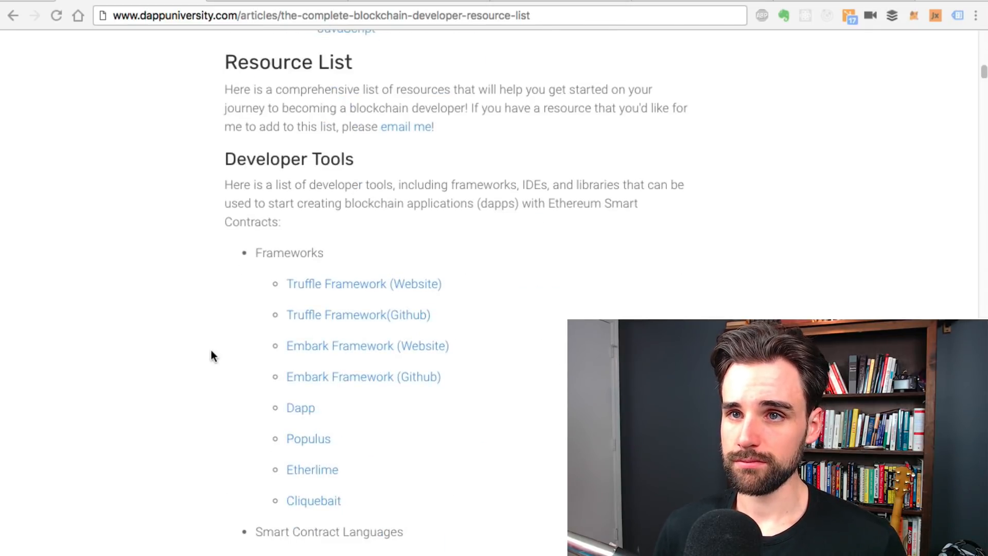
pyautogui.scroll(-3)
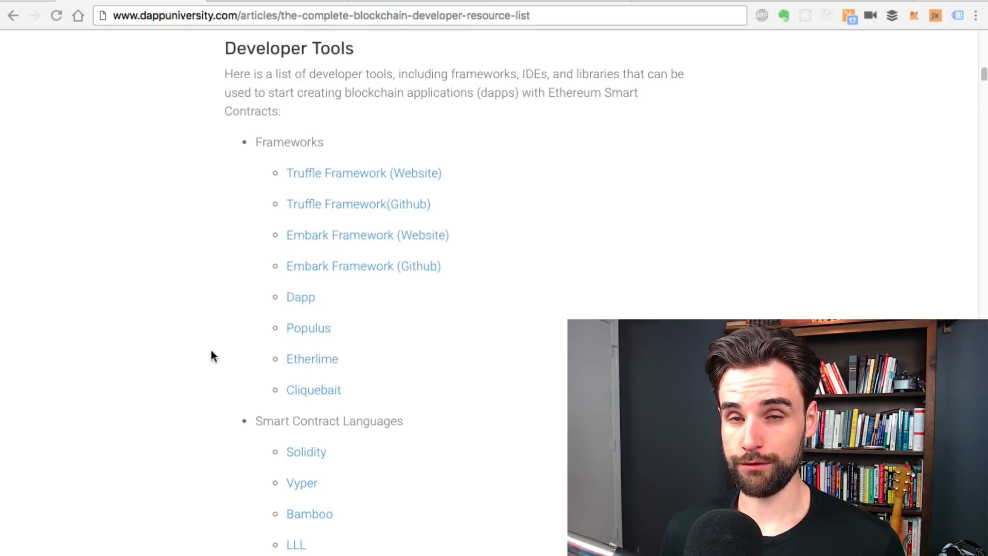
pyautogui.moveTo(147, 217)
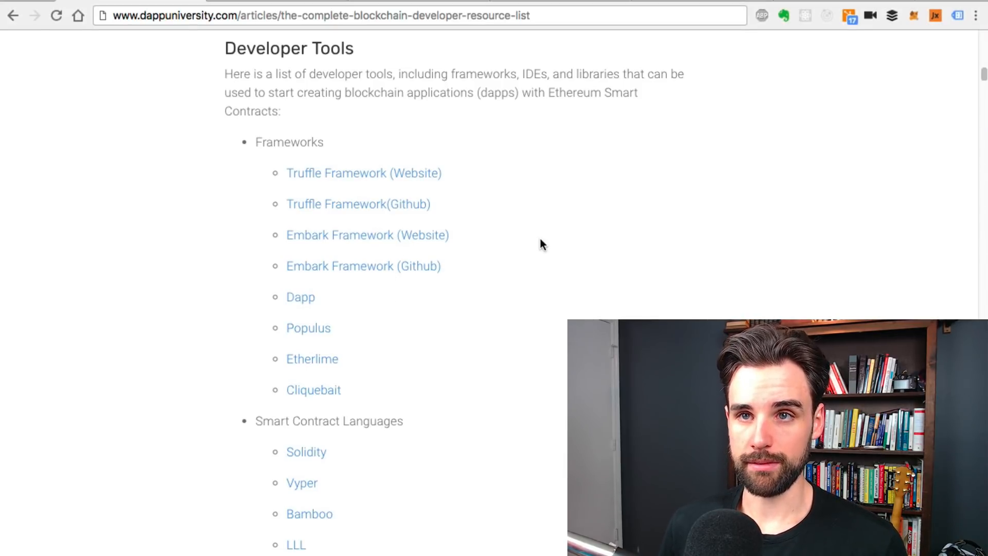
pyautogui.moveTo(369, 178)
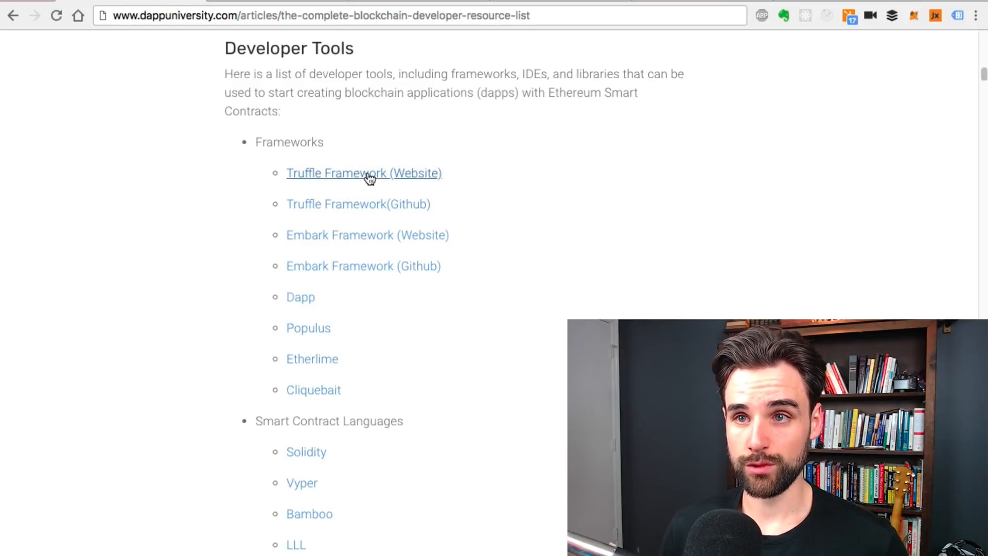
pyautogui.click(364, 173)
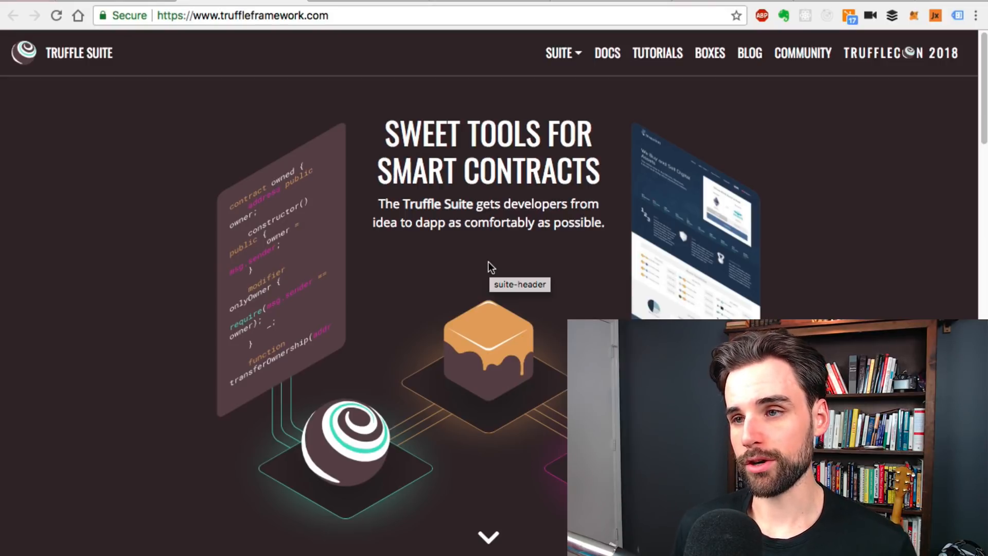
pyautogui.scroll(-3)
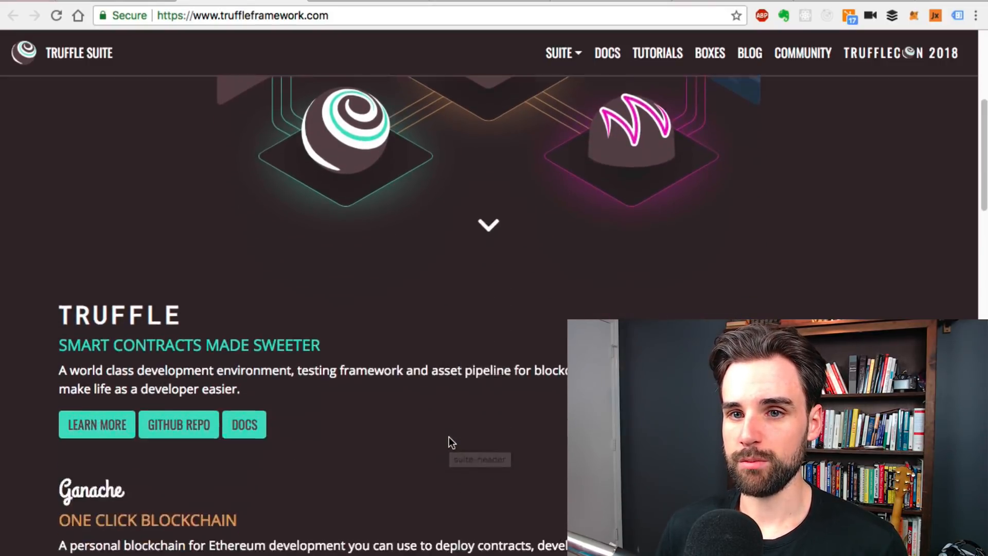
pyautogui.scroll(-3)
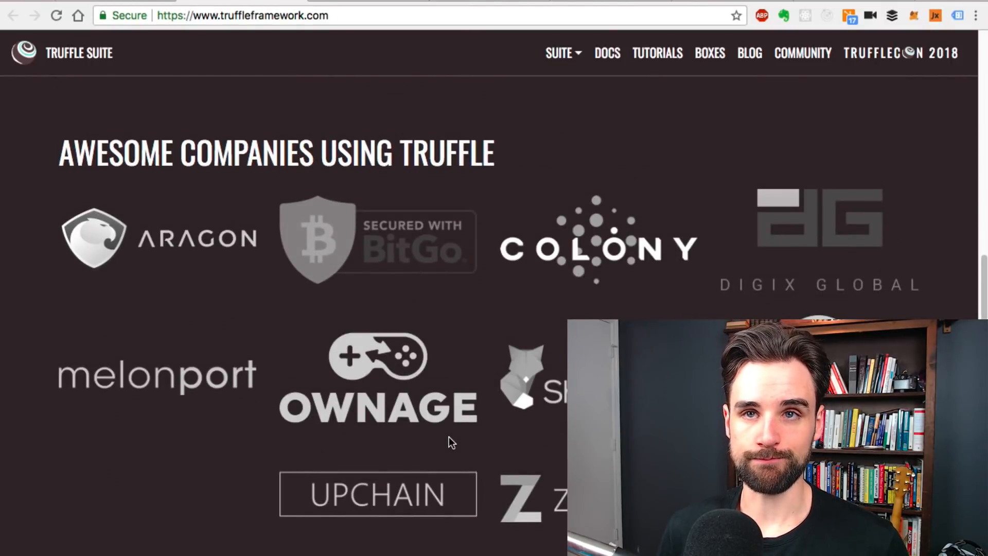
pyautogui.moveTo(482, 388)
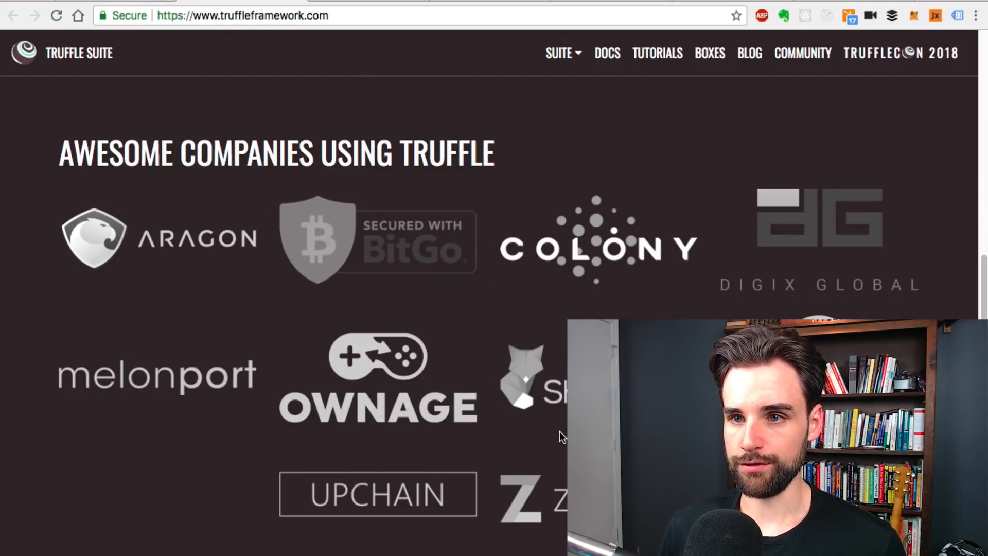
pyautogui.click(13, 15)
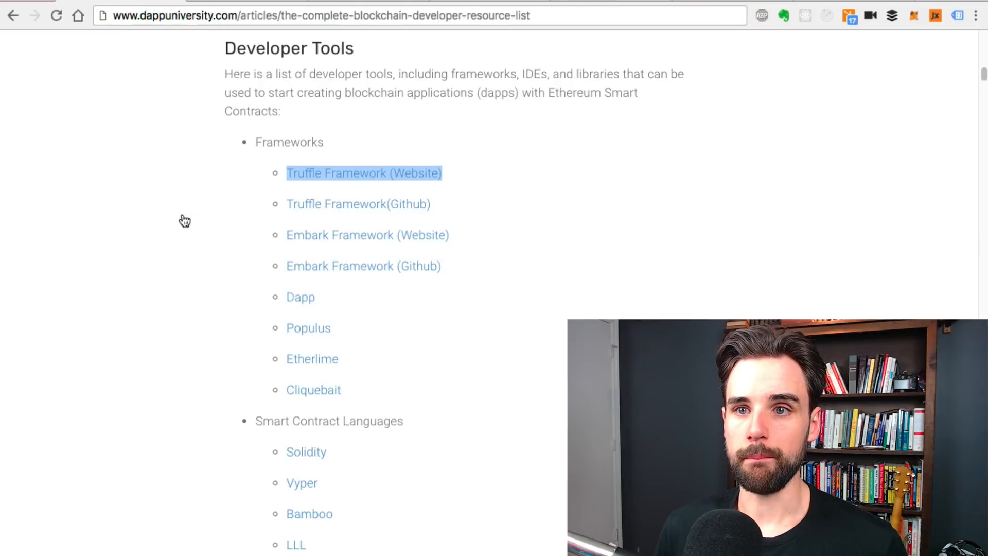
pyautogui.rightClick(367, 235)
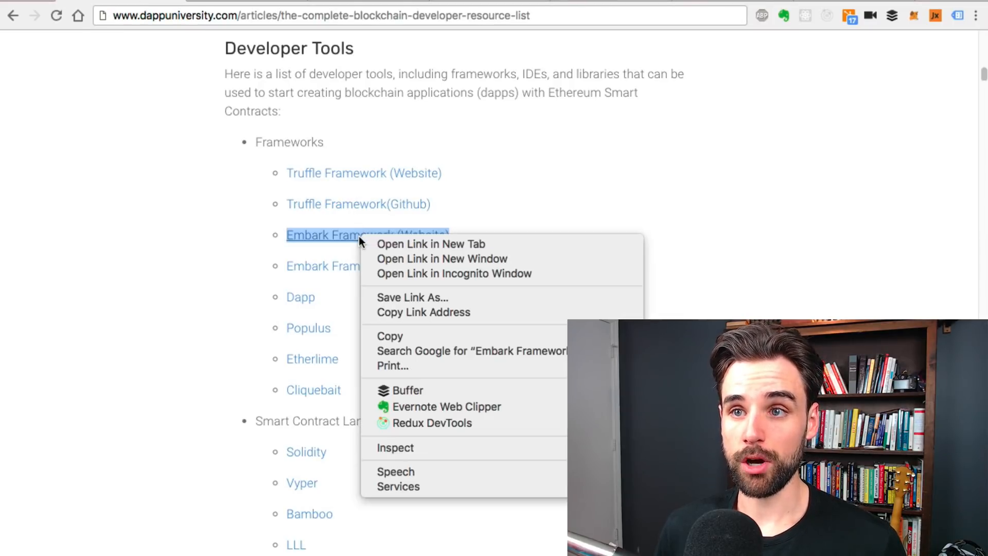
pyautogui.click(430, 244)
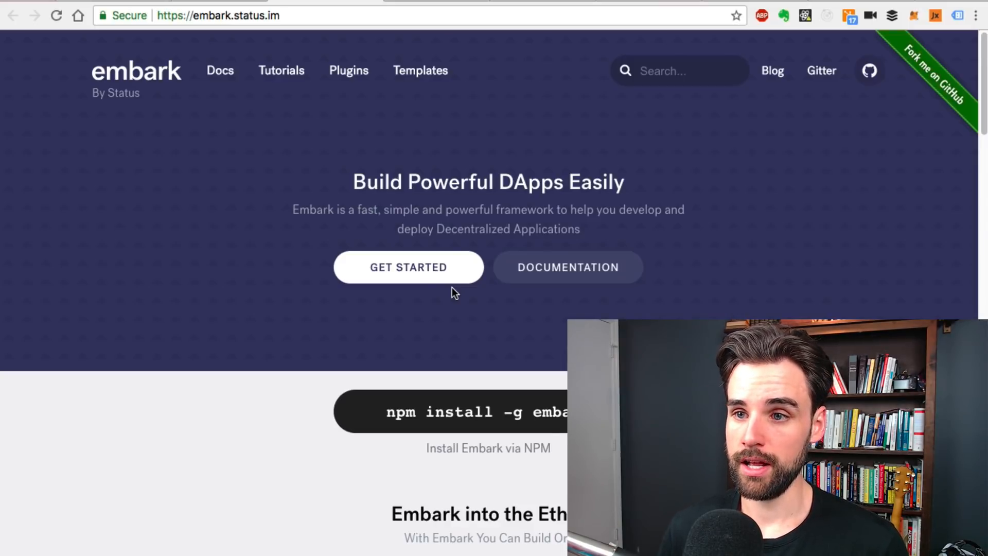
pyautogui.scroll(-3)
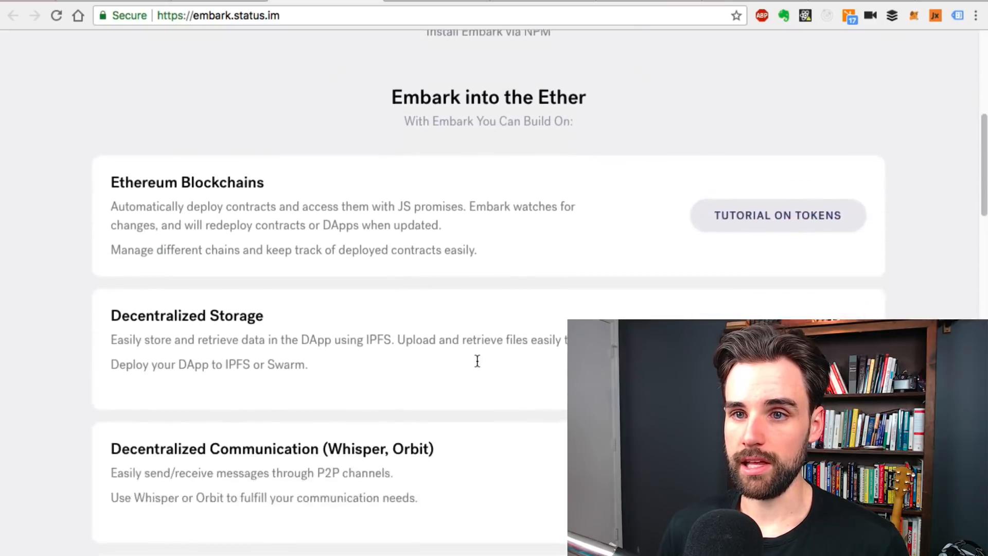
pyautogui.scroll(-3)
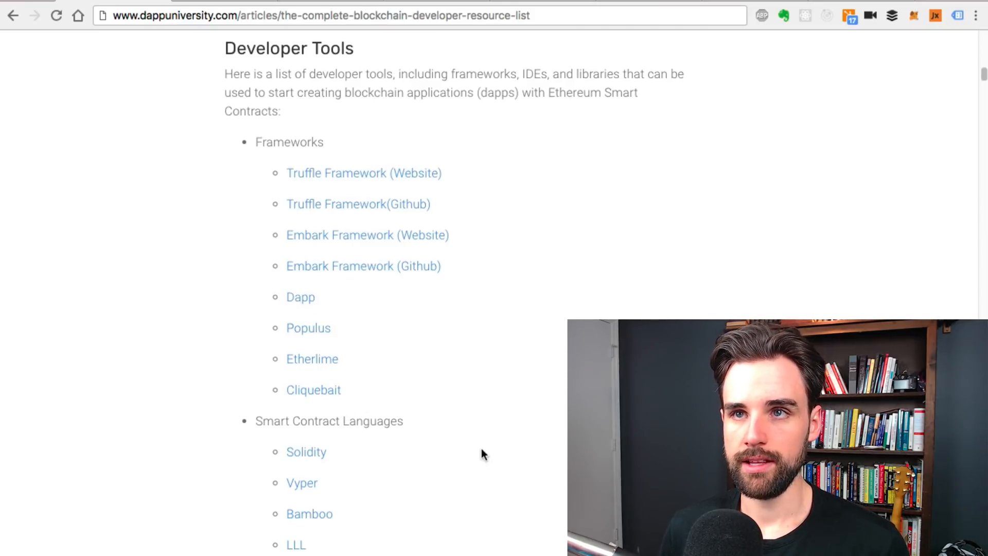
# Reach the Smart Contract Languages list and open the Solidity documentation link
pyautogui.scroll(-3)
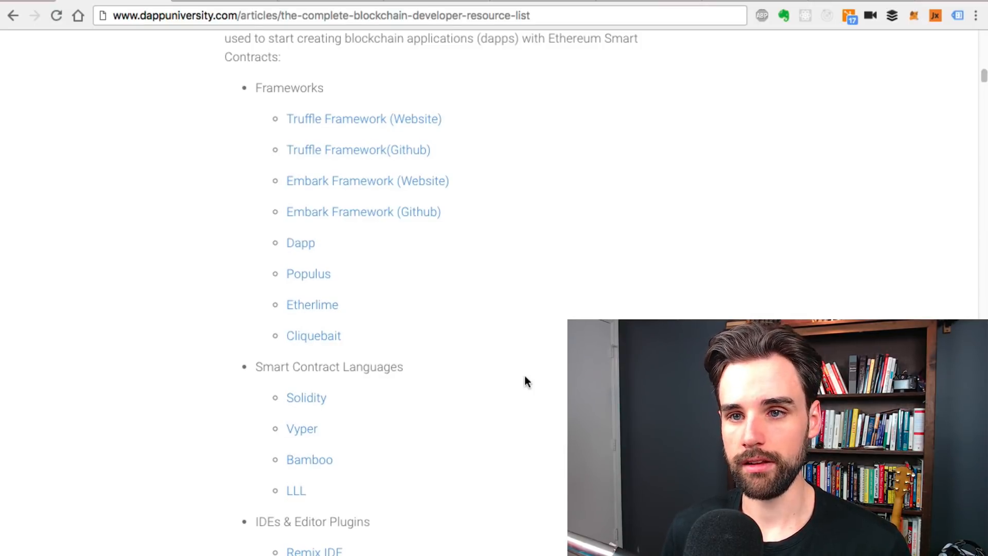
pyautogui.scroll(-3)
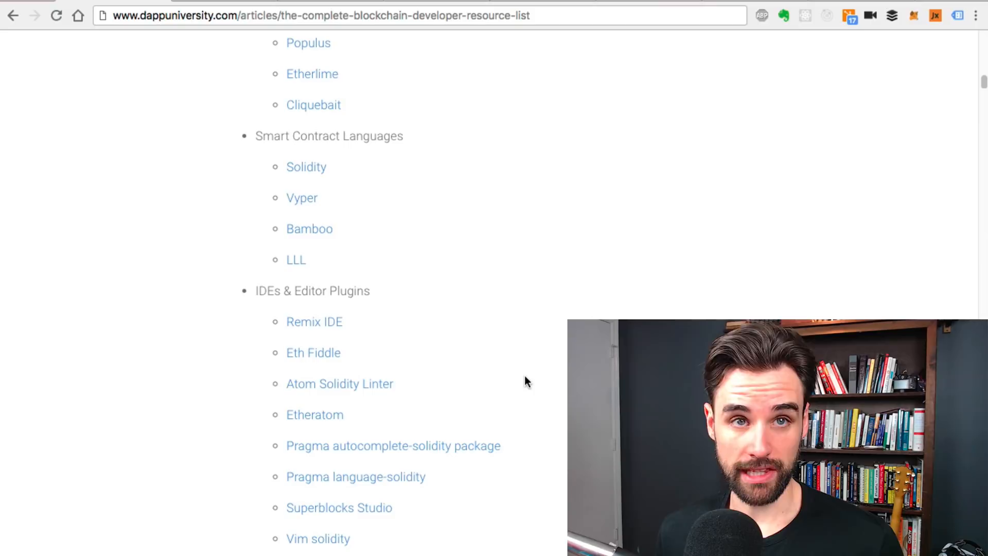
pyautogui.moveTo(307, 167)
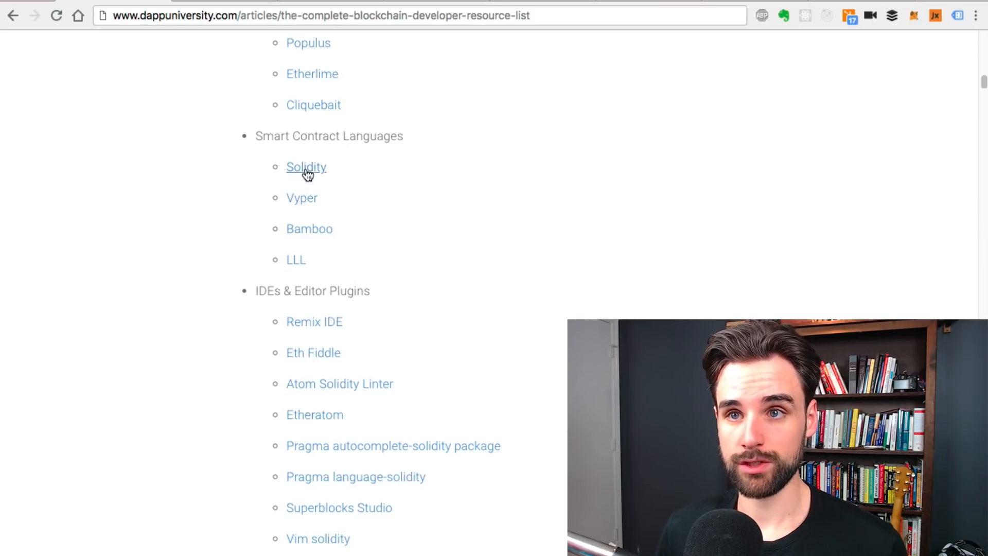
pyautogui.doubleClick(307, 167)
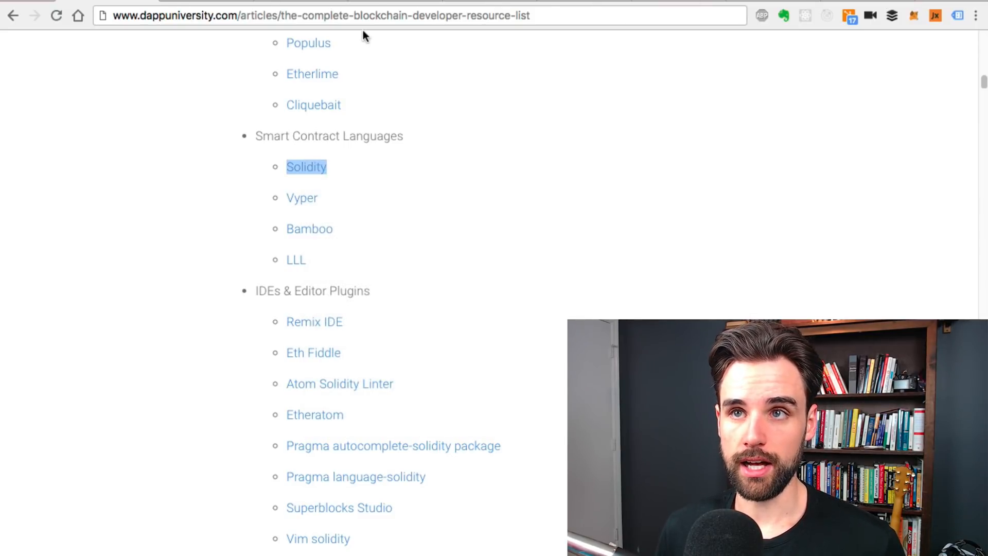
pyautogui.click(307, 167)
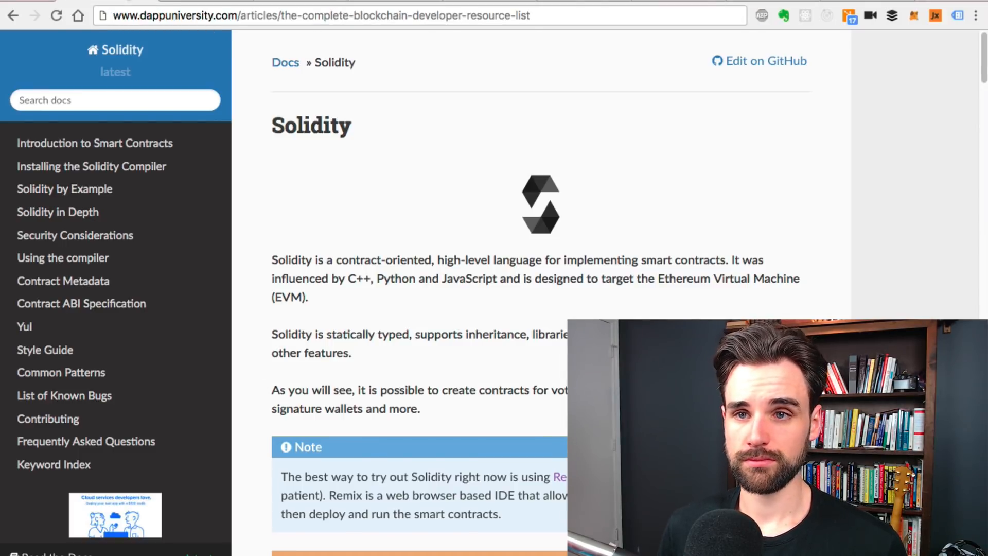
# Open the Vyper GitHub repository in a new tab and browse down its page
pyautogui.rightClick(302, 198)
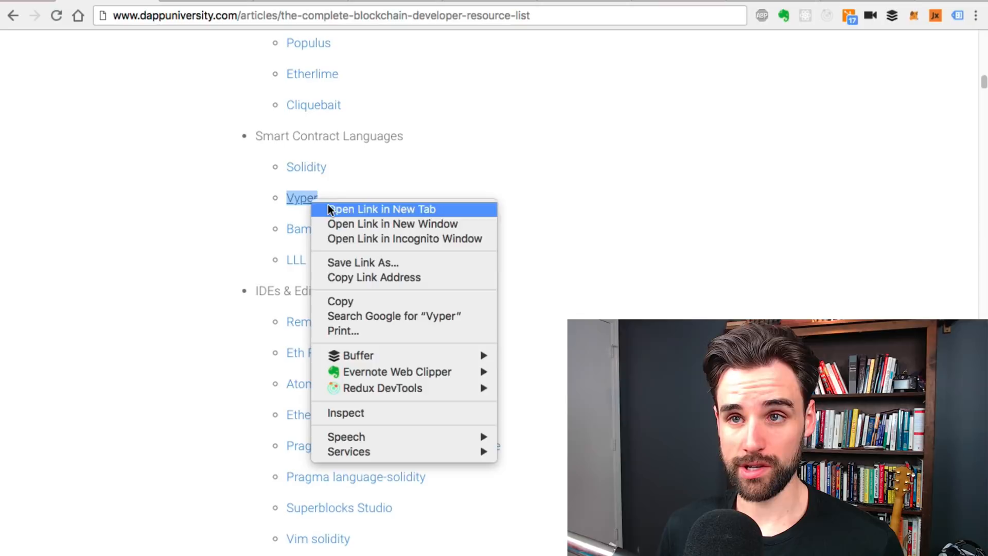
pyautogui.click(380, 209)
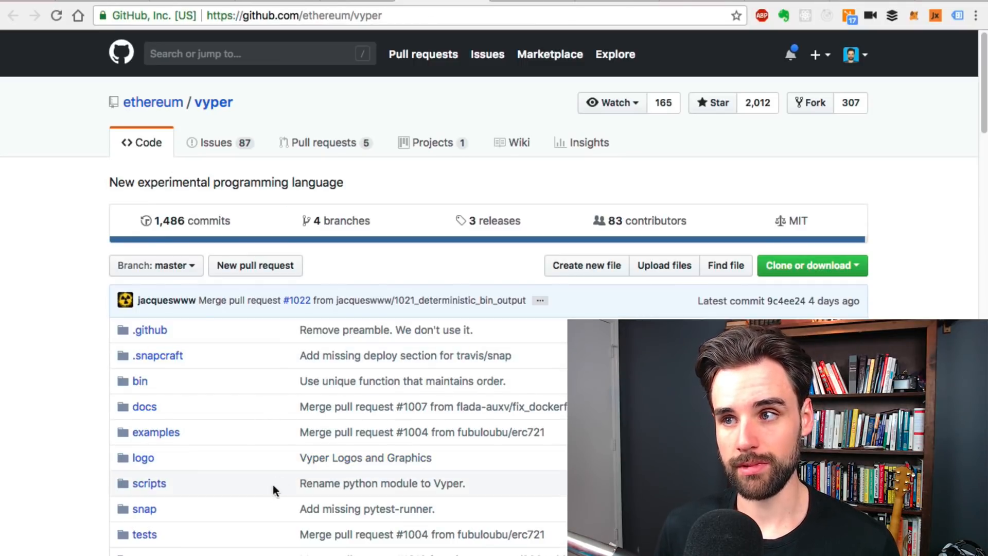
pyautogui.scroll(-3)
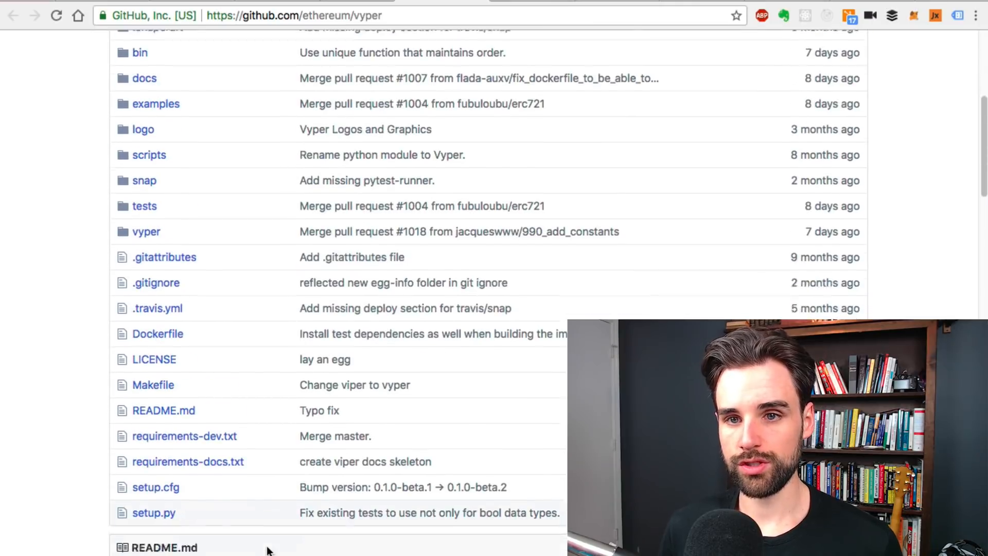
pyautogui.scroll(-3)
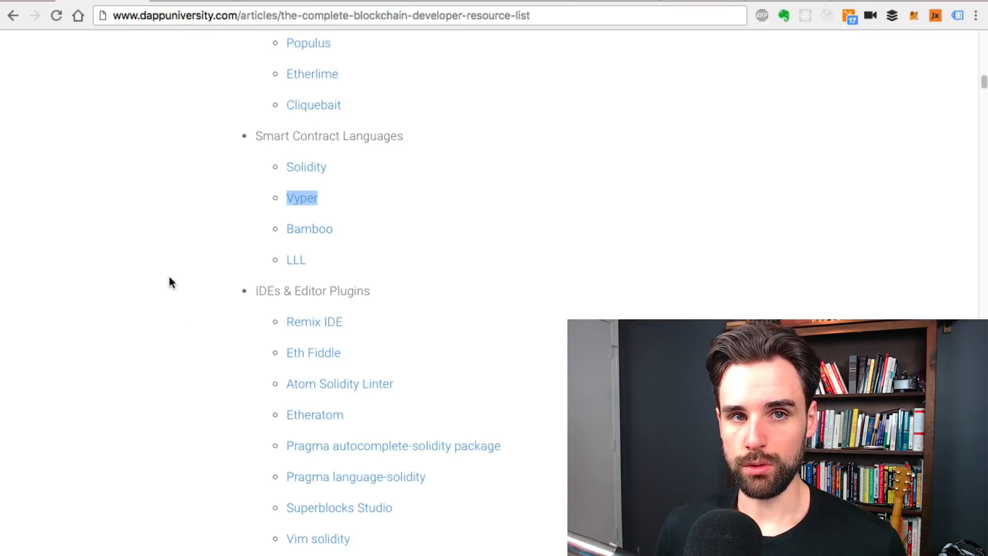
pyautogui.scroll(-3)
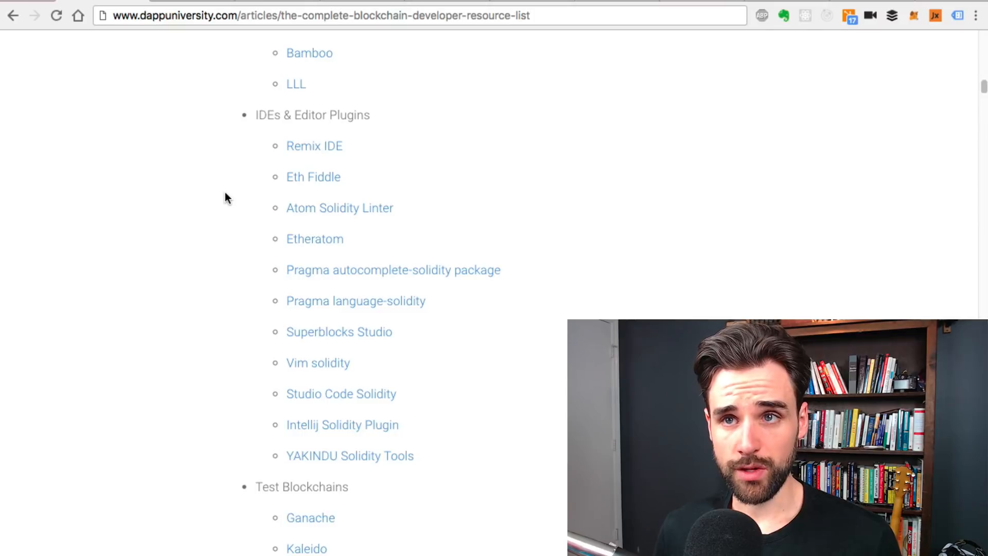
pyautogui.scroll(-3)
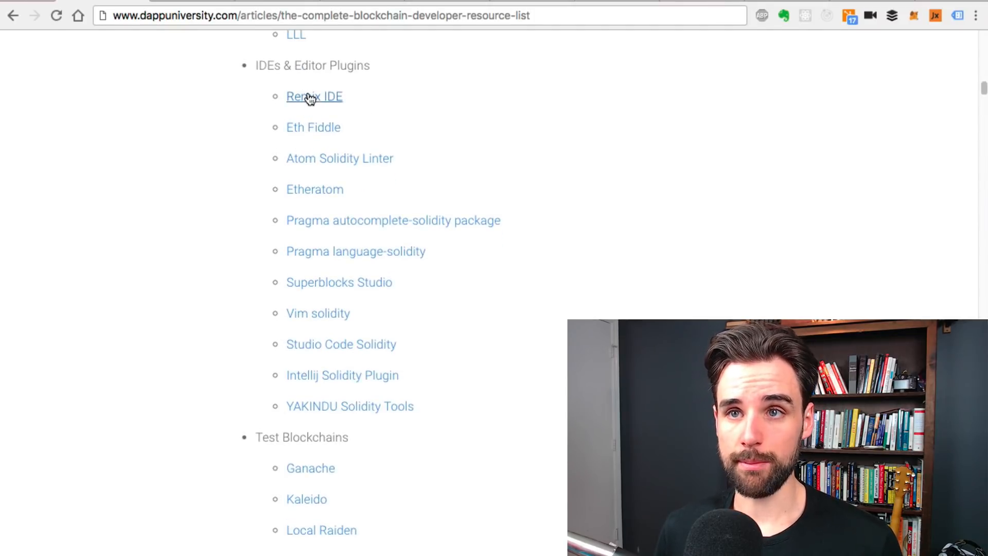
pyautogui.doubleClick(314, 96)
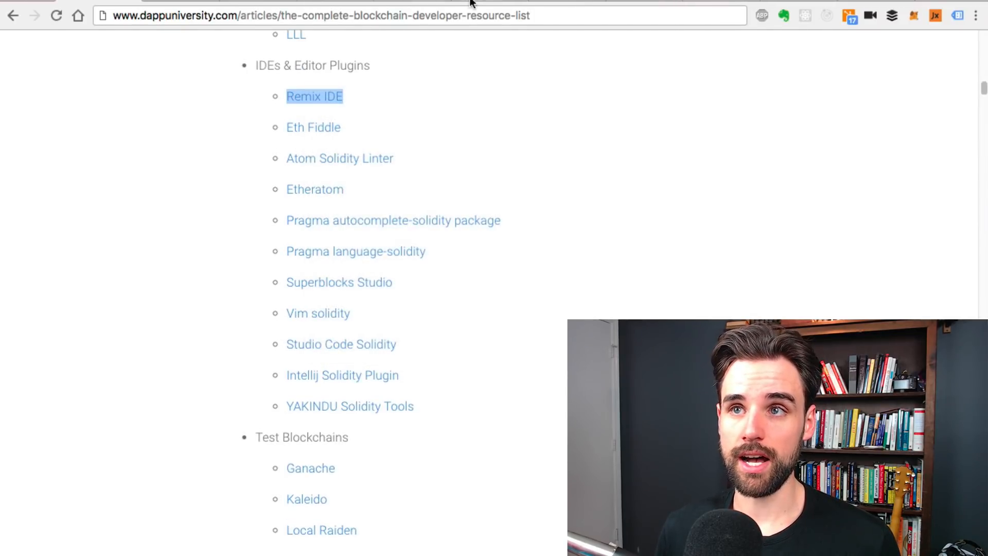
pyautogui.click(315, 96)
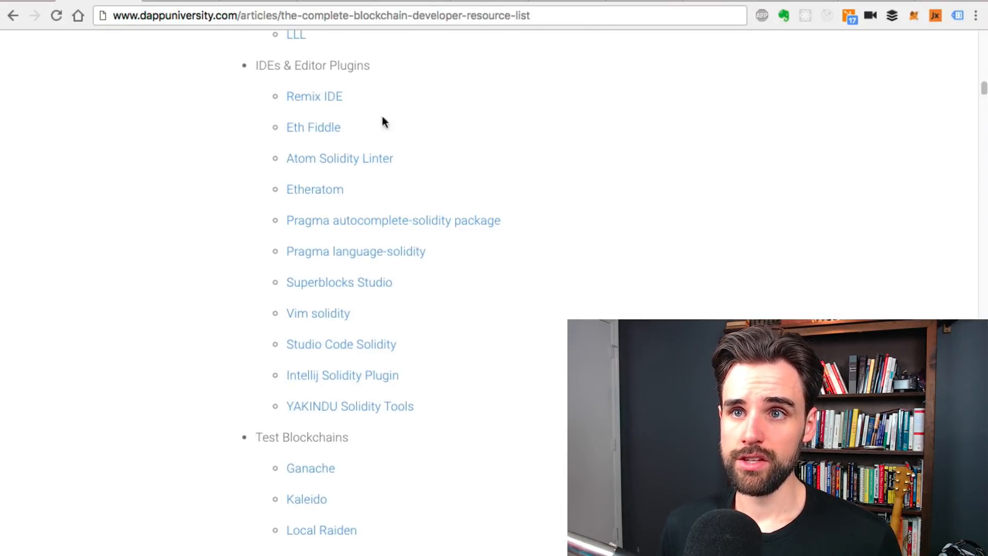
pyautogui.rightClick(313, 126)
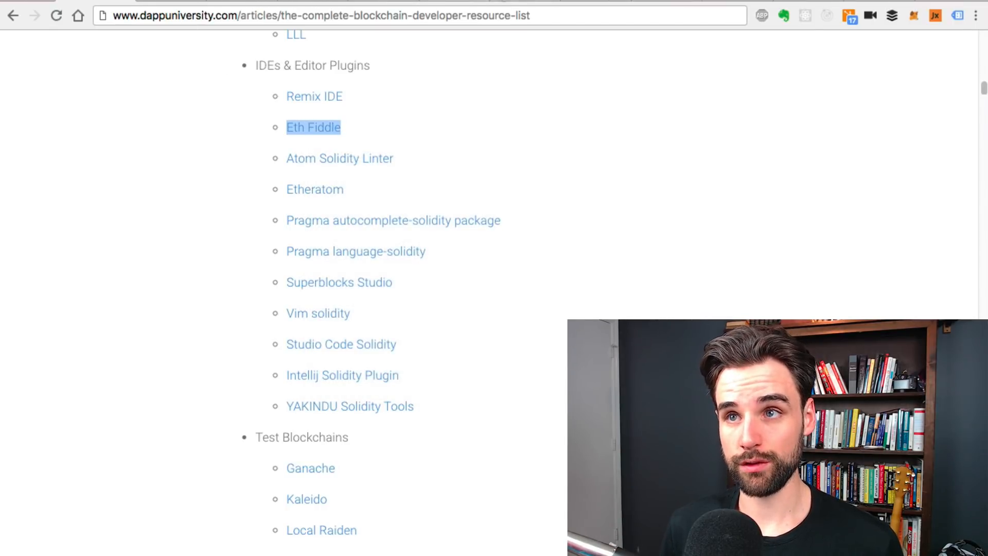
pyautogui.click(313, 128)
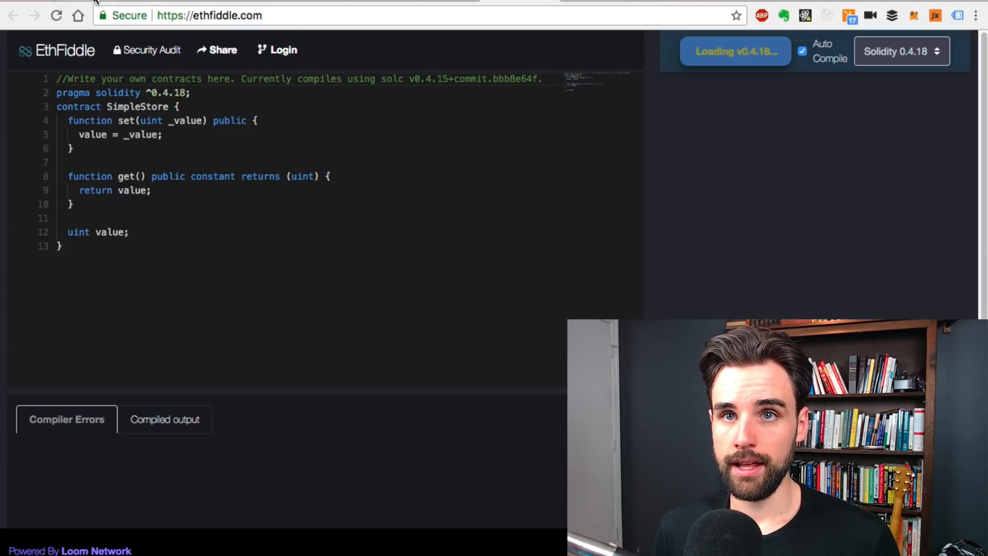
pyautogui.click(14, 15)
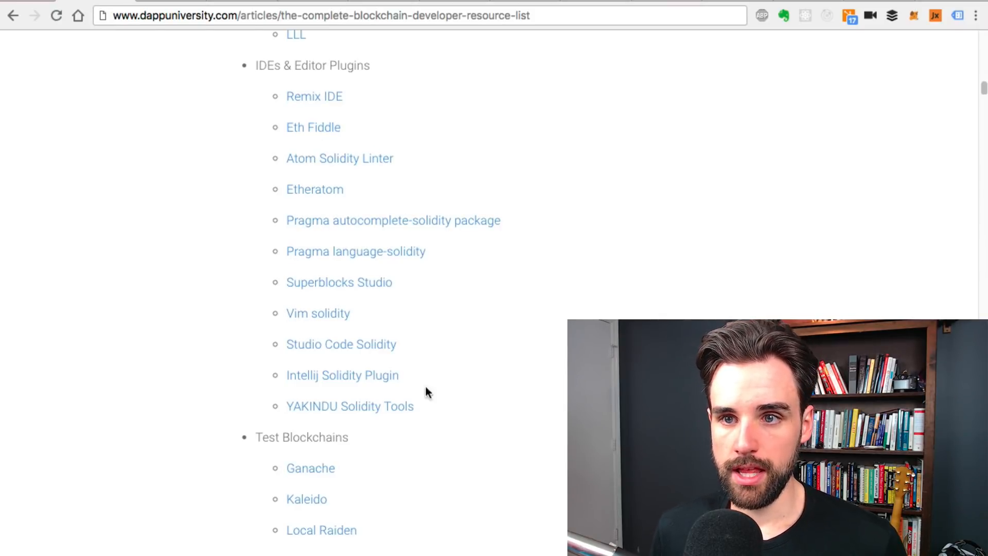
pyautogui.moveTo(516, 433)
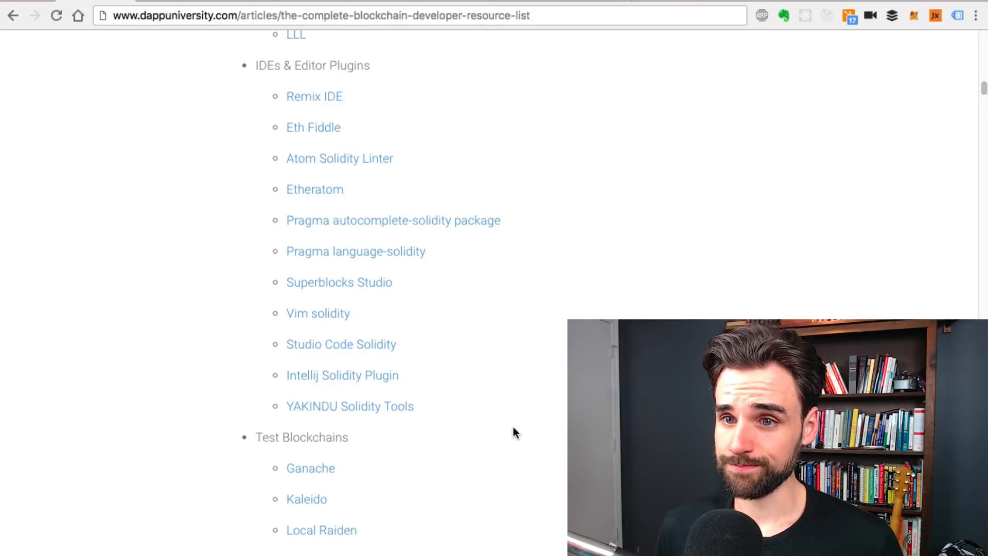
pyautogui.scroll(-3)
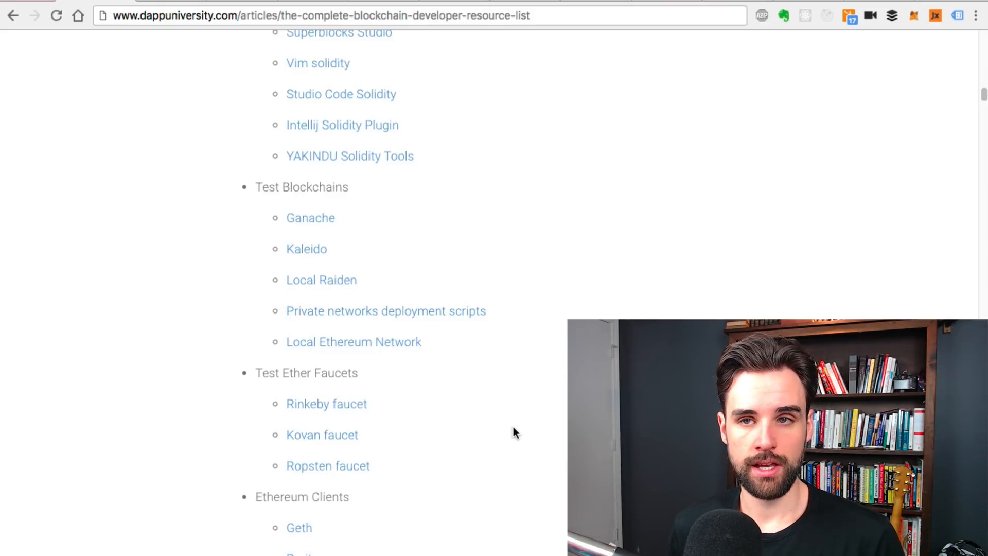
pyautogui.moveTo(332, 231)
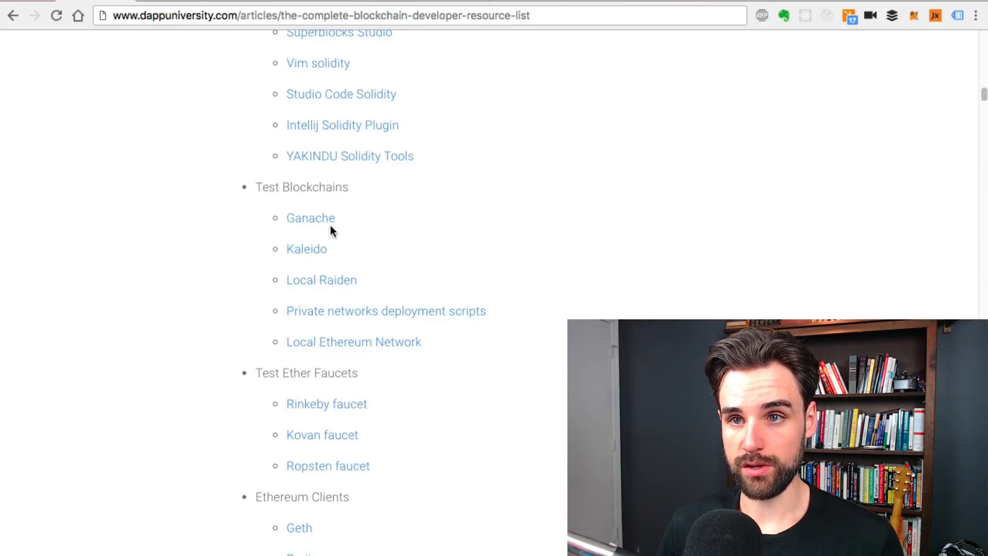
pyautogui.doubleClick(311, 217)
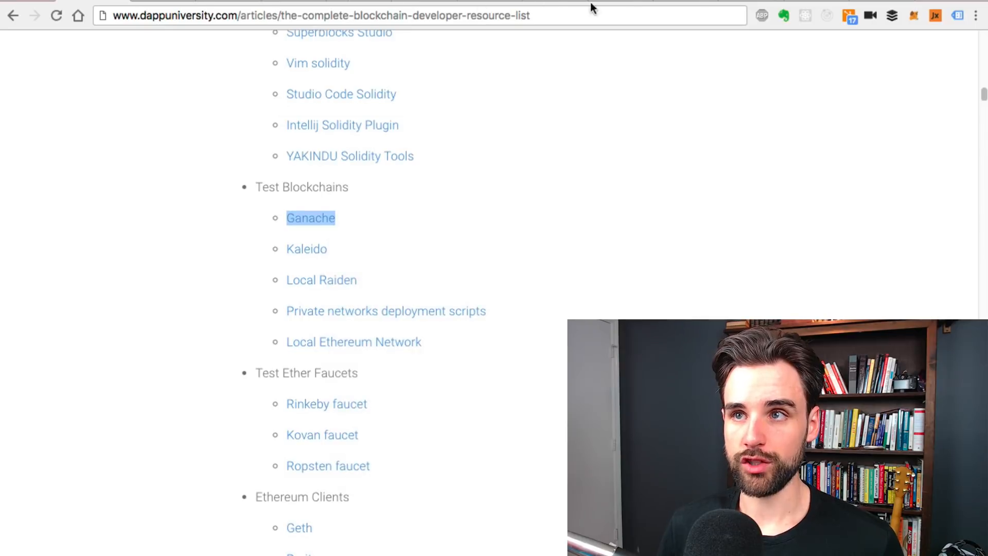
pyautogui.click(311, 218)
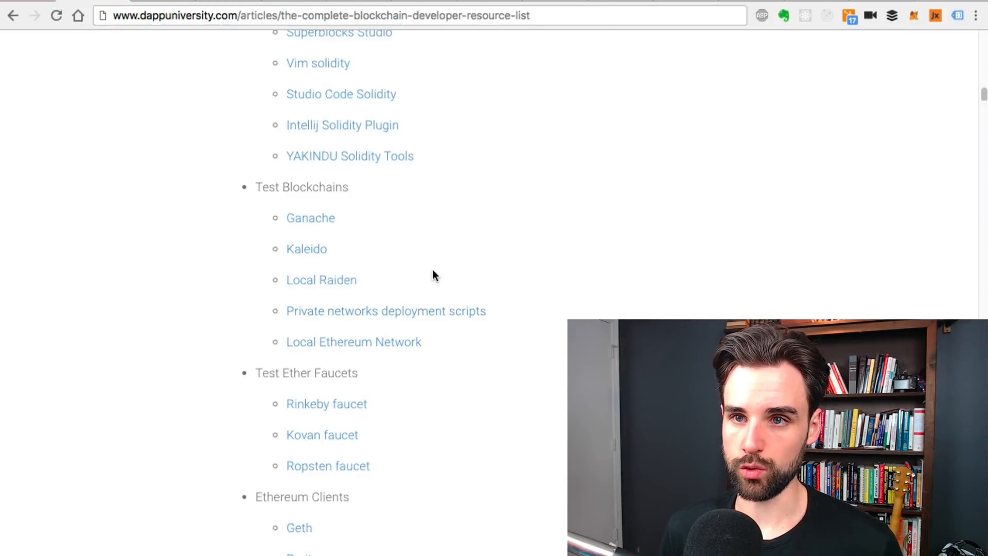
pyautogui.scroll(-3)
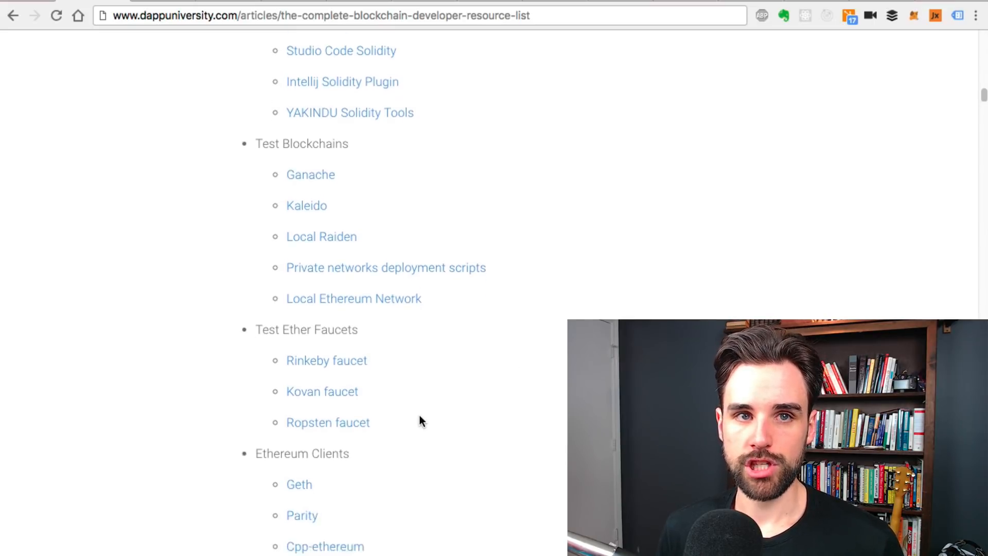
pyautogui.scroll(-3)
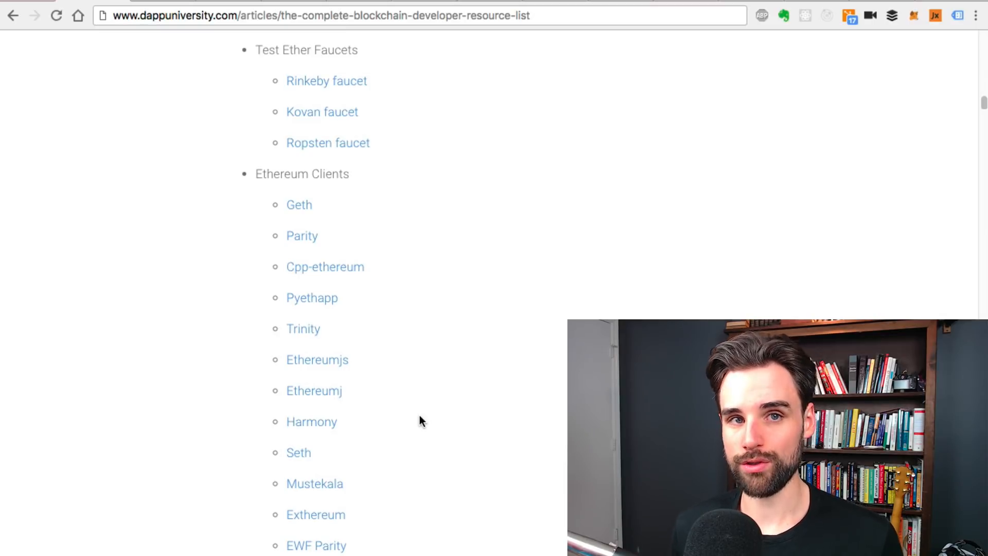
pyautogui.scroll(-3)
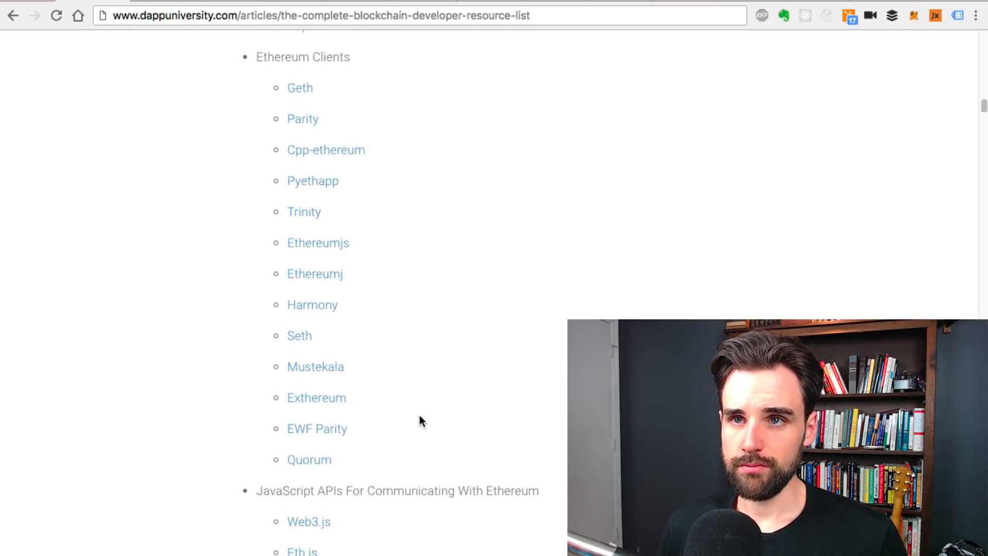
pyautogui.scroll(3)
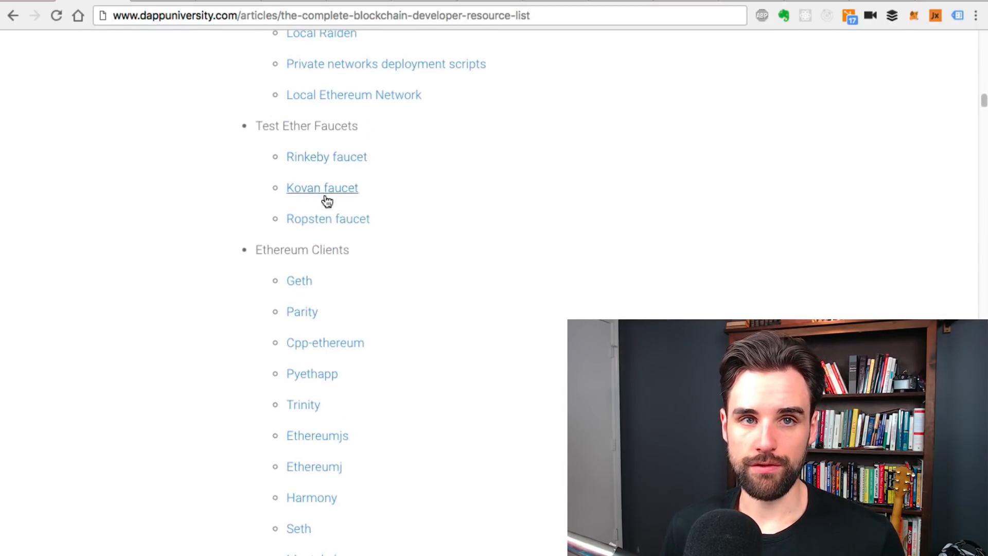
pyautogui.moveTo(421, 335)
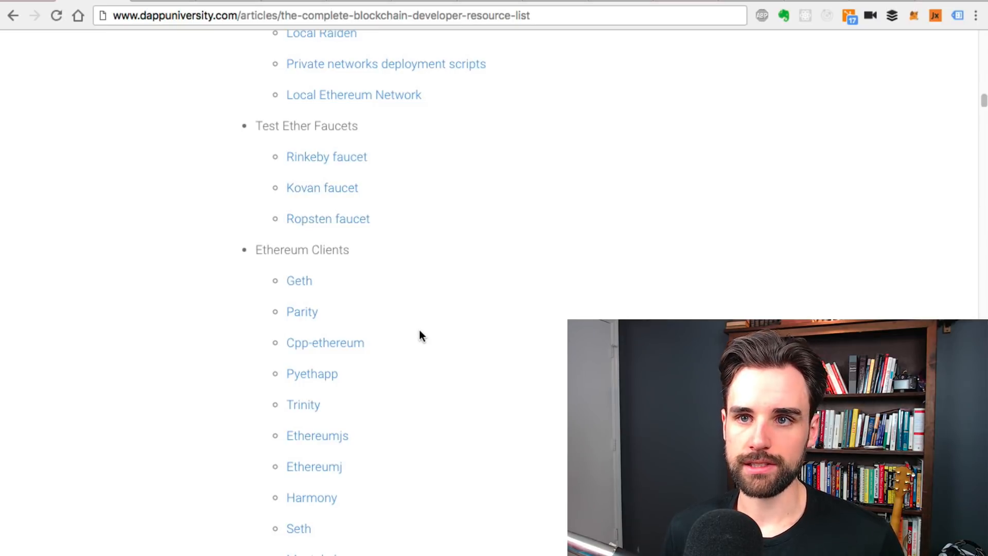
pyautogui.scroll(-3)
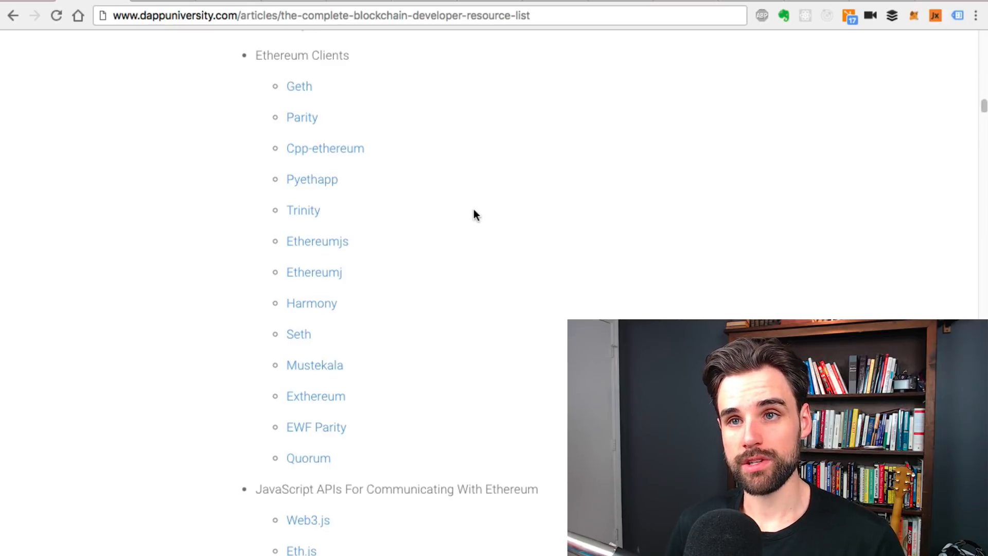
pyautogui.moveTo(301, 117)
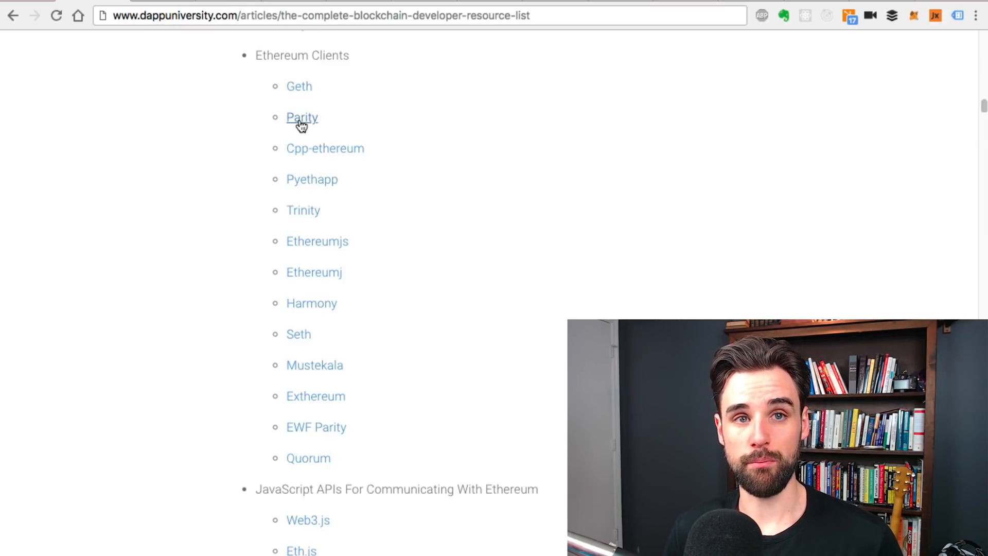
pyautogui.moveTo(298, 94)
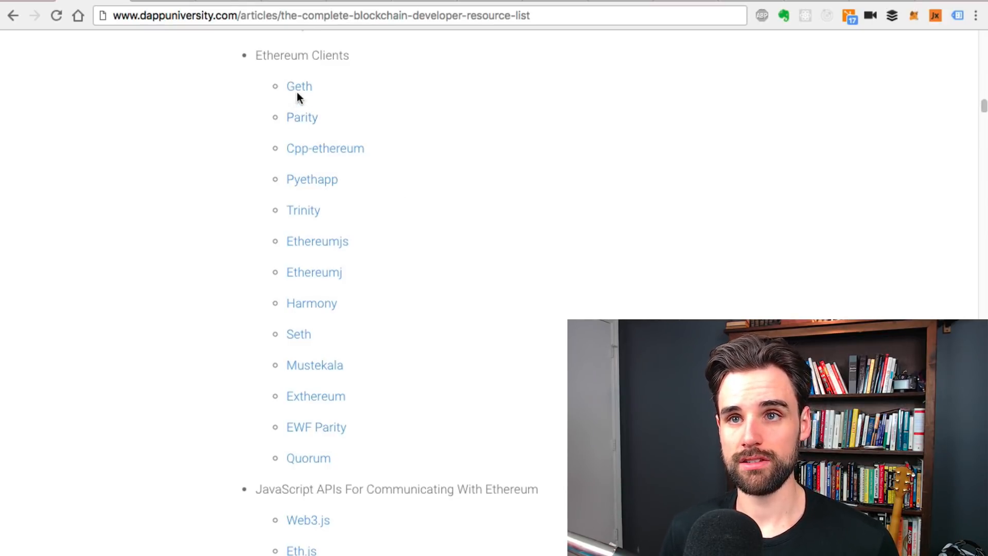
pyautogui.doubleClick(298, 86)
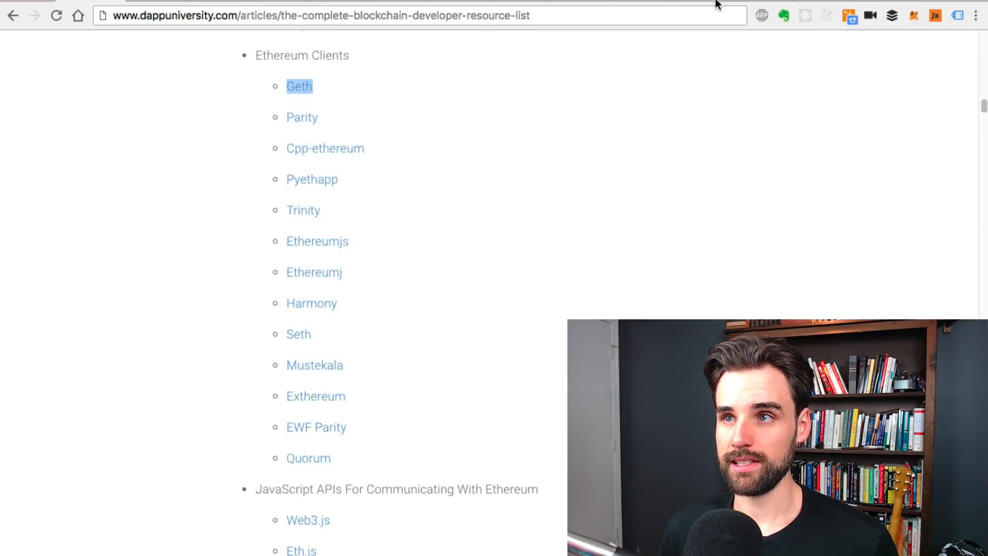
pyautogui.click(300, 87)
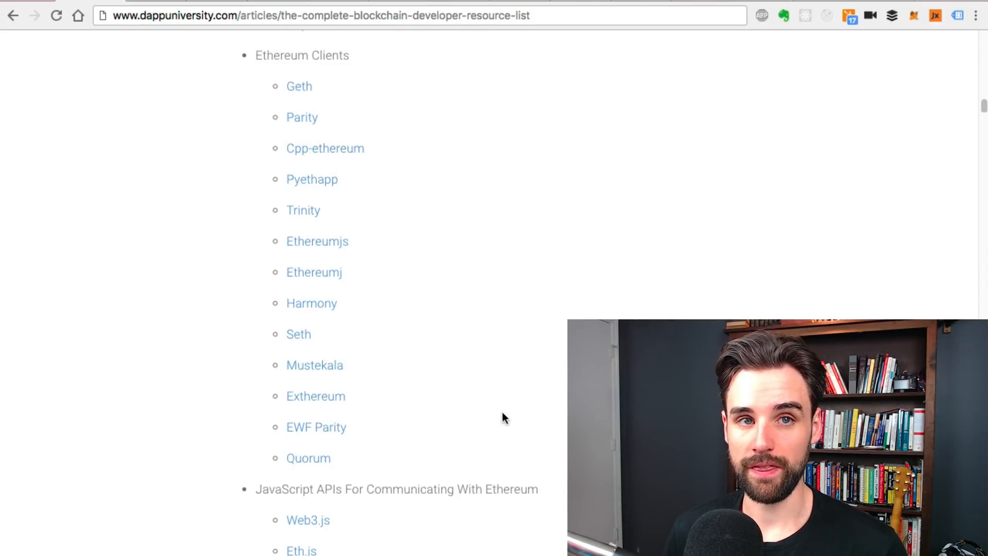
pyautogui.scroll(-3)
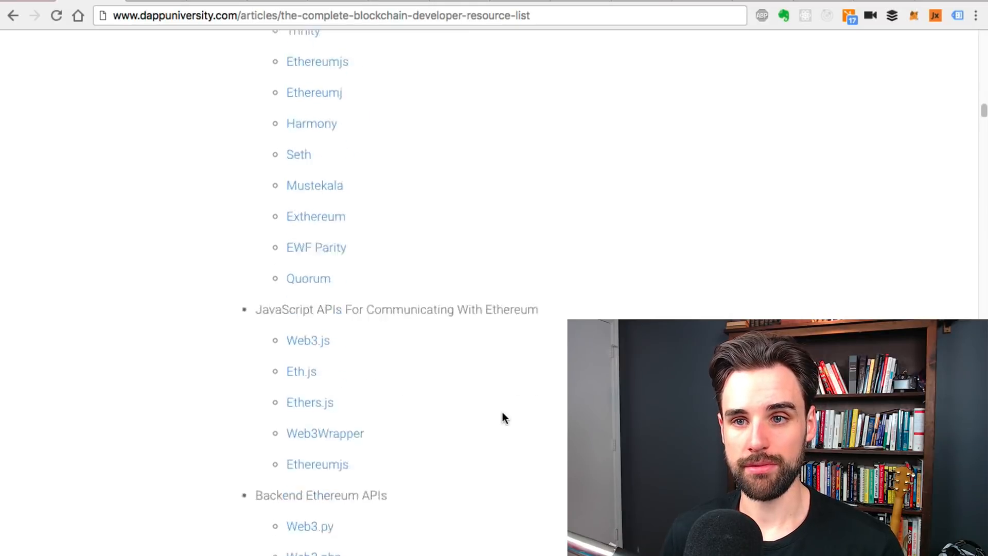
pyautogui.scroll(-3)
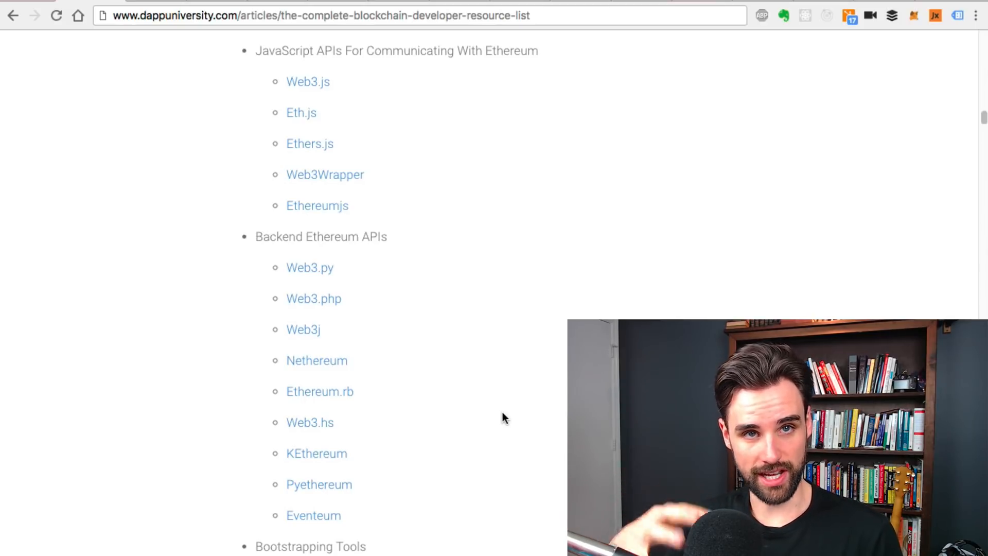
pyautogui.scroll(-3)
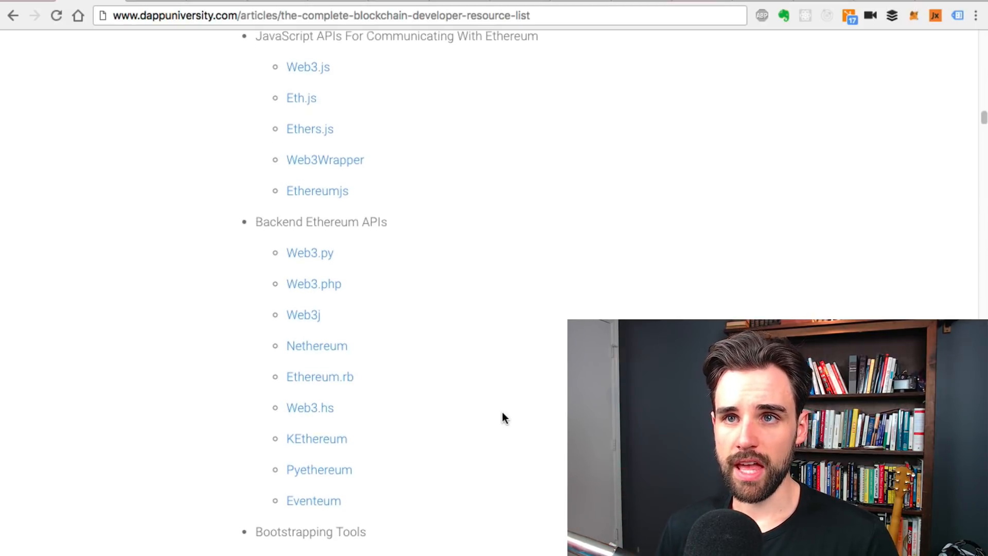
pyautogui.scroll(-3)
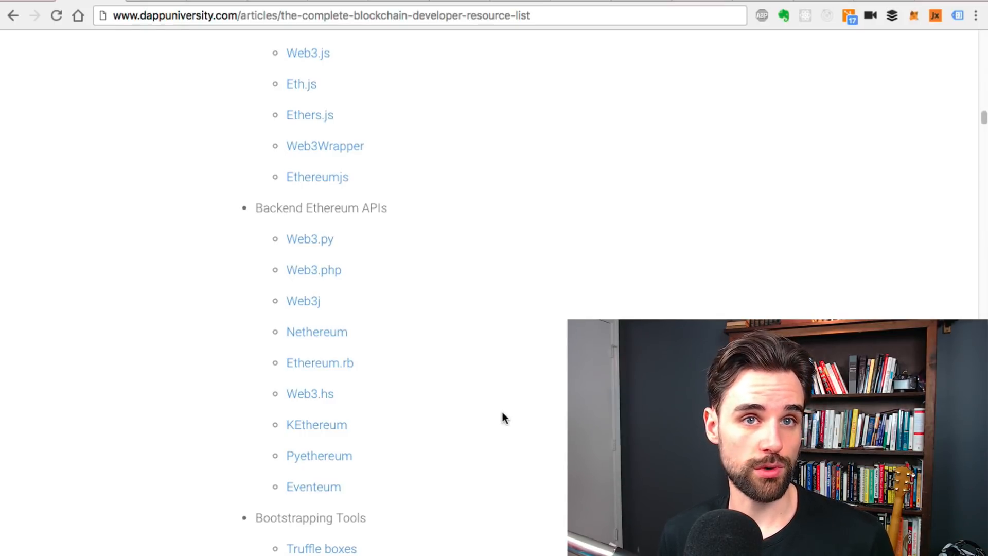
# Scroll the article down to the full Bootstrapping Tools list with Truffle boxes
pyautogui.scroll(-3)
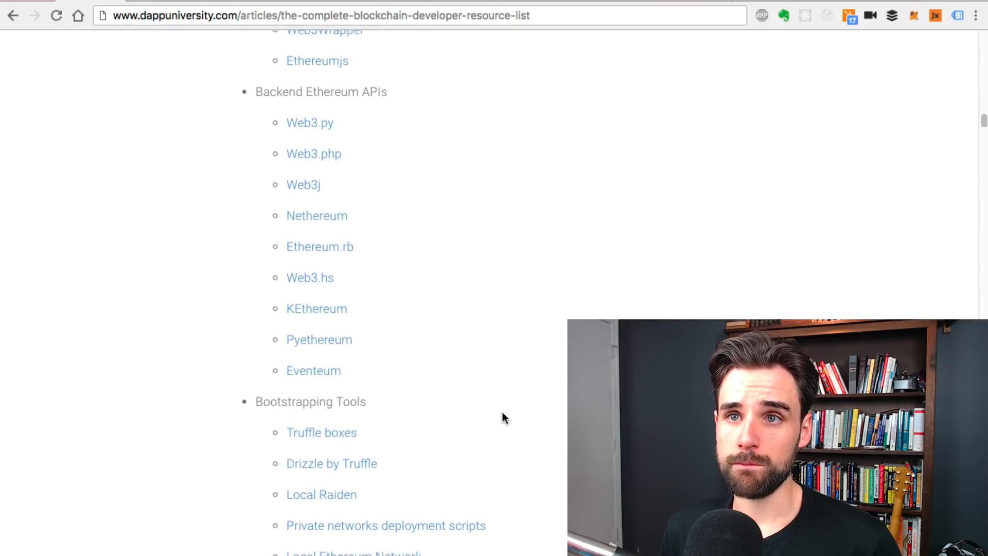
pyautogui.scroll(-3)
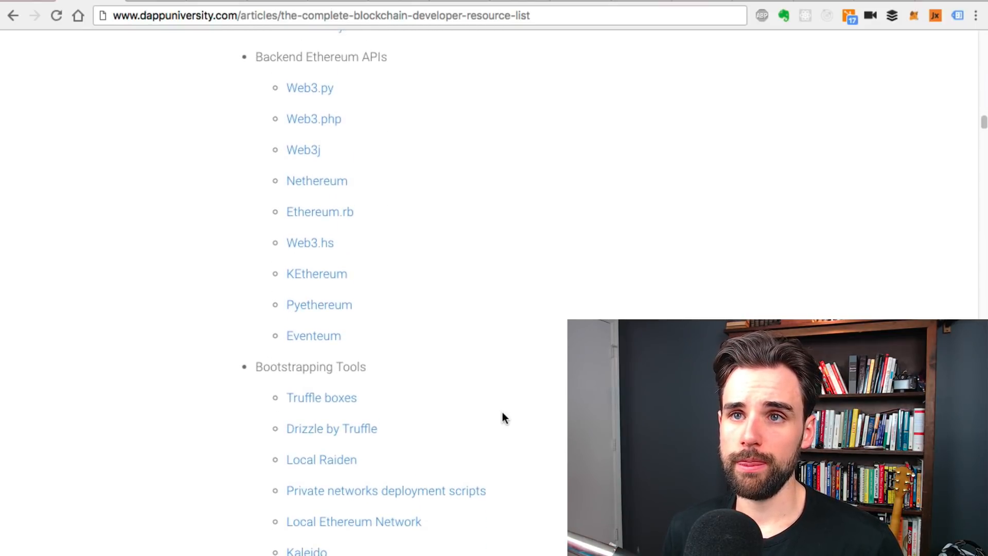
pyautogui.scroll(-3)
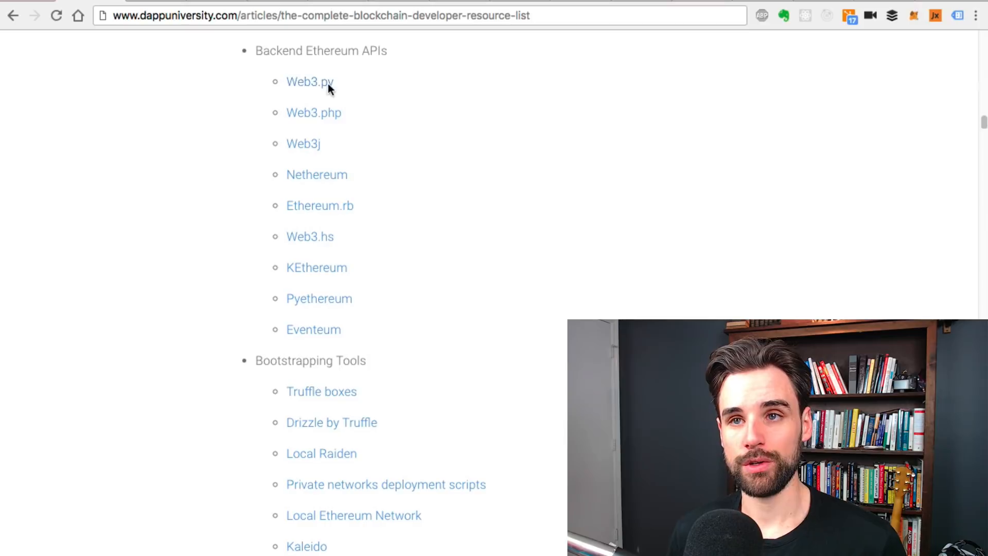
pyautogui.moveTo(440, 133)
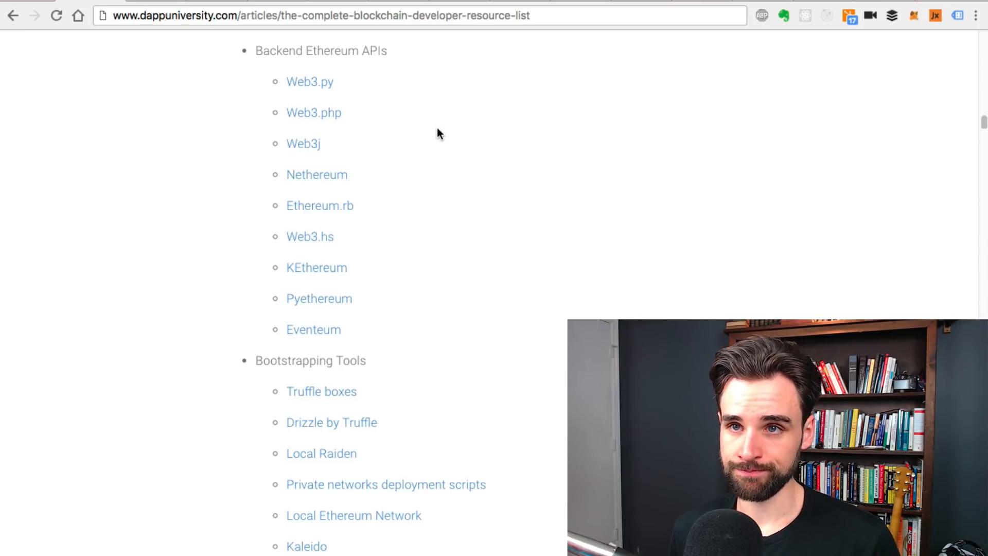
pyautogui.moveTo(437, 230)
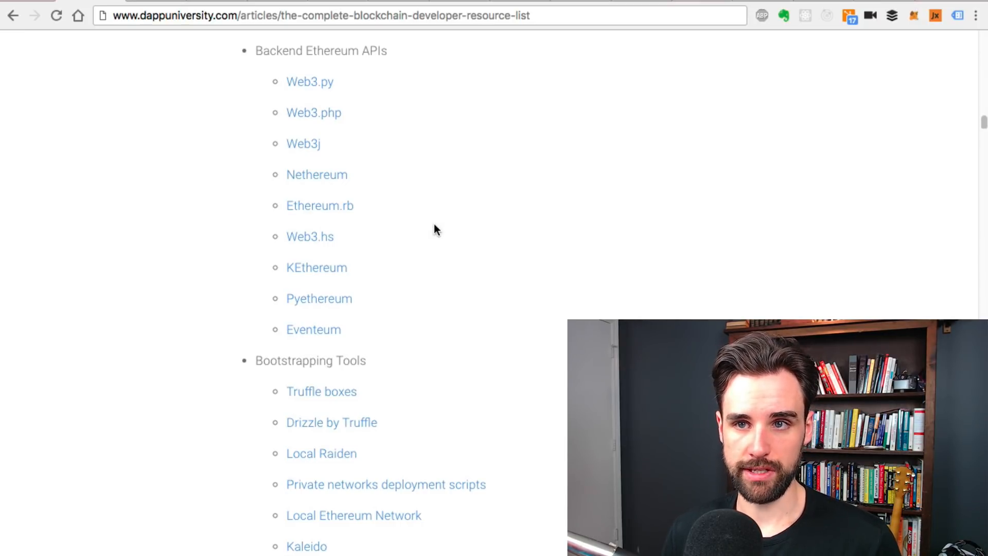
pyautogui.scroll(-3)
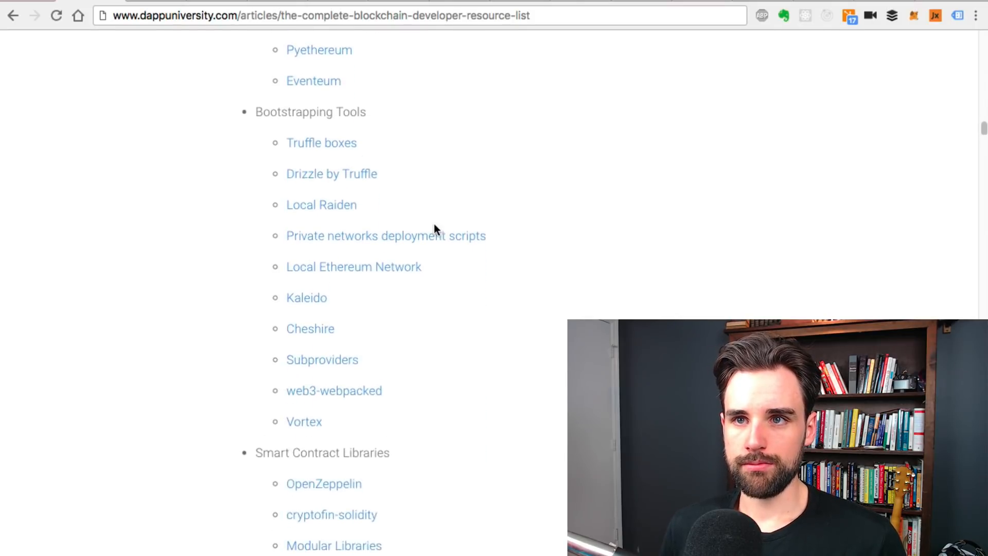
pyautogui.scroll(-3)
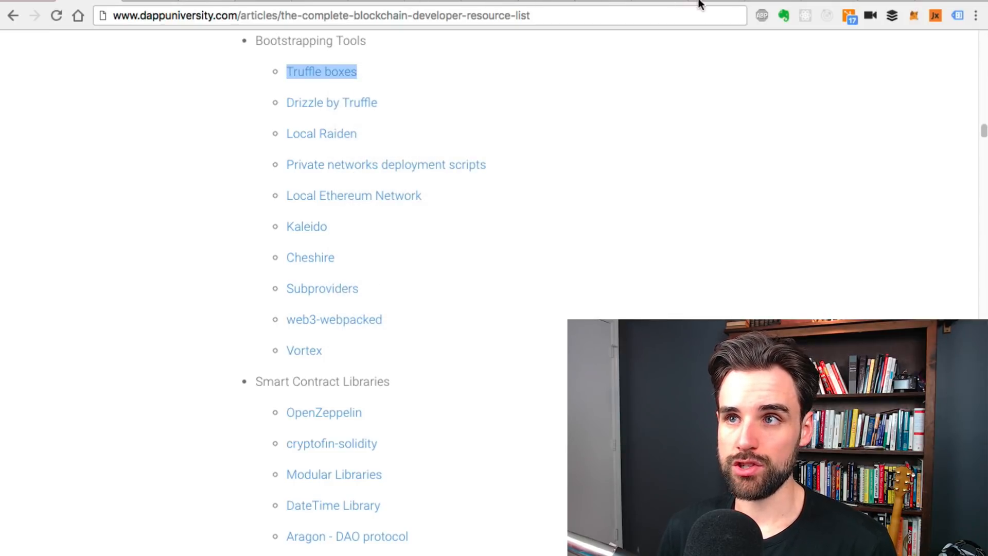
# Switch to the Truffle Boxes tab and browse boilerplates like drizzle, react and react-auth
pyautogui.click(322, 71)
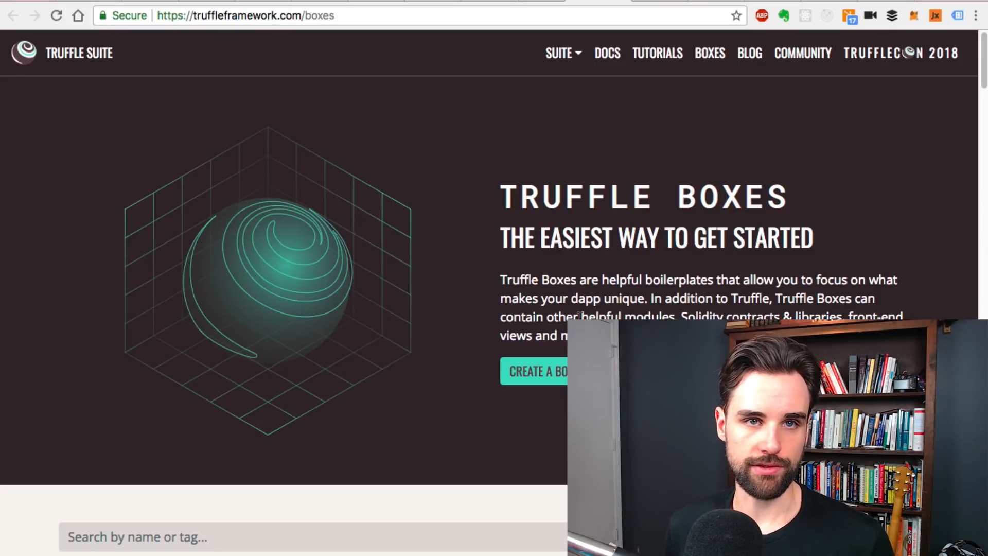
pyautogui.scroll(-3)
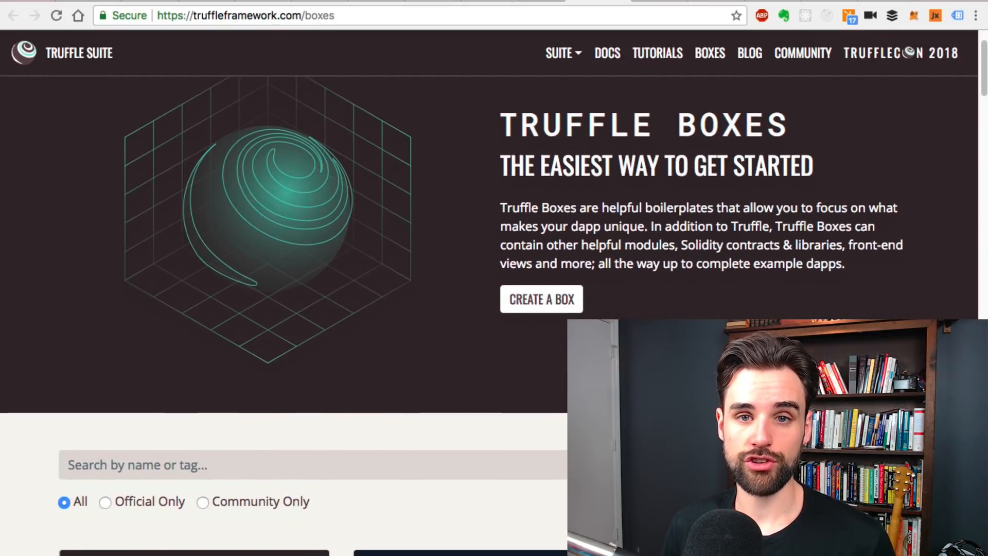
pyautogui.scroll(-3)
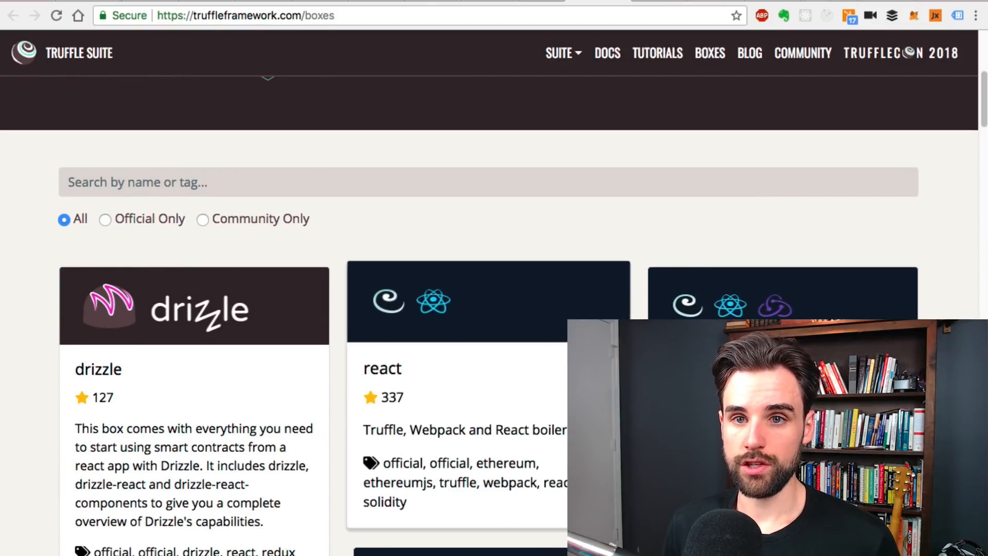
pyautogui.scroll(-3)
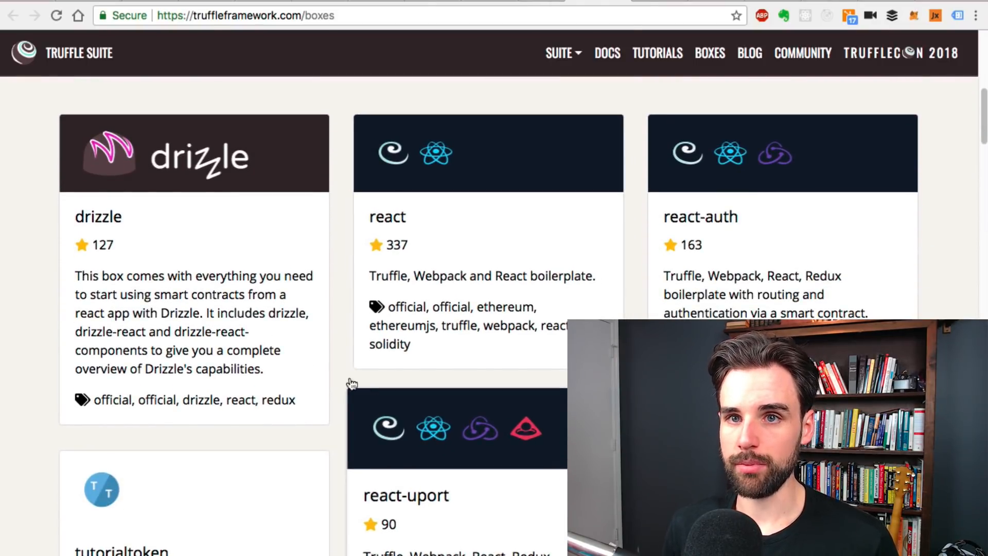
pyautogui.scroll(-3)
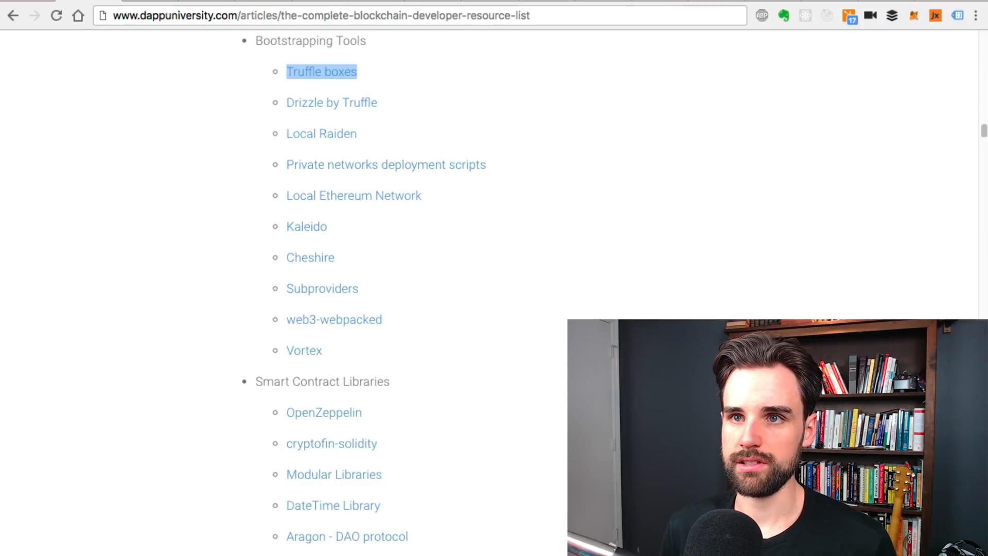
# Open the OpenZeppelin Solidity repository in a new tab and enter its test folder
pyautogui.scroll(-3)
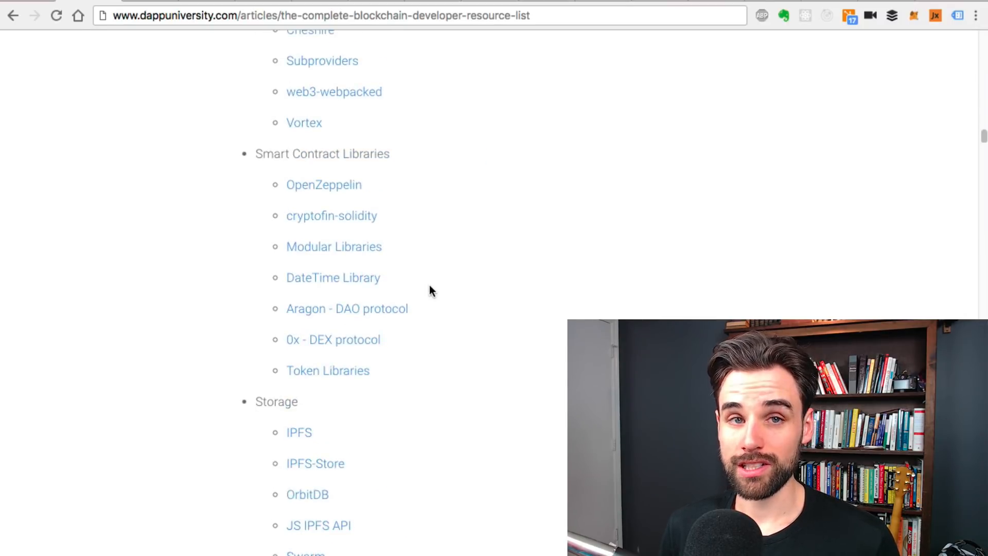
pyautogui.rightClick(323, 184)
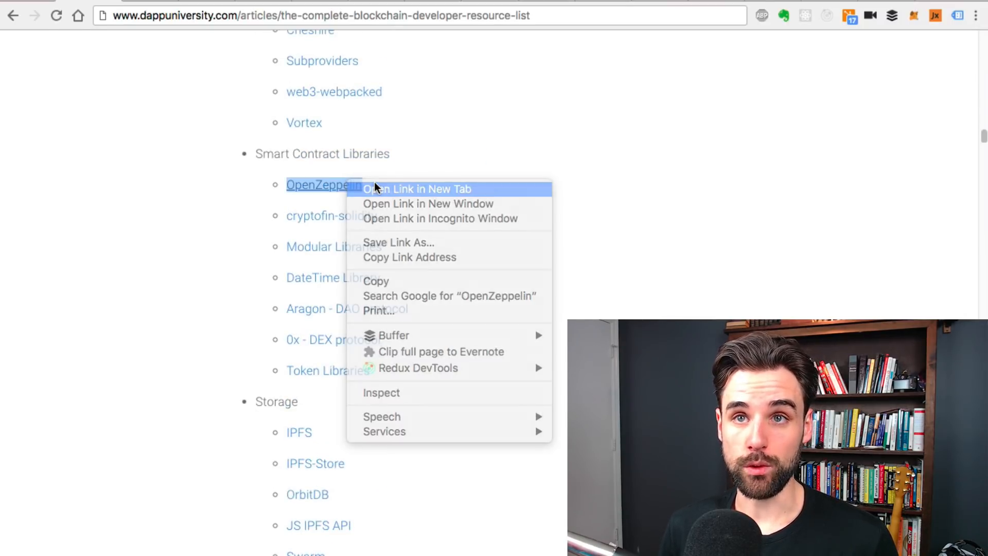
pyautogui.click(417, 188)
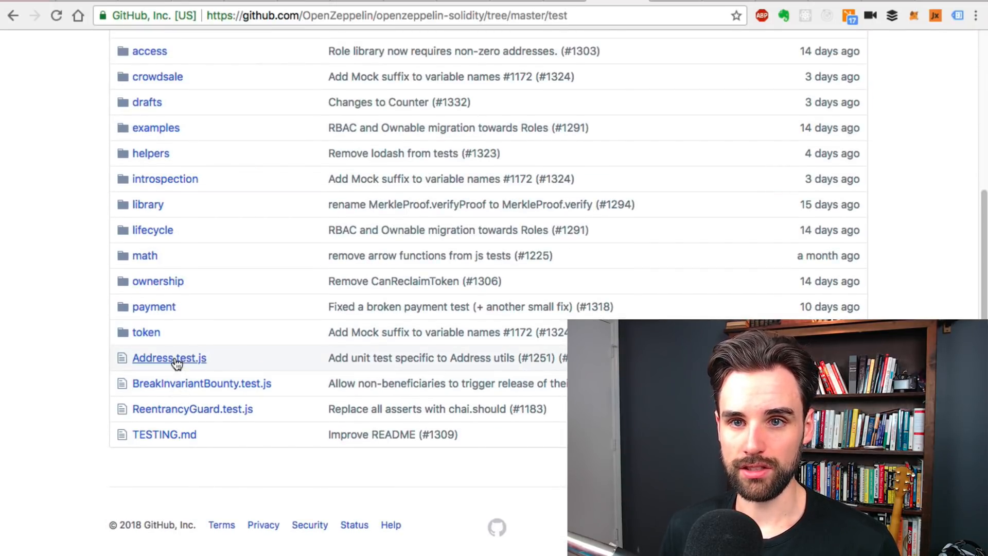
pyautogui.click(169, 357)
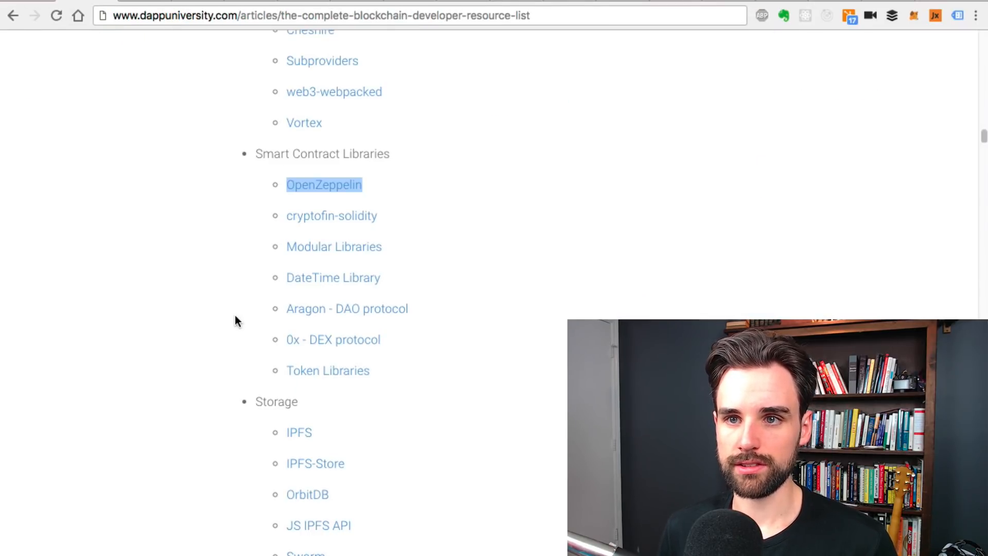
pyautogui.scroll(-3)
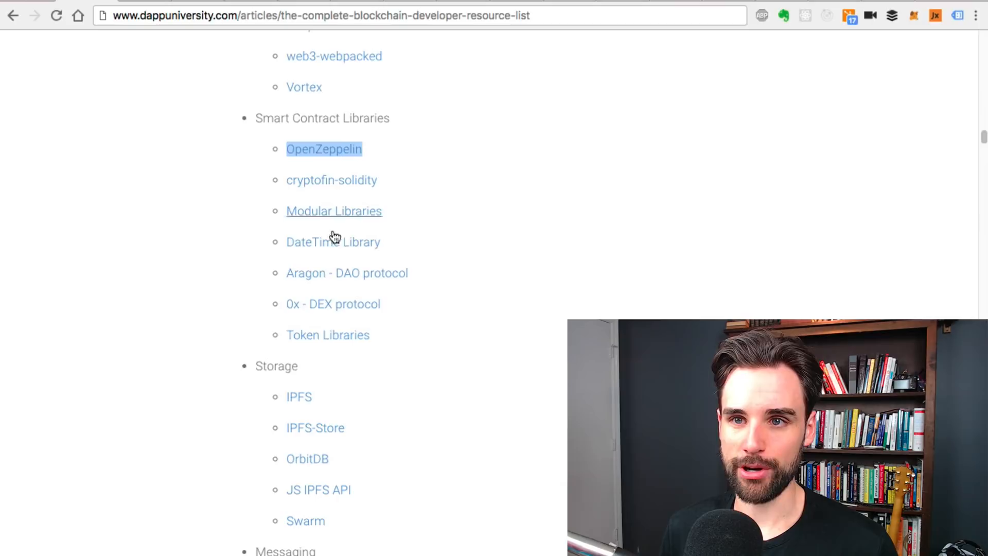
pyautogui.moveTo(361, 322)
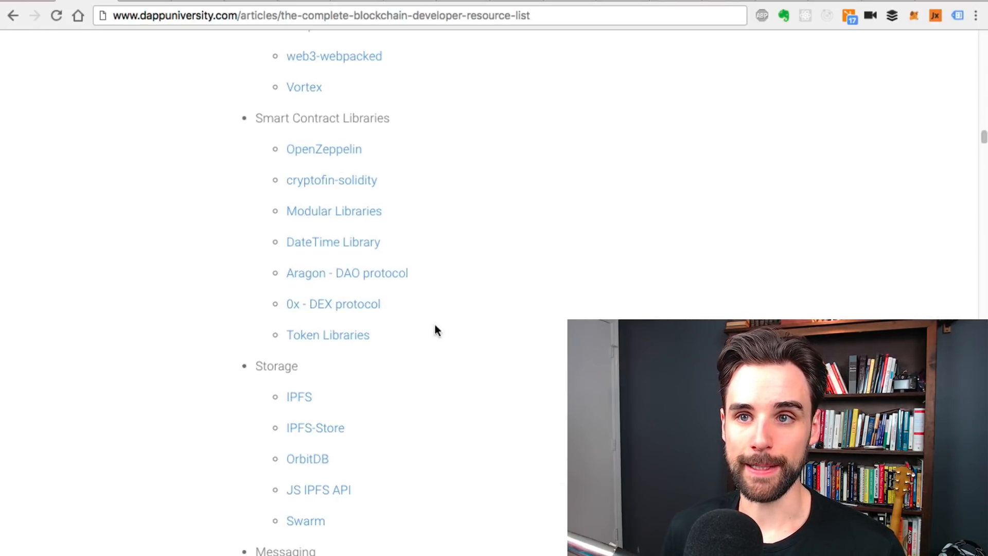
pyautogui.scroll(-3)
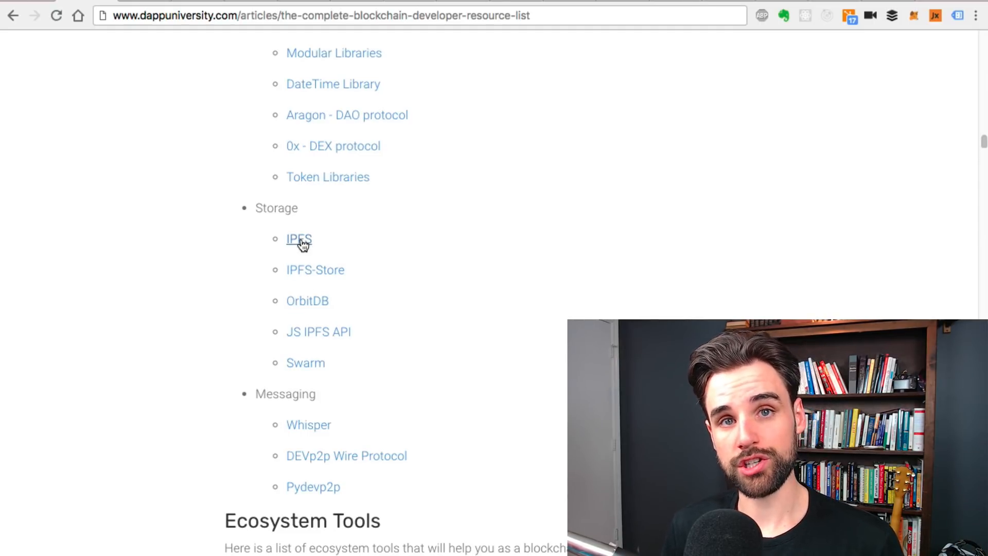
pyautogui.scroll(-3)
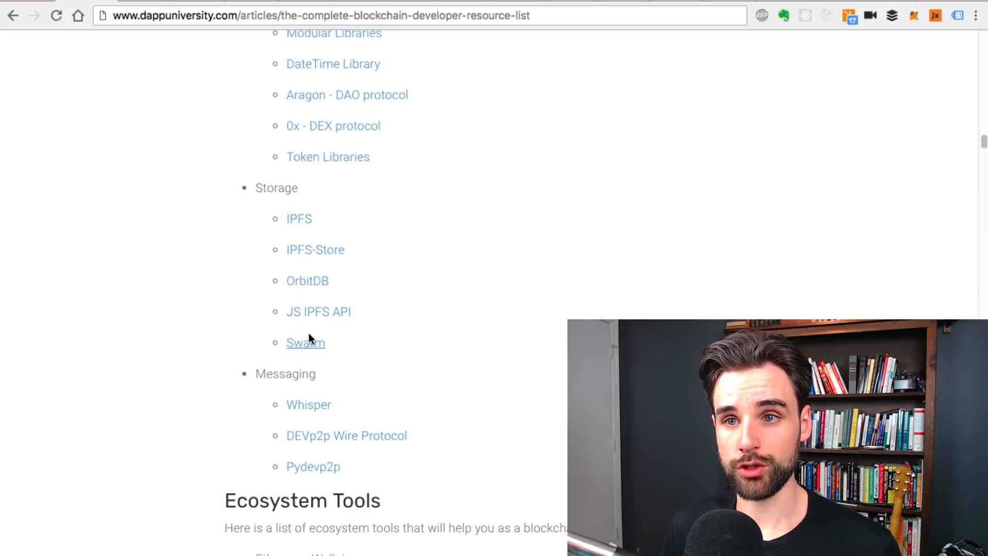
pyautogui.moveTo(326, 231)
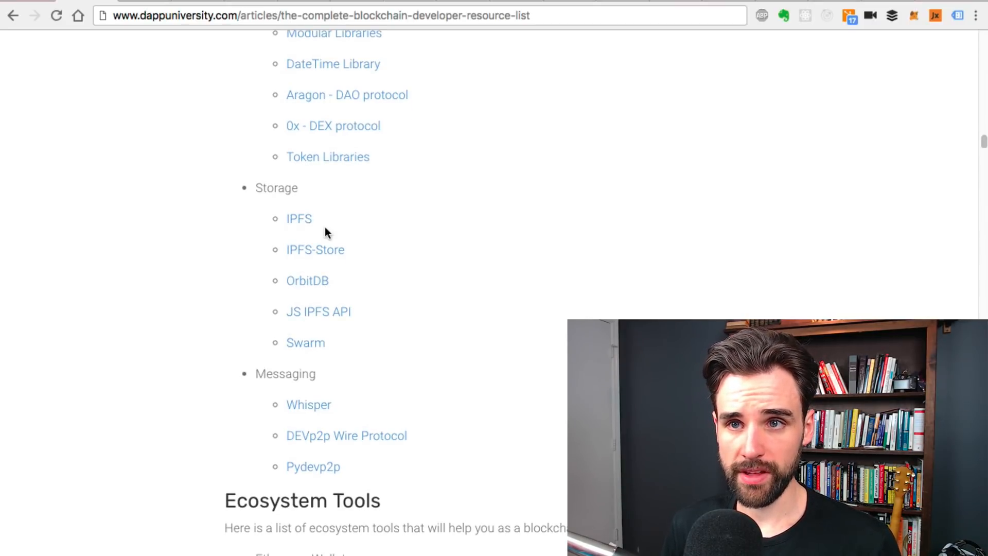
pyautogui.scroll(-3)
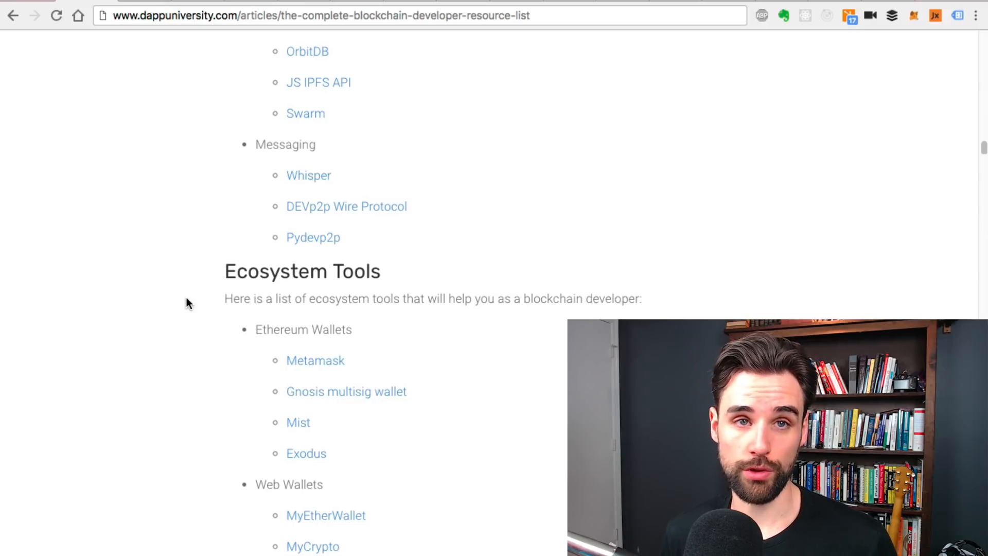
pyautogui.moveTo(315, 360)
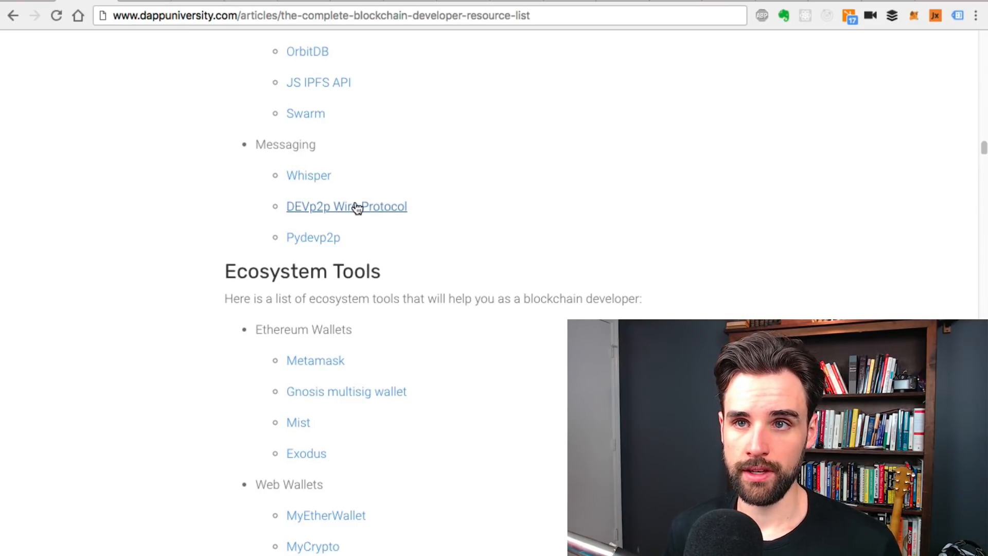
pyautogui.scroll(-3)
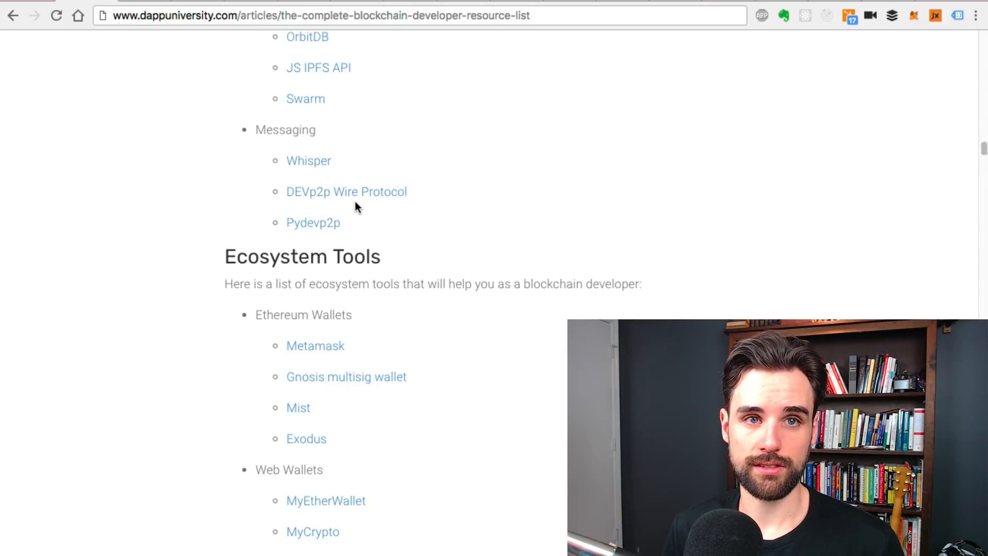
pyautogui.scroll(-3)
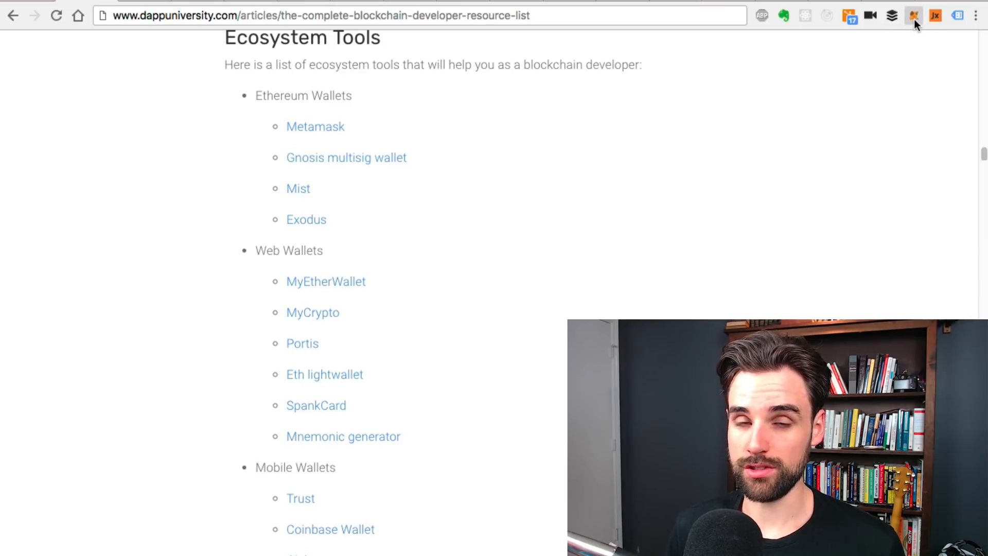
pyautogui.click(913, 15)
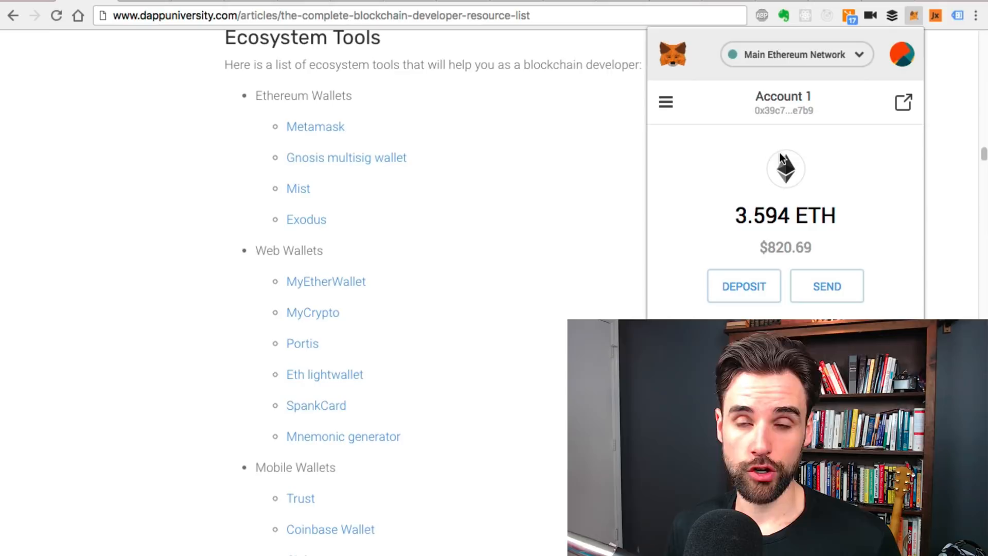
pyautogui.moveTo(740, 201)
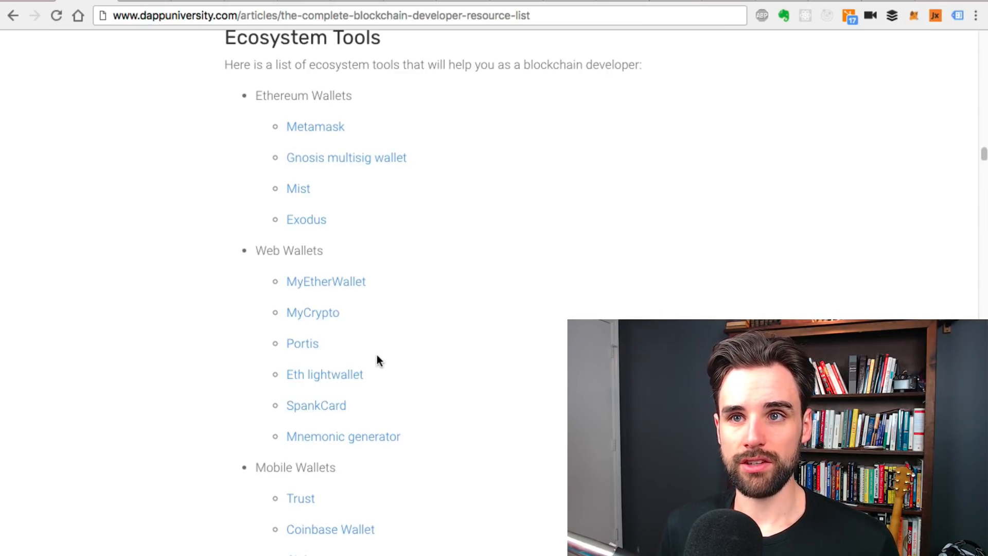
# Scroll through the Ethereum, Web, Mobile and Hardware Wallets lists
pyautogui.scroll(-3)
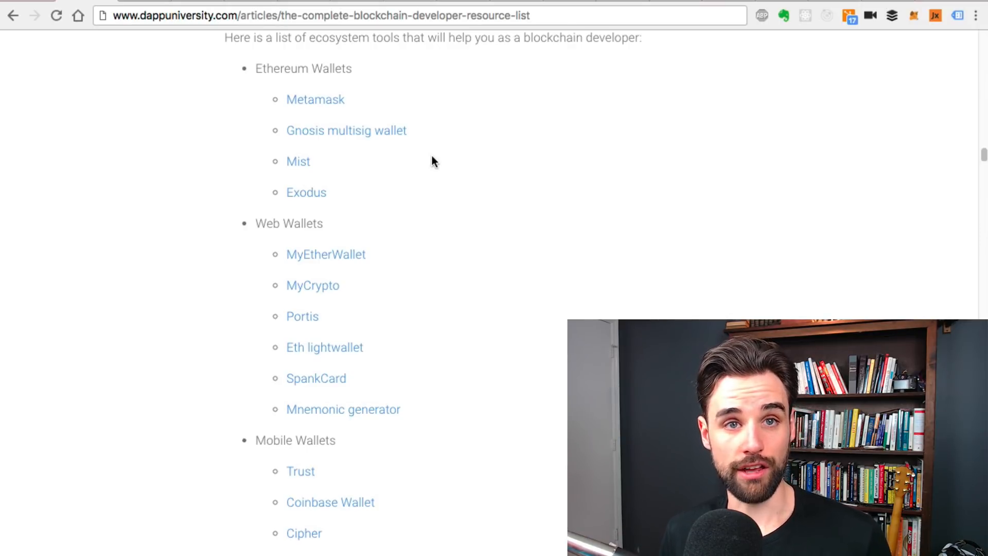
pyautogui.scroll(-3)
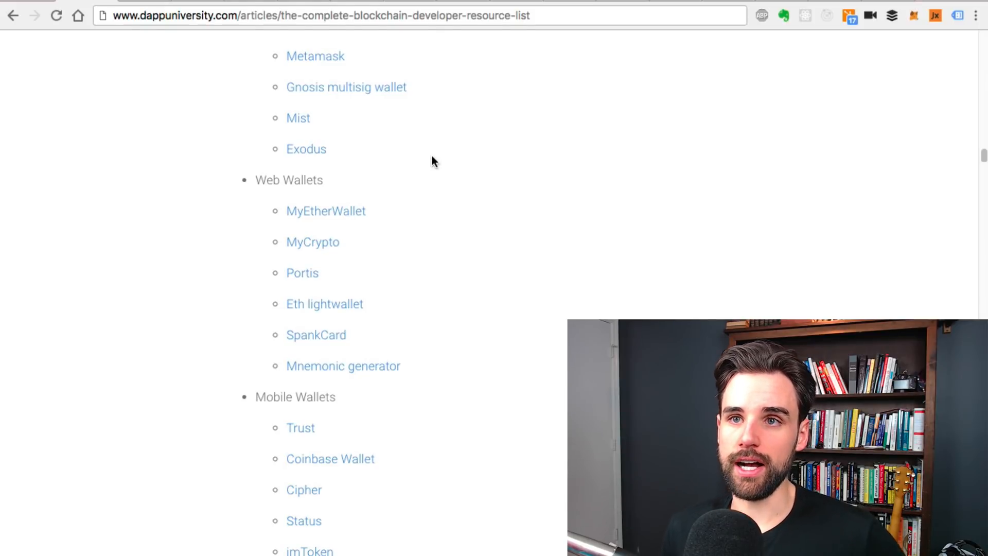
pyautogui.scroll(3)
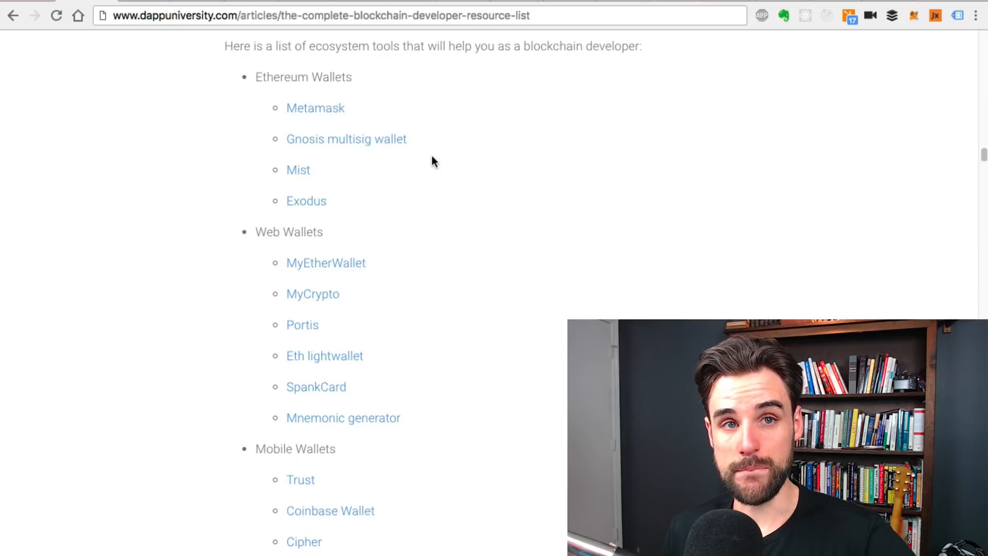
pyautogui.scroll(-3)
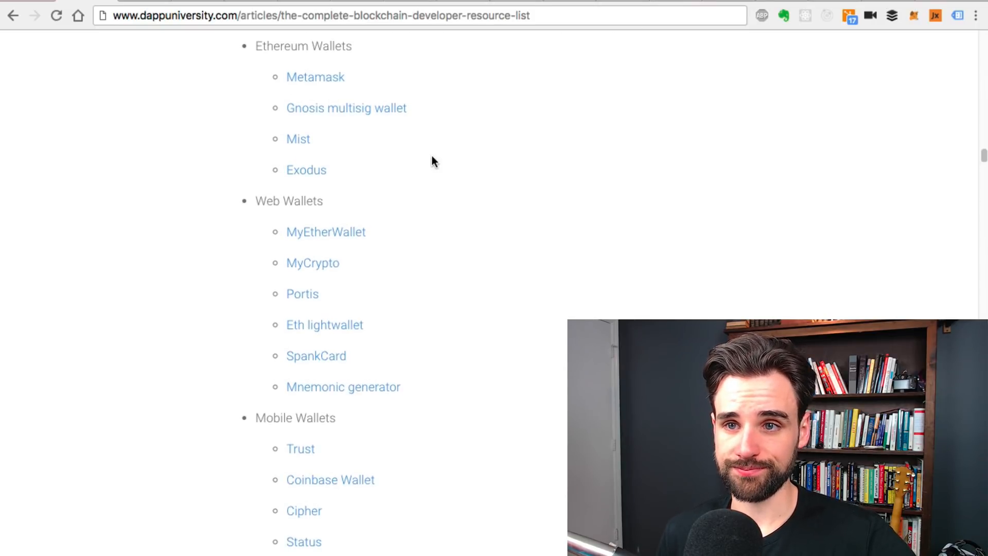
pyautogui.scroll(-3)
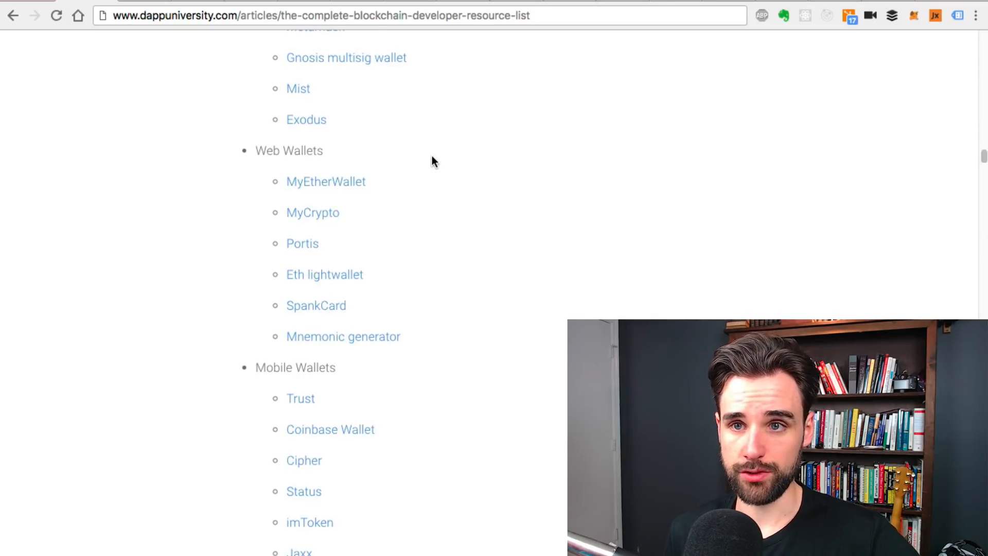
pyautogui.scroll(-3)
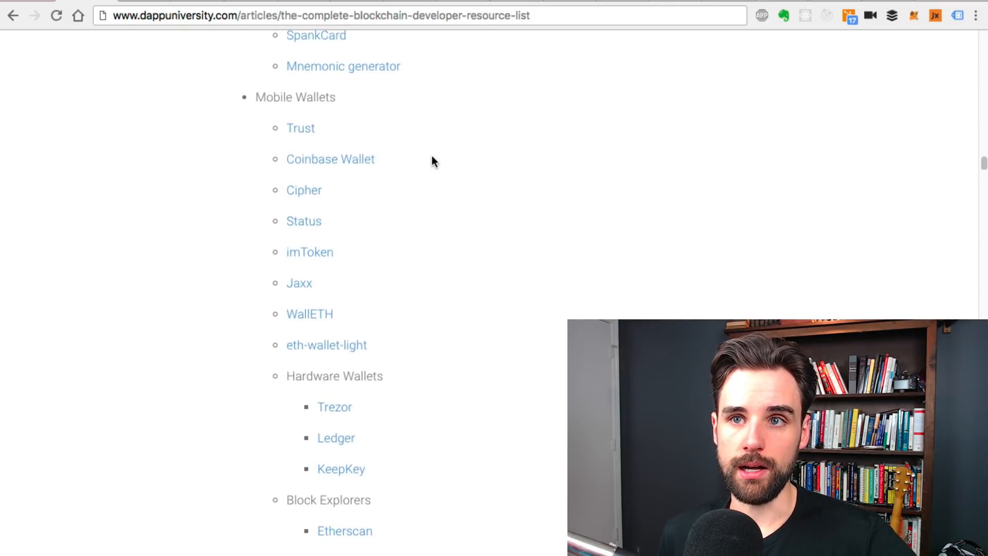
# Continue down to the Block Explorers and Gas Price Tools lists
pyautogui.scroll(-3)
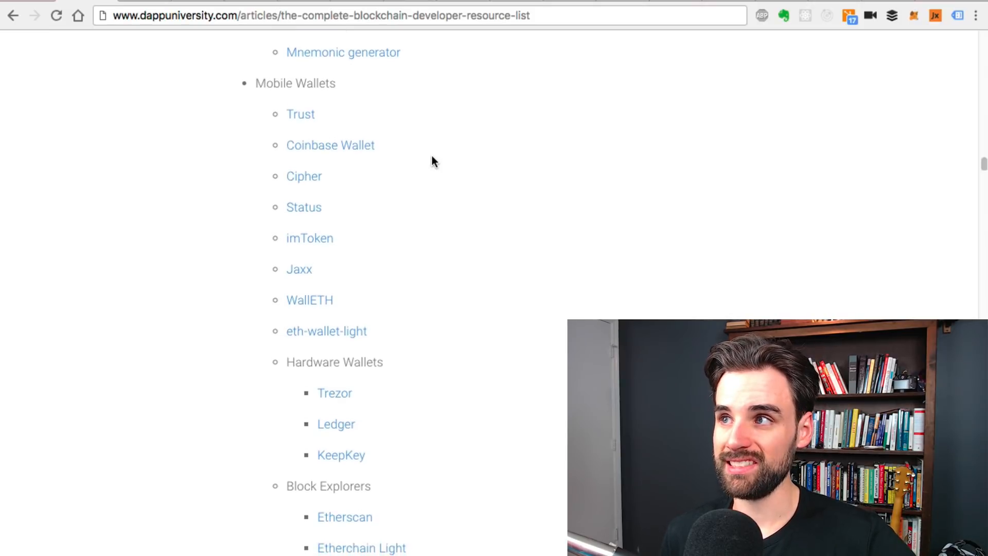
pyautogui.scroll(-3)
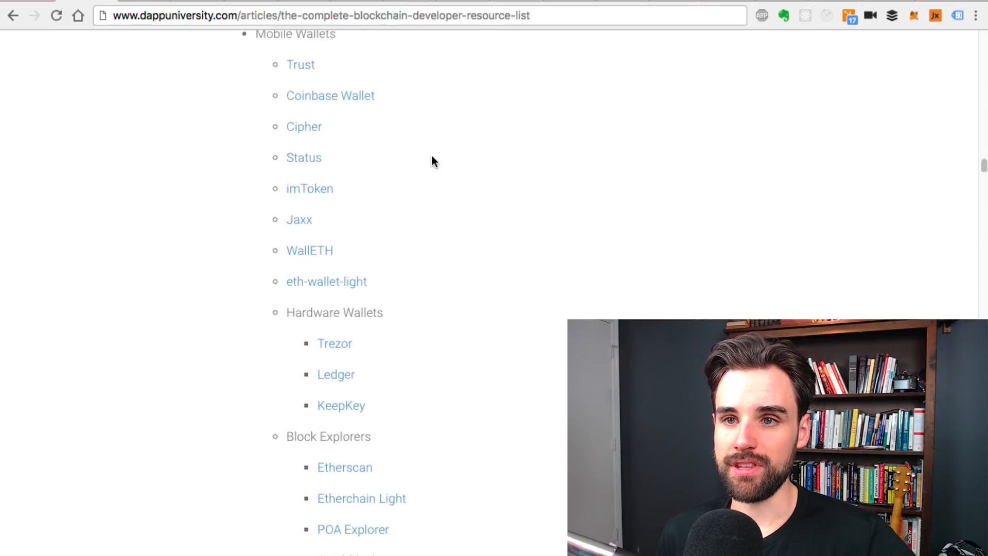
pyautogui.scroll(-3)
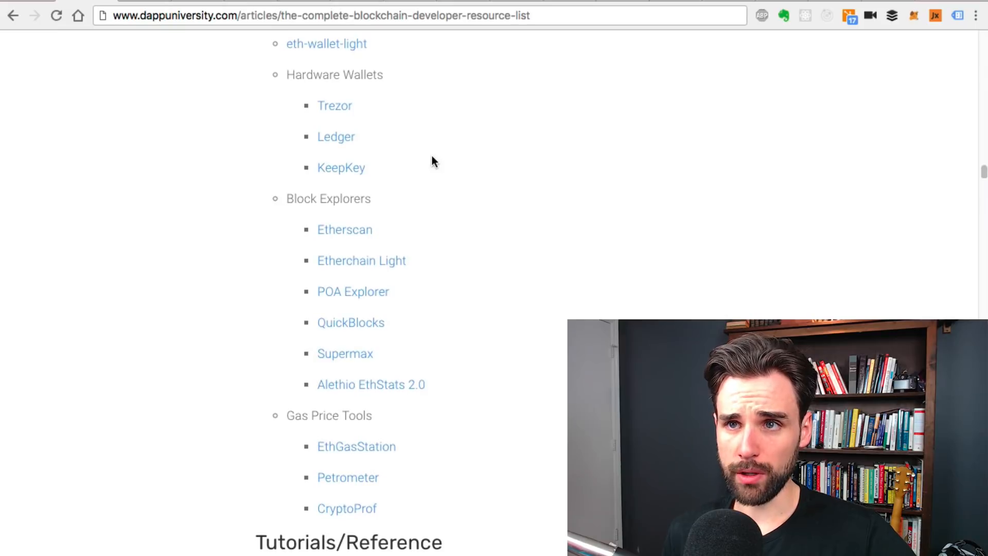
pyautogui.scroll(-3)
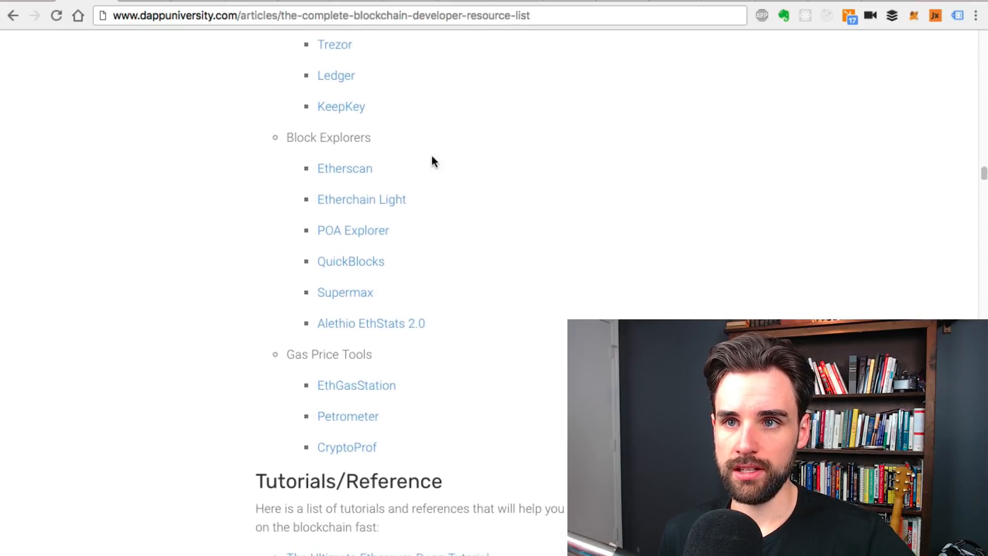
pyautogui.scroll(-3)
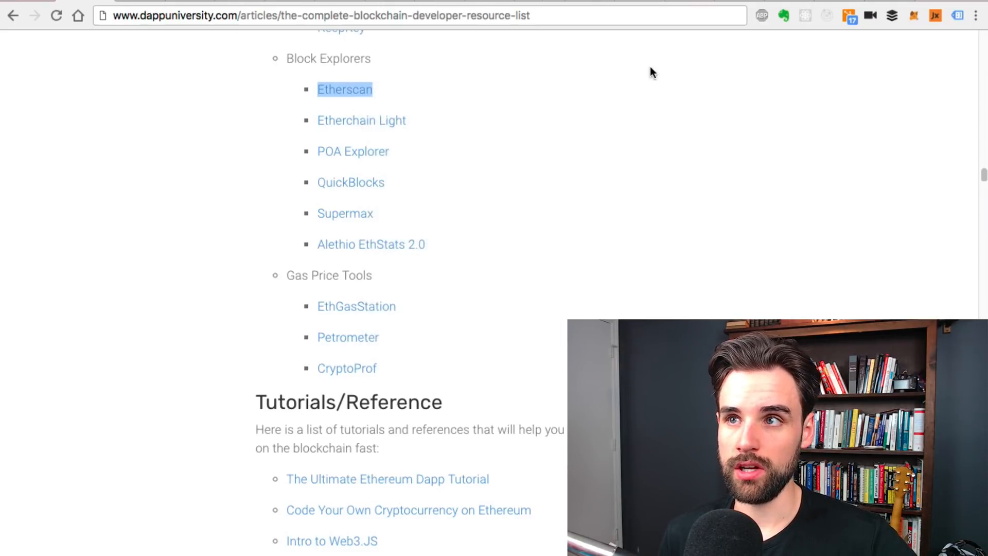
# Open the Etherscan explorer and change the address to kovan.etherscan.io
pyautogui.click(343, 89)
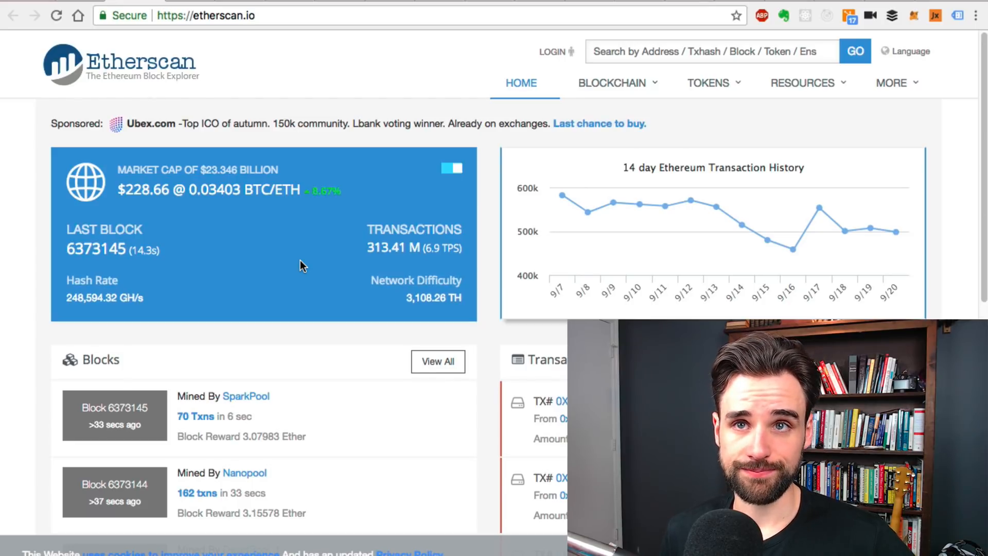
pyautogui.moveTo(229, 50)
pyautogui.write('f')
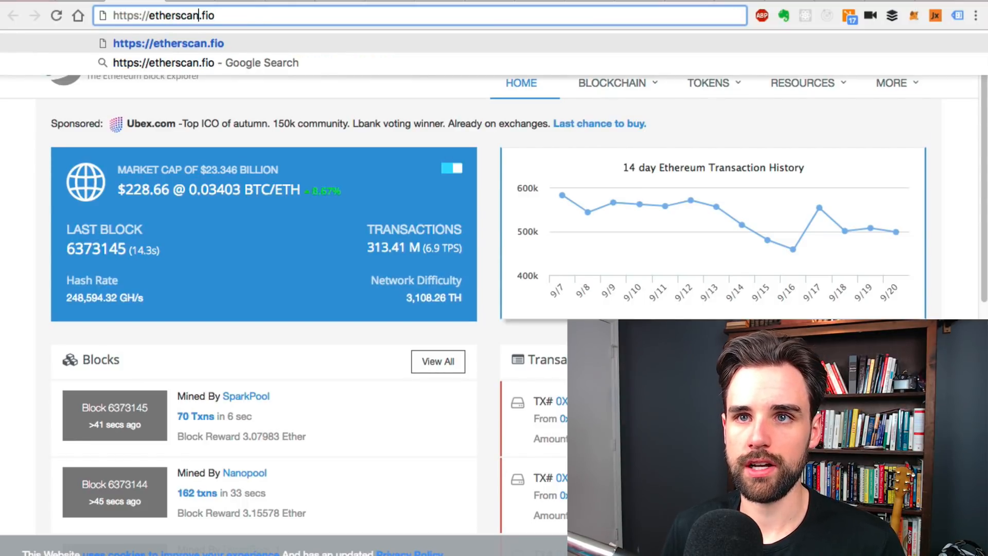
pyautogui.press('Backspace')
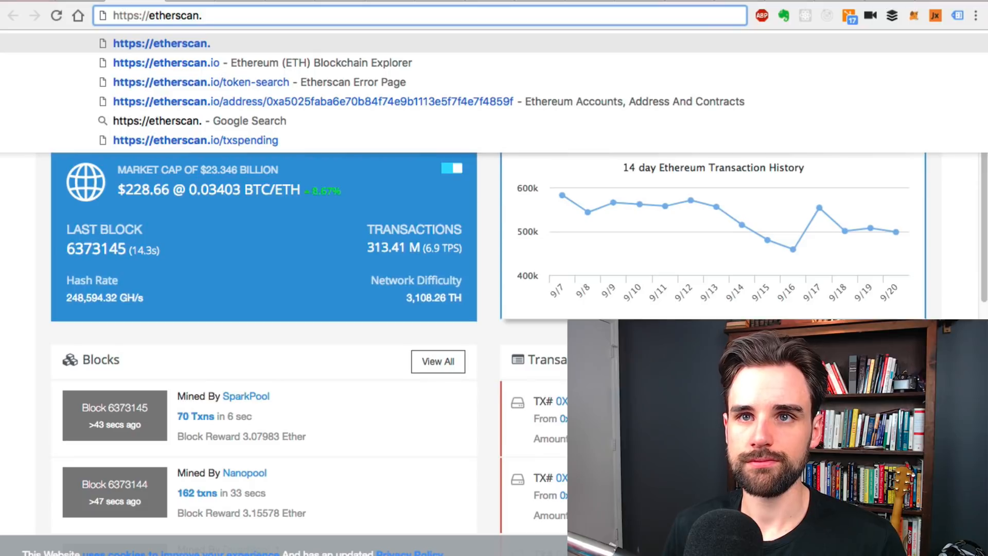
pyautogui.write('kovan.etherscan.io')
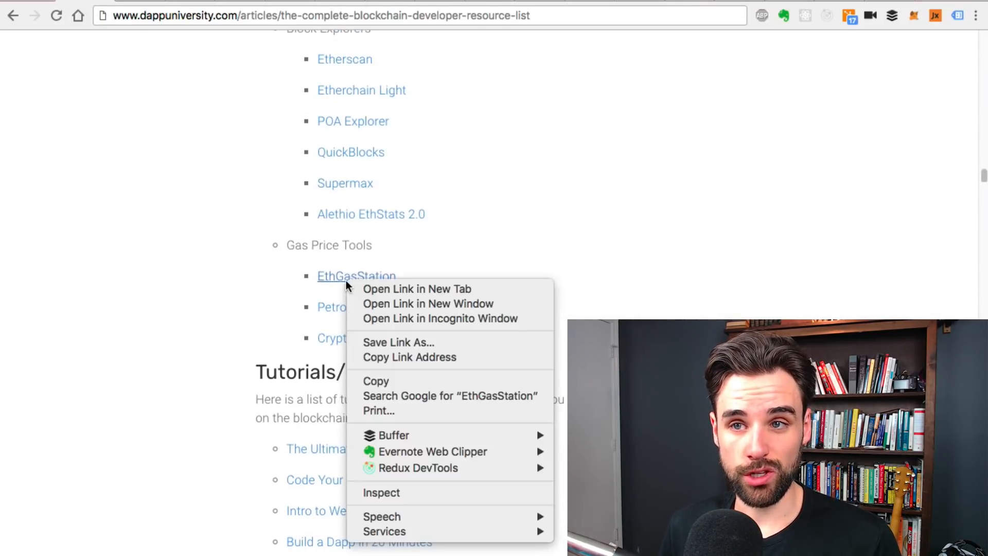
# Open the EthGasStation link from Gas Price Tools in a new tab
pyautogui.click(417, 288)
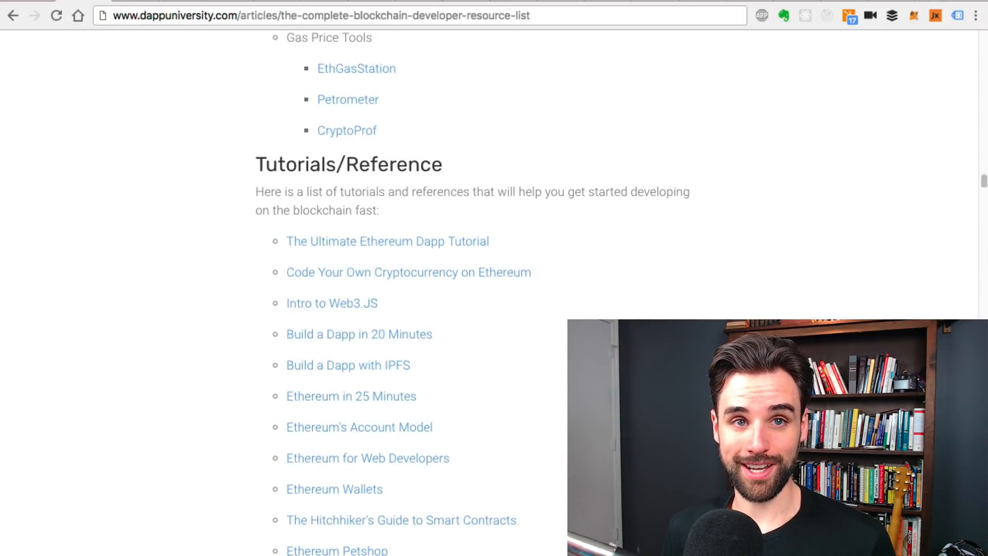
# Scroll through the Tutorials/Reference links from dapp tutorials to Merkle Proofs and Blogs
pyautogui.scroll(-3)
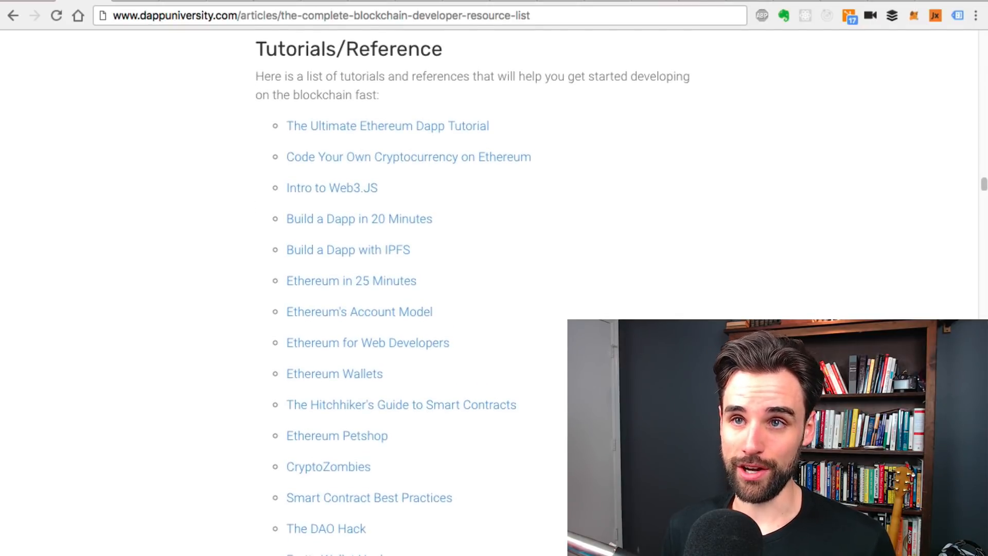
pyautogui.scroll(-3)
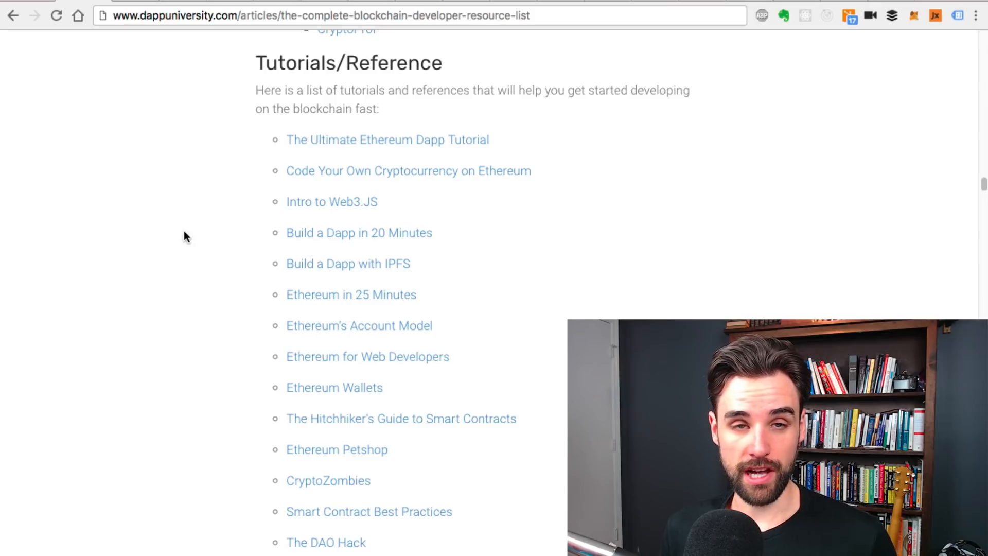
pyautogui.scroll(-3)
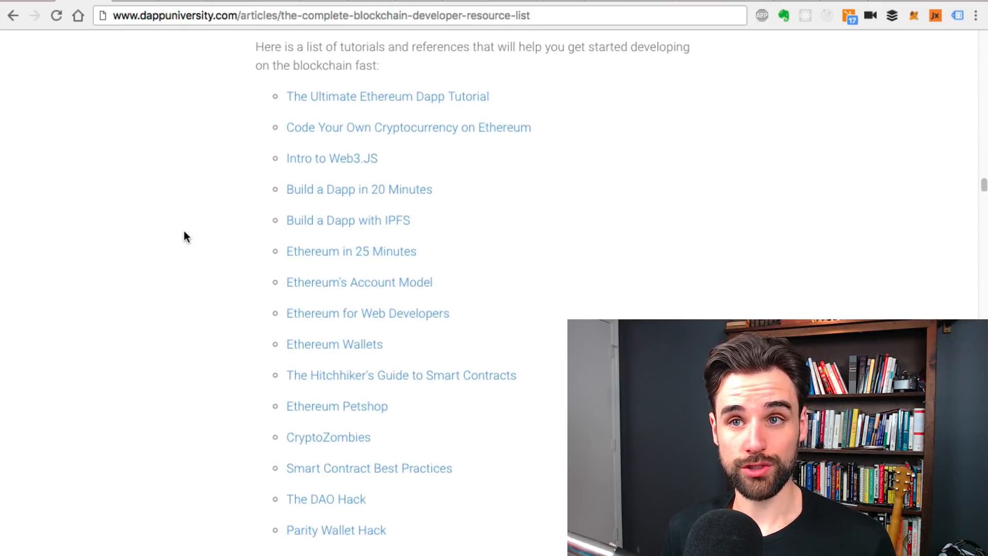
pyautogui.scroll(-3)
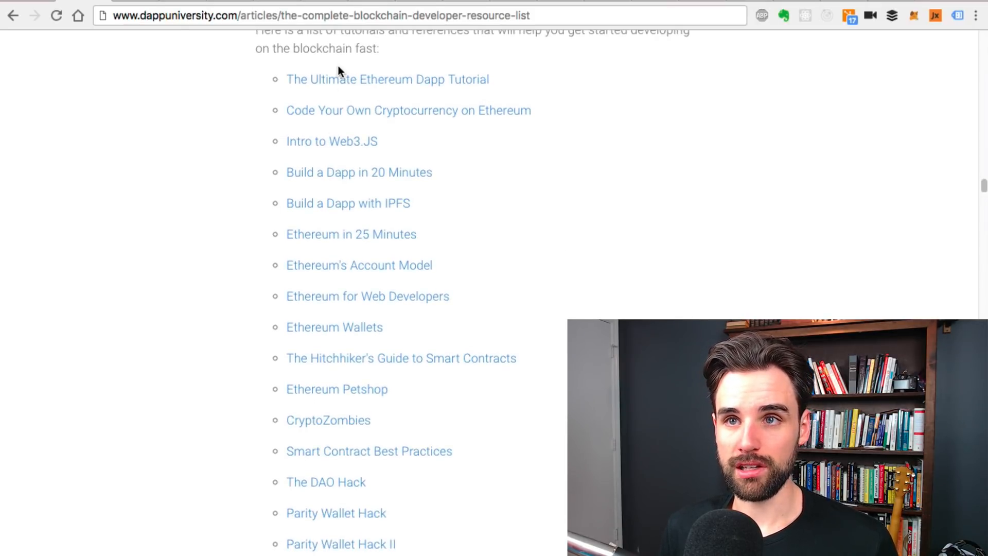
pyautogui.moveTo(204, 185)
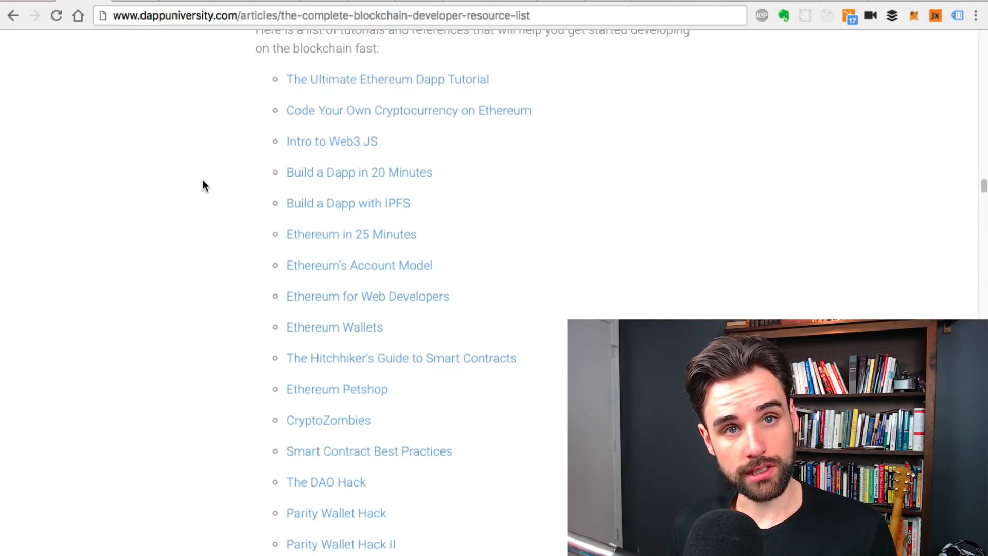
pyautogui.moveTo(315, 141)
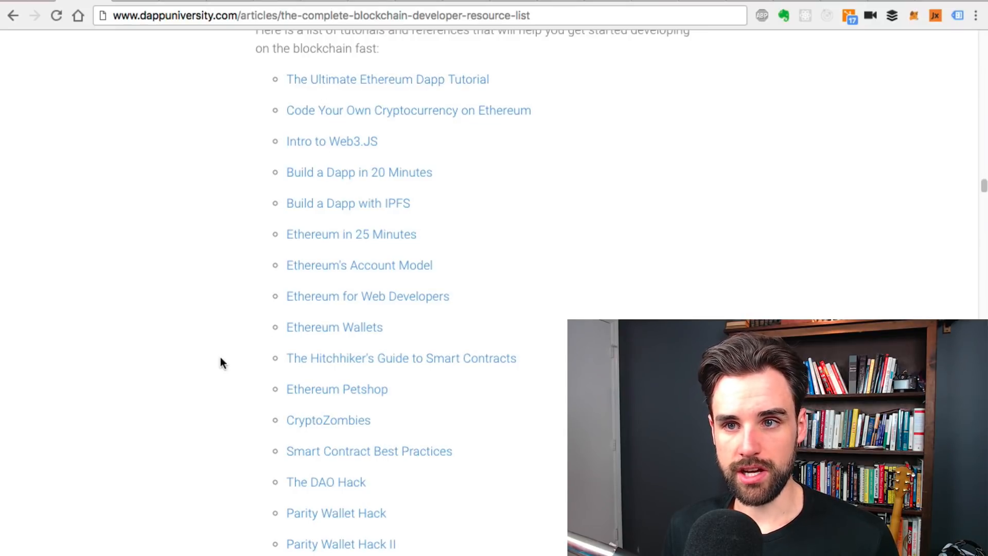
pyautogui.scroll(-3)
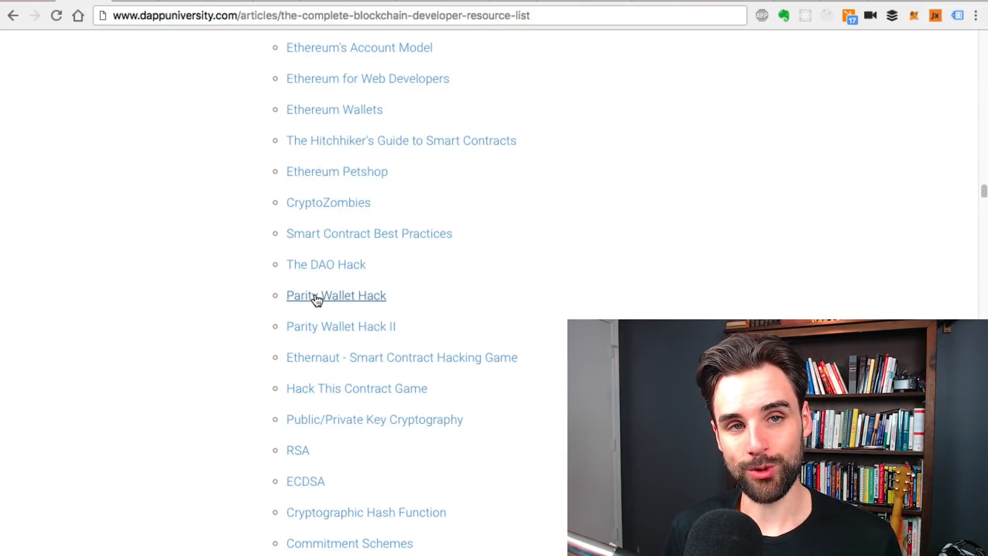
pyautogui.scroll(-3)
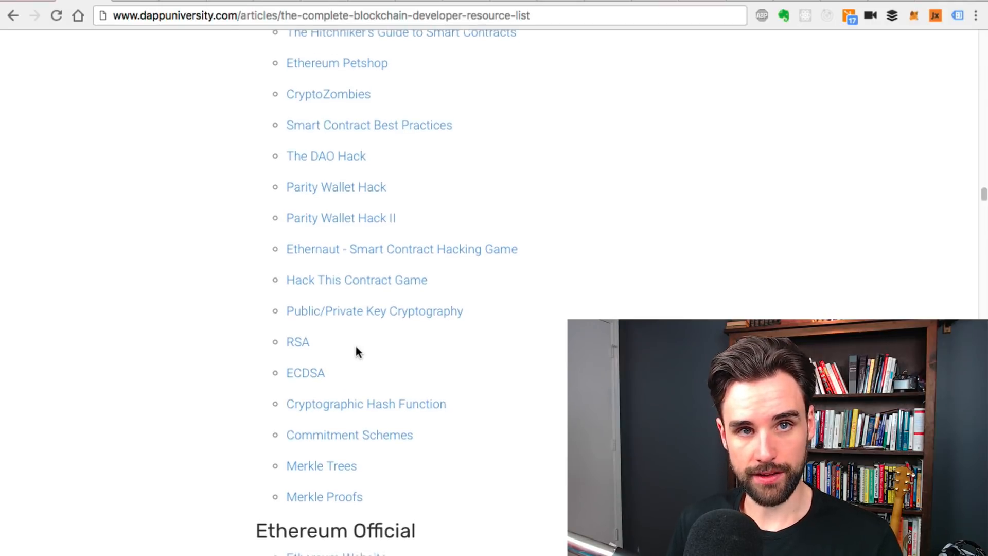
pyautogui.scroll(-3)
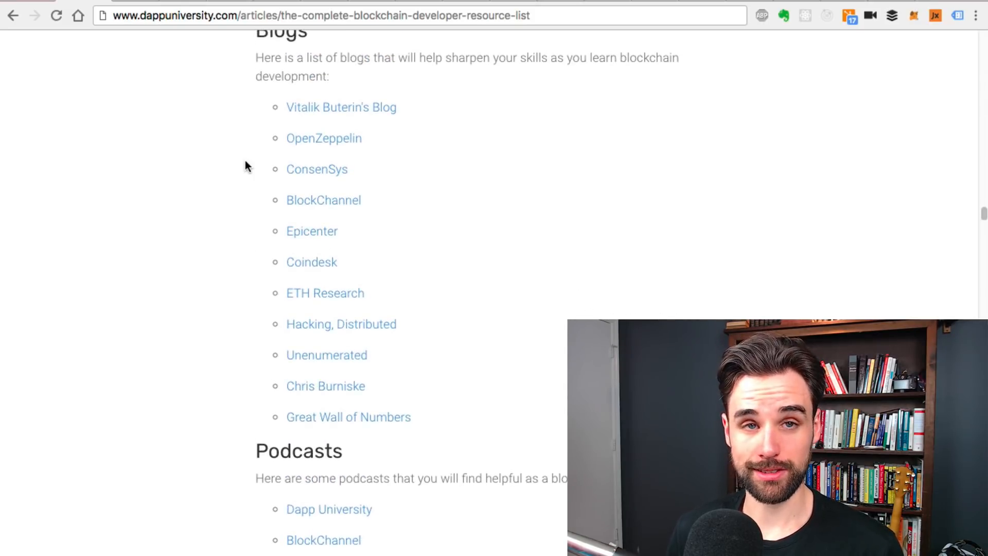
pyautogui.moveTo(352, 117)
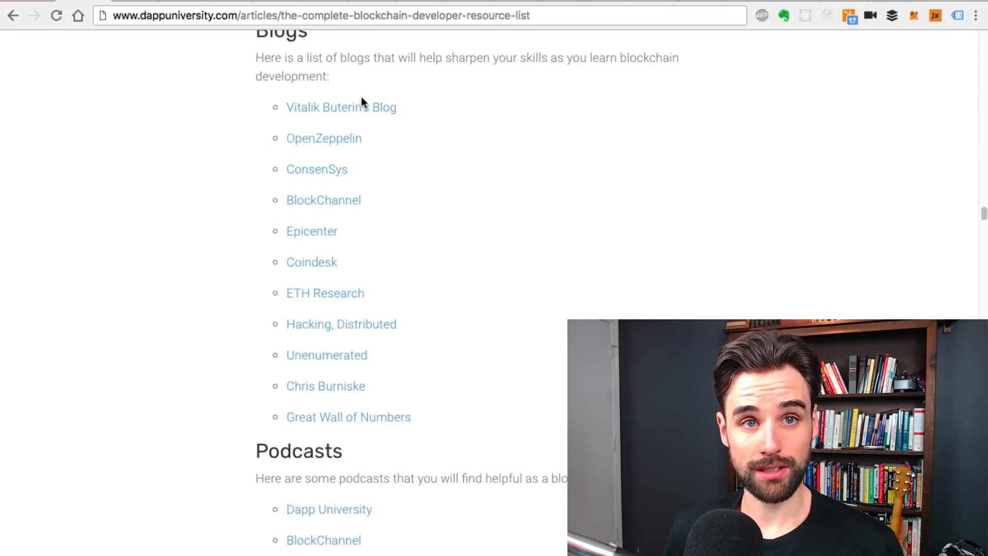
pyautogui.moveTo(220, 202)
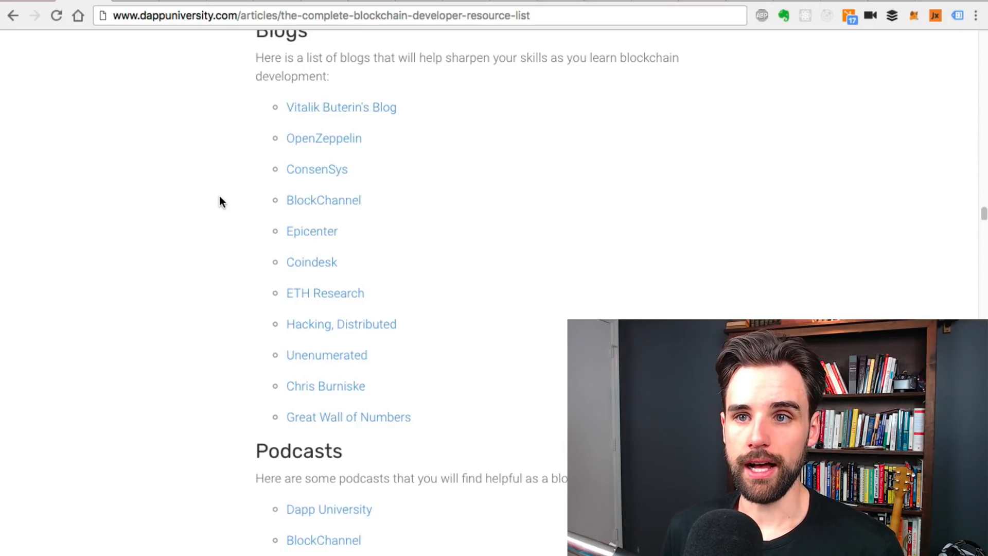
# Scroll past Blogs and Podcasts to the Dapp Discovery Tools and Books lists
pyautogui.scroll(-3)
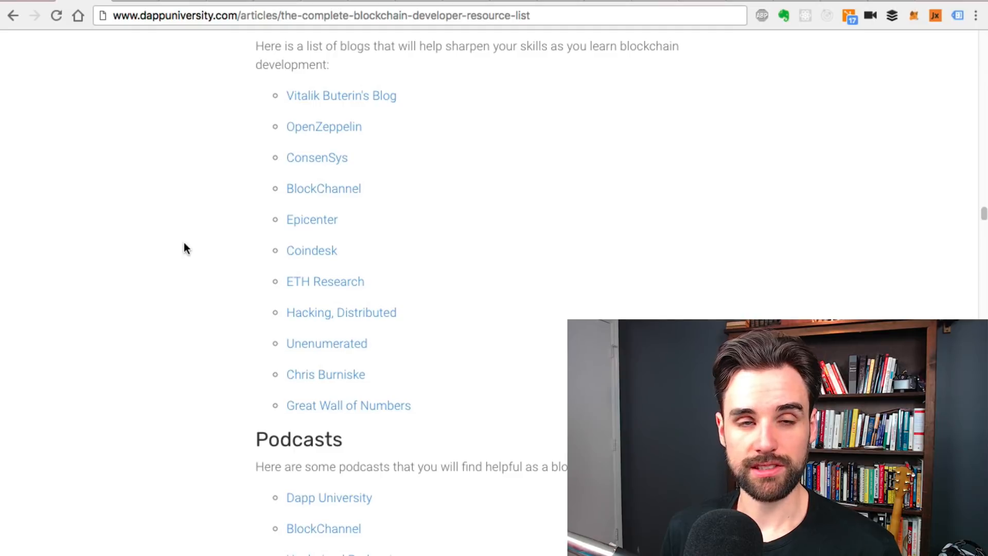
pyautogui.scroll(-3)
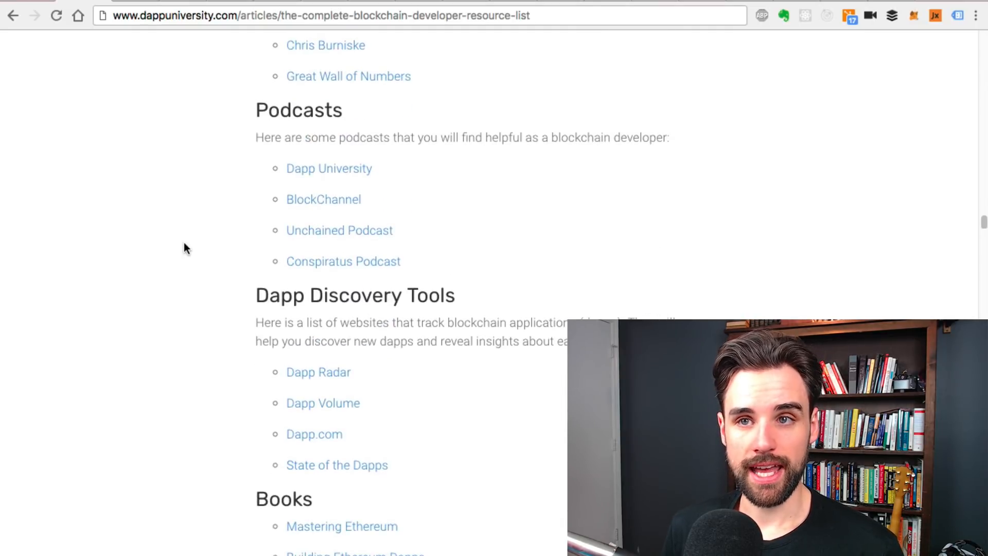
pyautogui.scroll(-3)
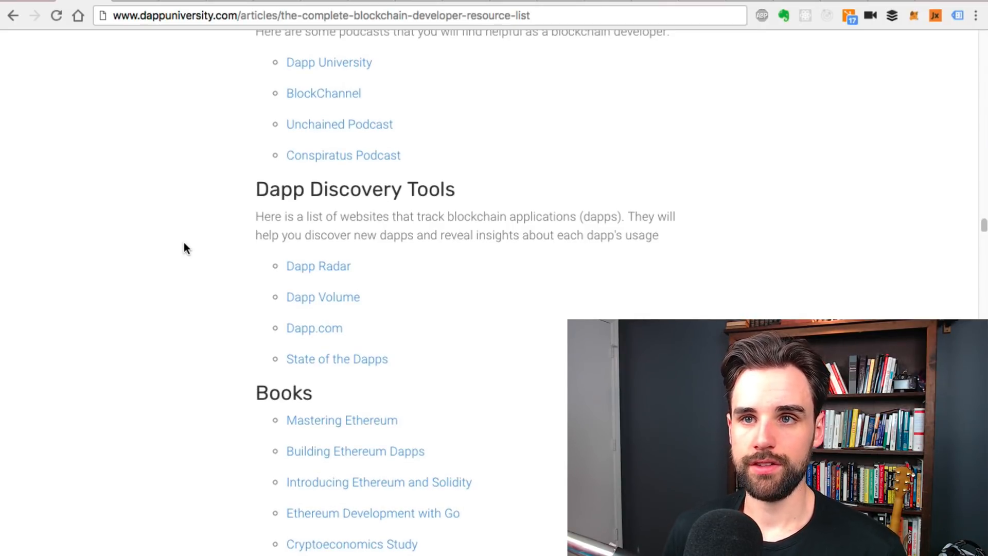
pyautogui.scroll(-3)
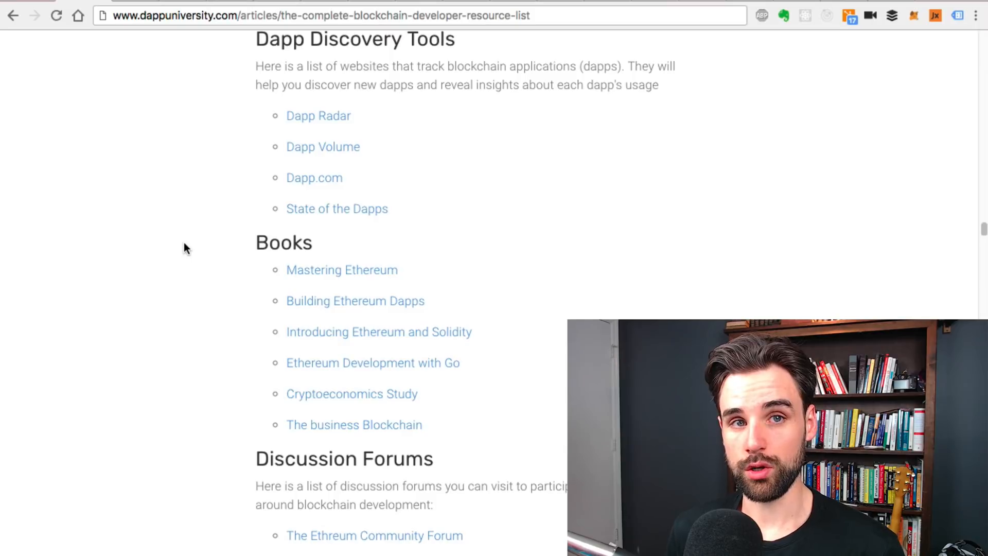
pyautogui.moveTo(315, 122)
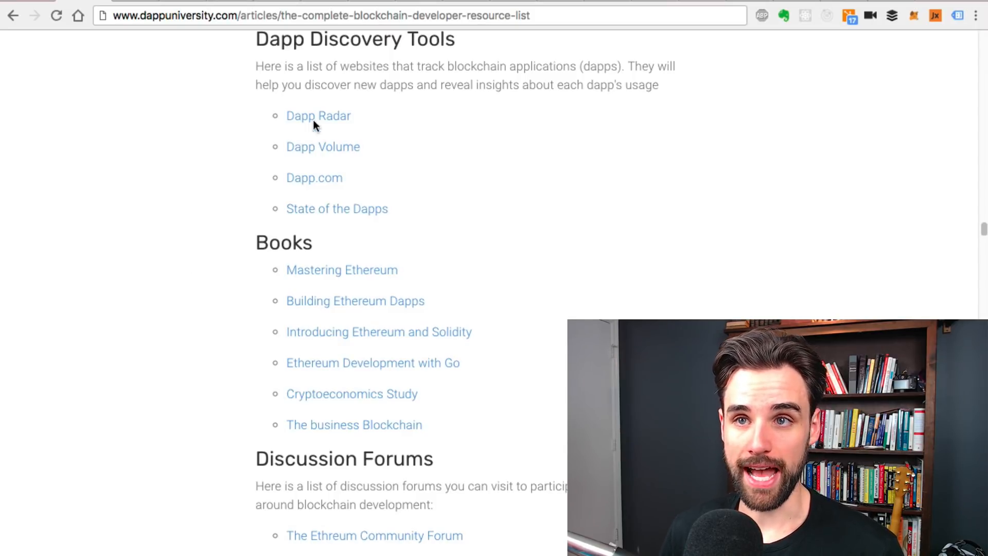
# View the Dapp Radar and Dapp Volume sites opened from the Dapp Discovery Tools list
pyautogui.doubleClick(318, 116)
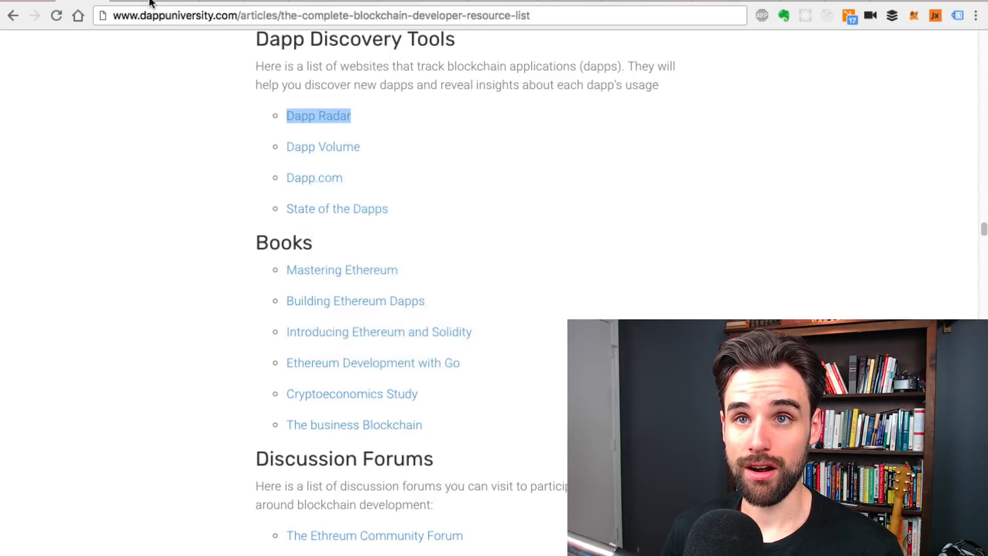
pyautogui.click(318, 115)
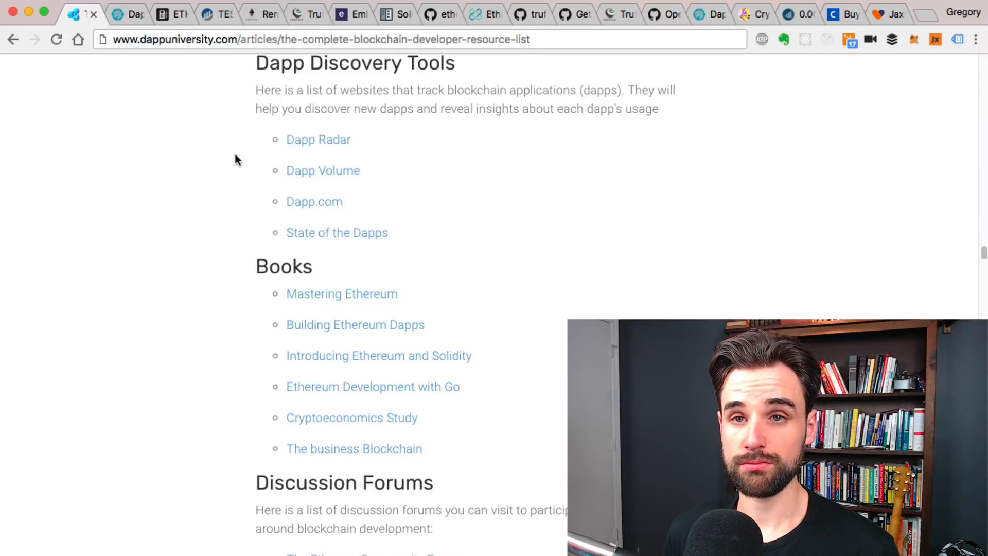
pyautogui.moveTo(322, 171)
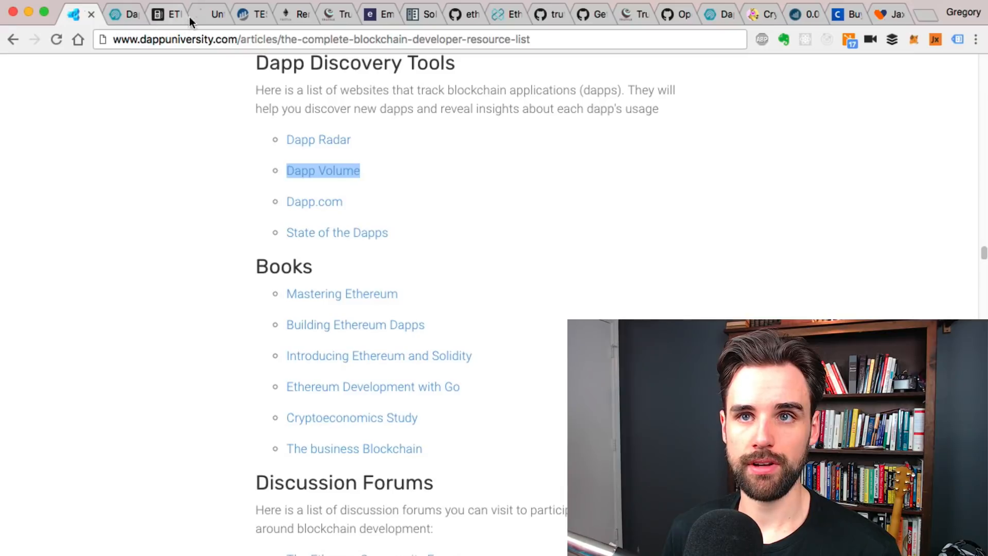
pyautogui.click(323, 169)
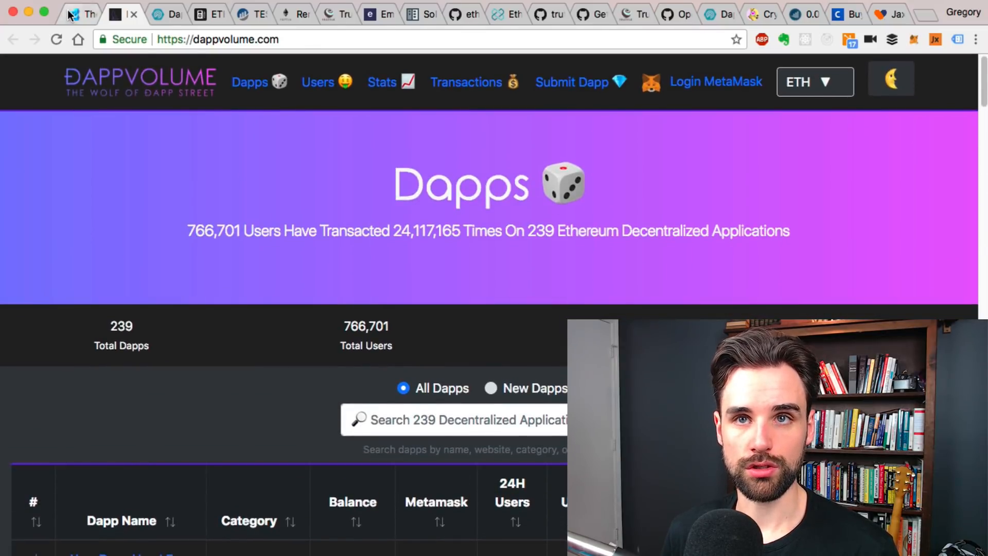
# Open Dapp.com in a new tab, view it, and return to the article's Books list
pyautogui.rightClick(307, 202)
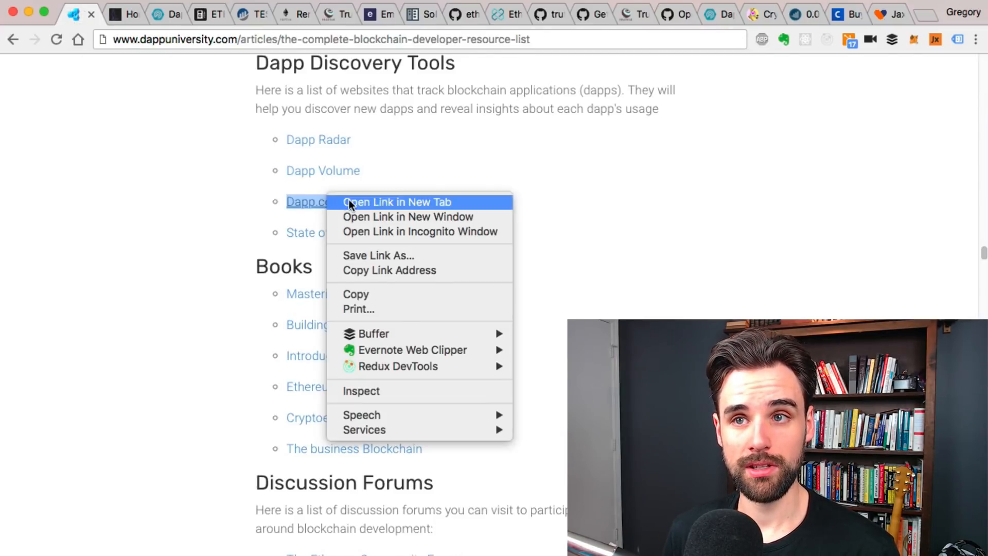
pyautogui.click(397, 202)
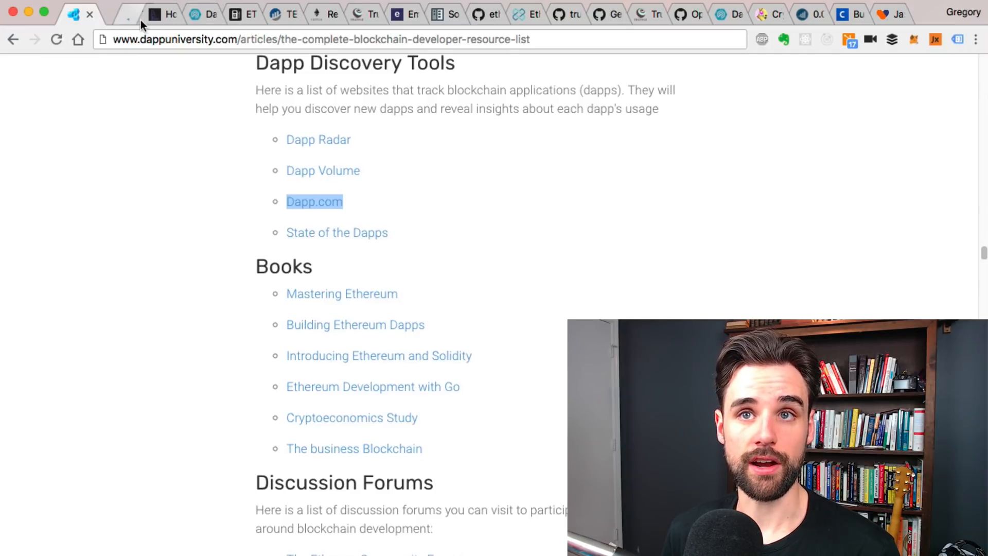
pyautogui.click(315, 201)
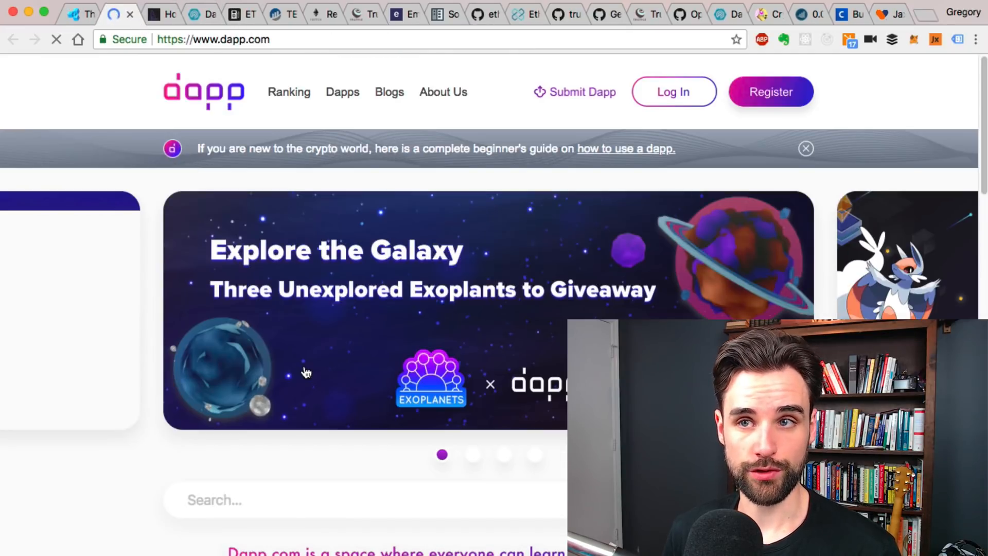
pyautogui.scroll(-3)
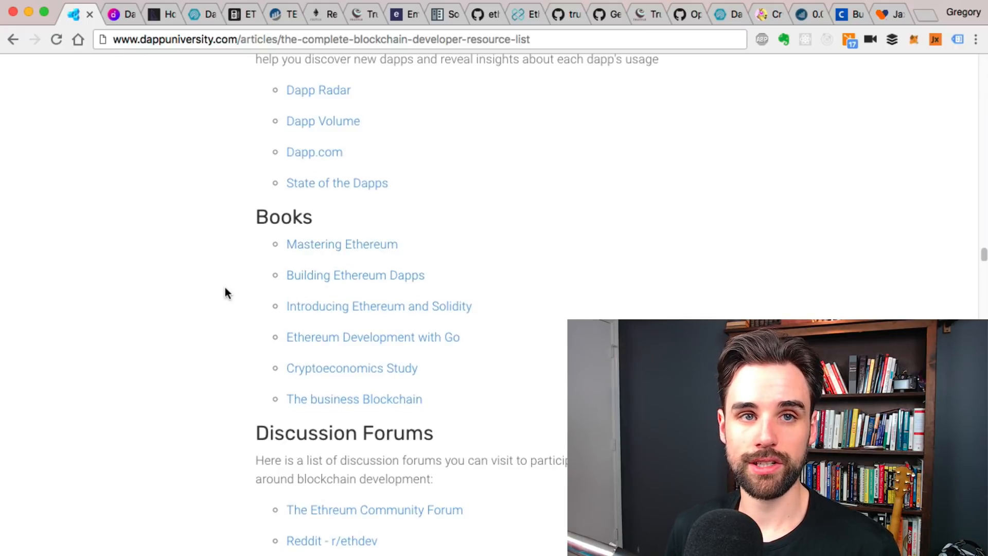
# Scroll past Discussion Forums, Newsletters and Events & Conferences to the Getting a Job list
pyautogui.scroll(-3)
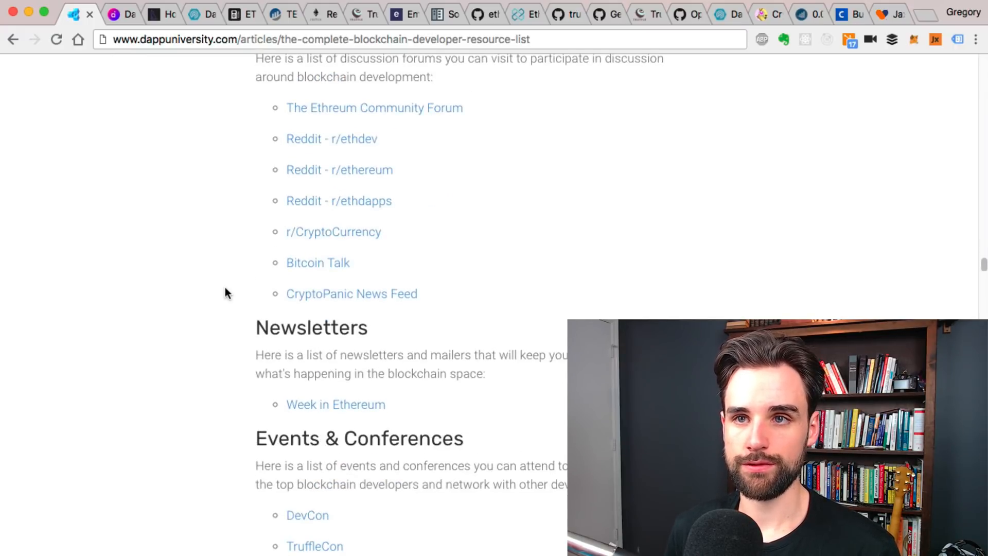
pyautogui.scroll(-3)
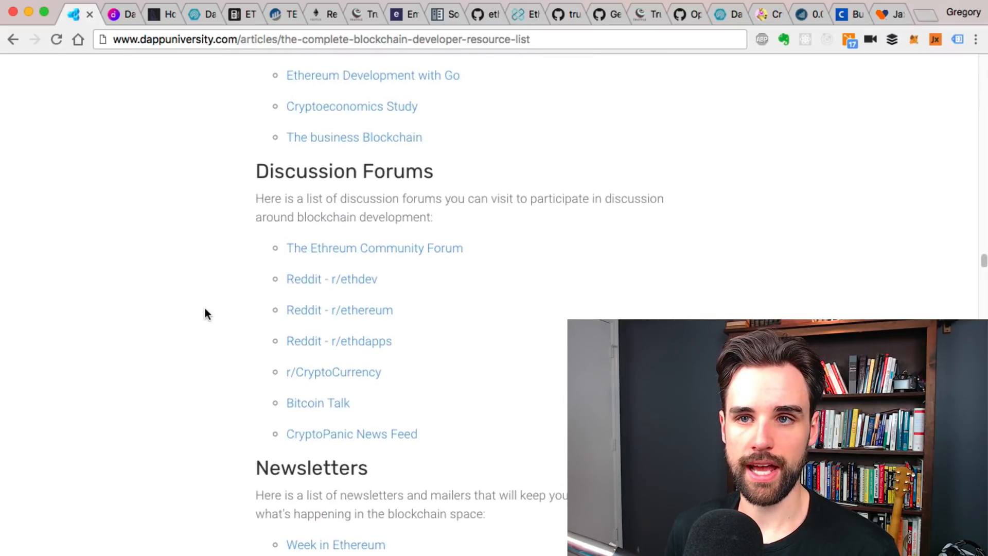
pyautogui.scroll(-3)
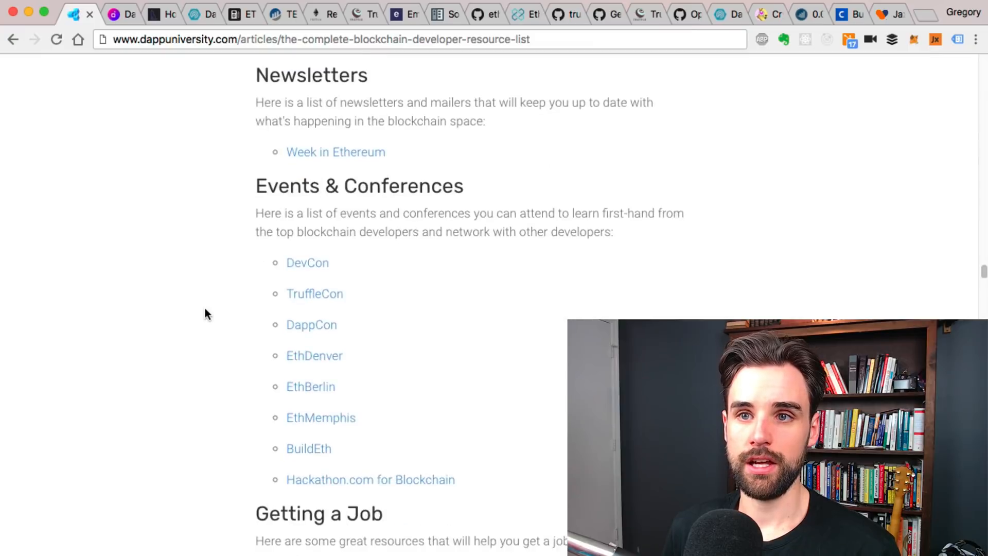
pyautogui.scroll(-3)
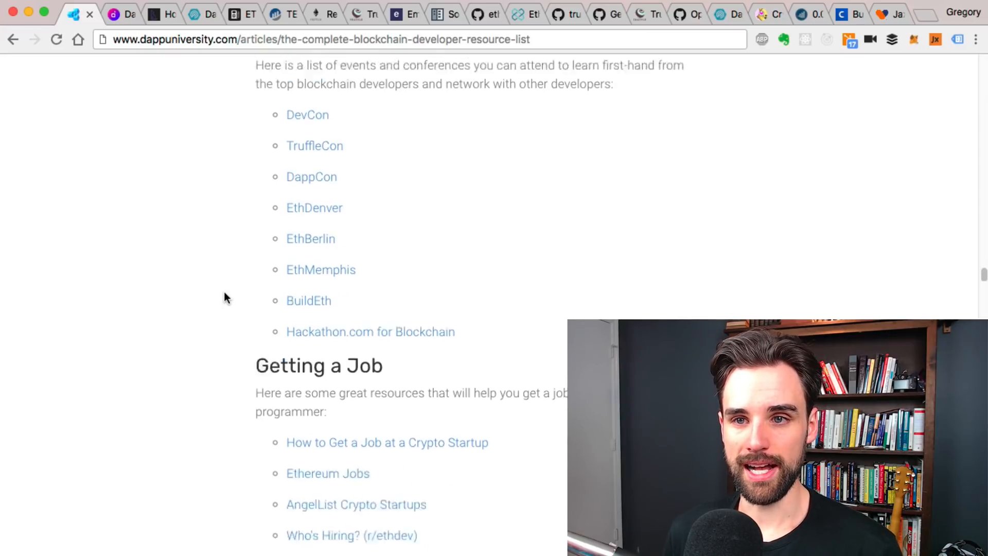
pyautogui.scroll(-3)
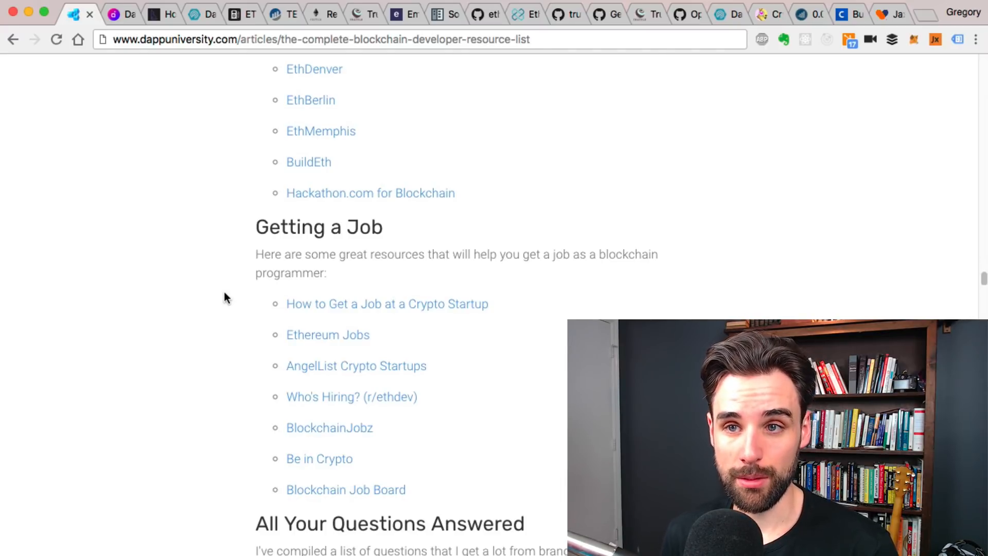
pyautogui.moveTo(302, 346)
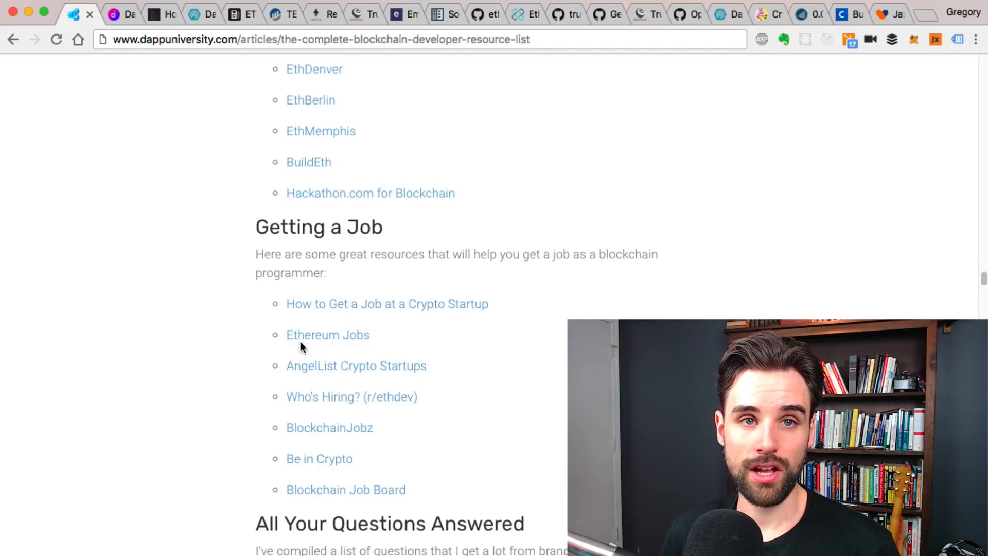
# Open Ethereum Jobs in a new tab, browse its Recent Jobs postings, and return to the article
pyautogui.rightClick(327, 334)
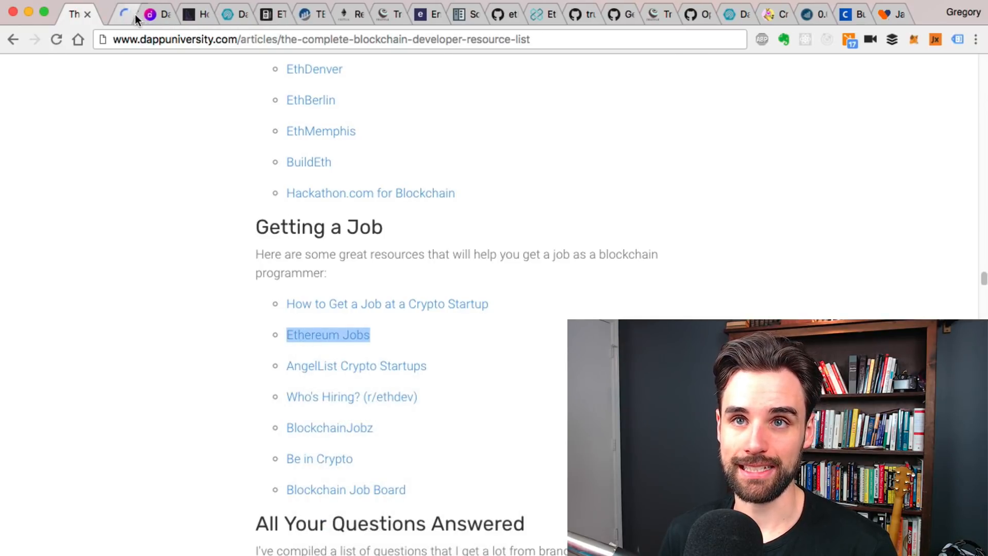
pyautogui.click(327, 335)
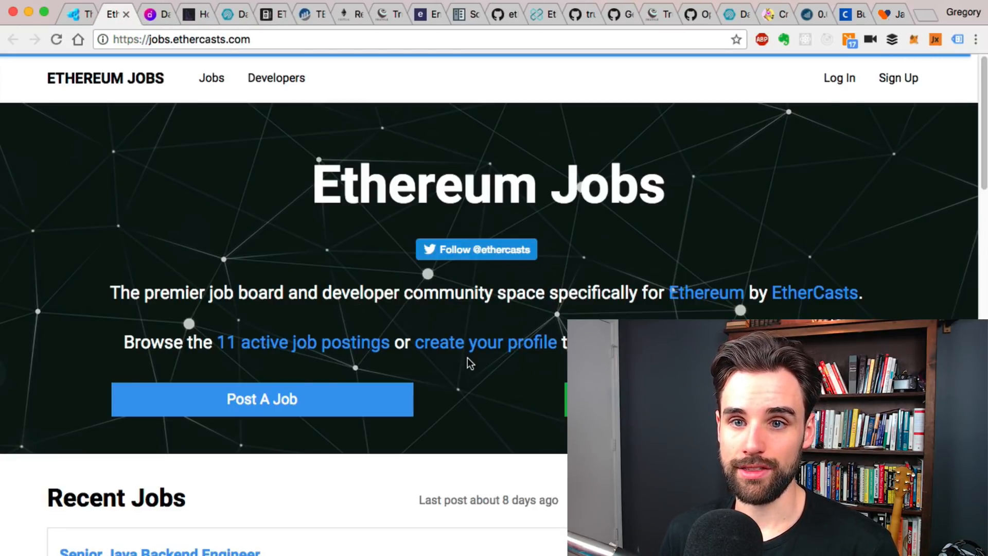
pyautogui.scroll(-3)
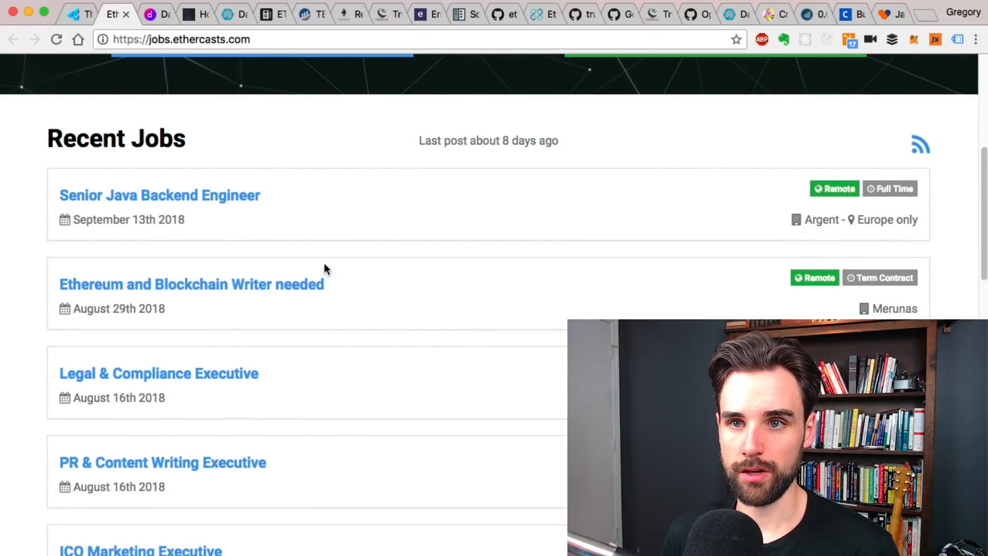
pyautogui.scroll(-3)
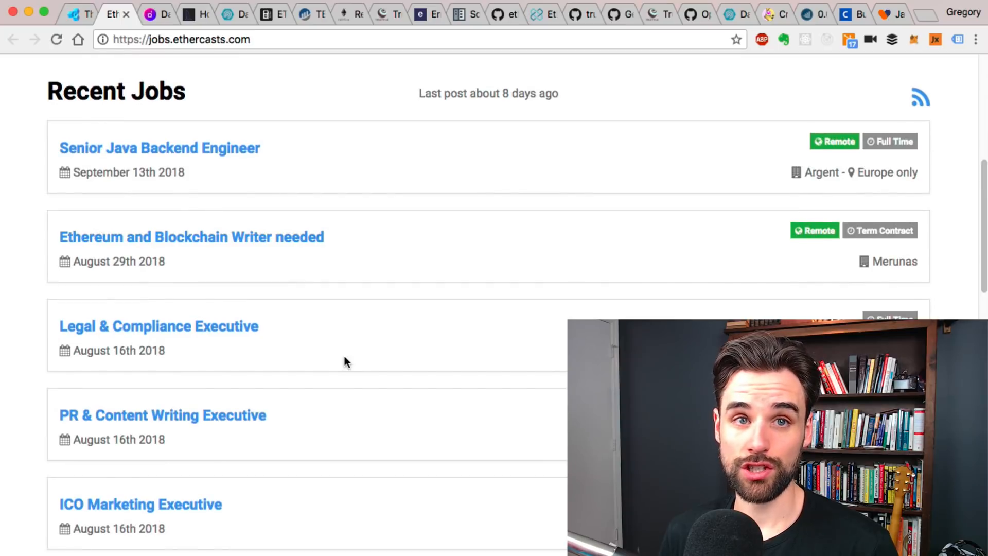
pyautogui.scroll(-3)
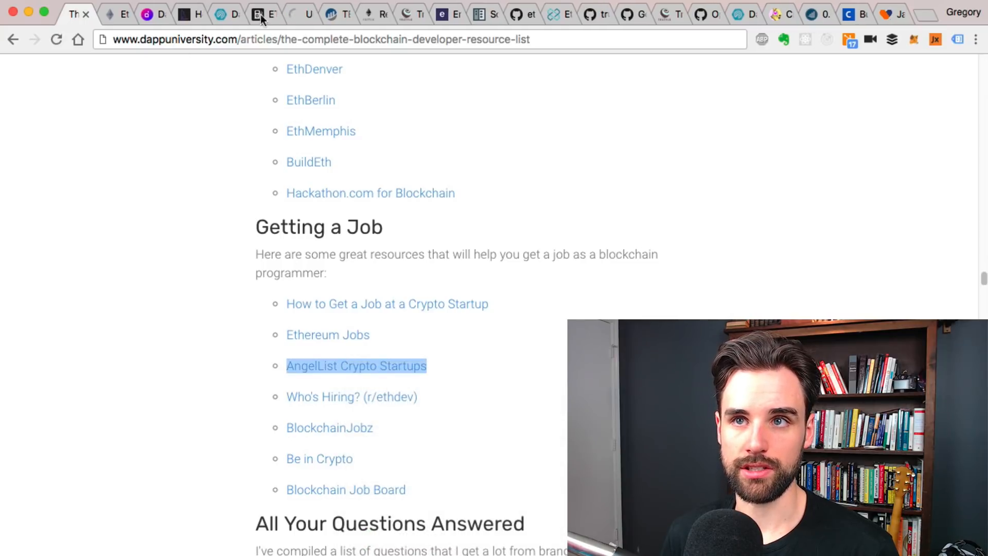
# Scroll below Getting a Job to the All Your Questions Answered section
pyautogui.click(357, 366)
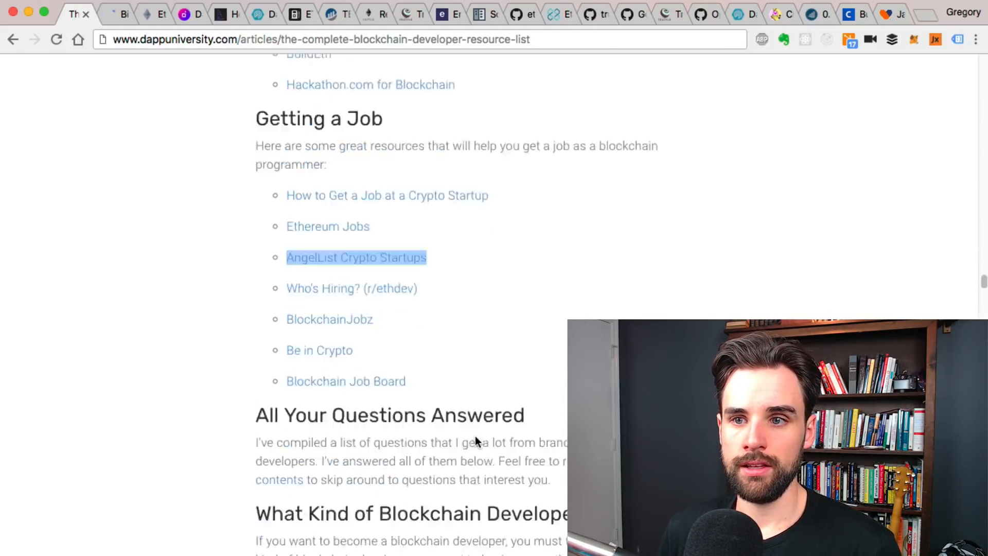
pyautogui.scroll(-3)
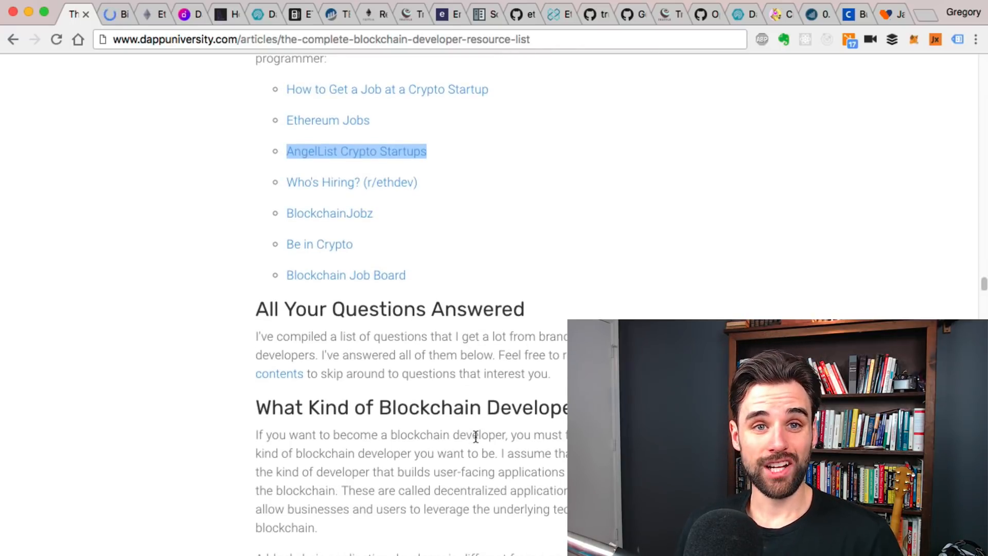